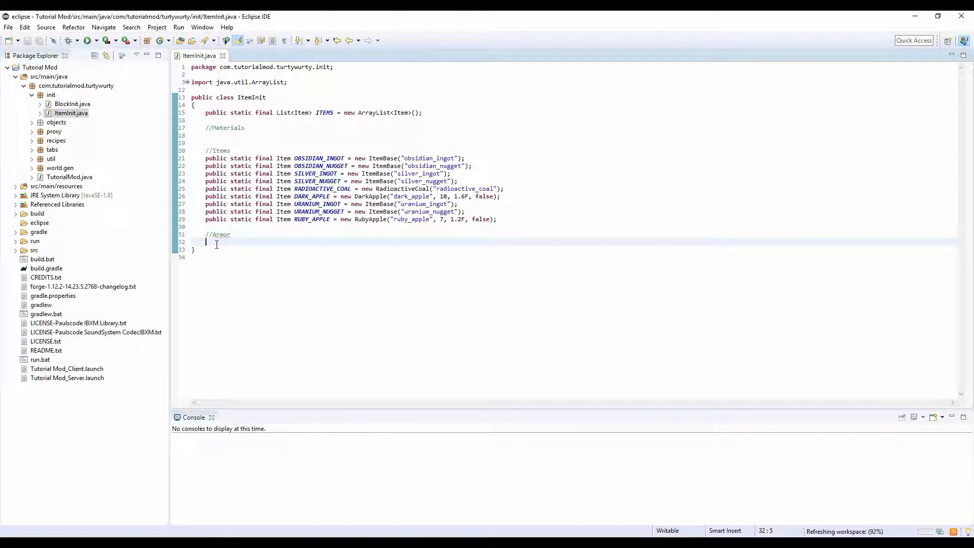
Declare a public static final Item field named HELMET_RUBY under the Armor comment.
text(public)
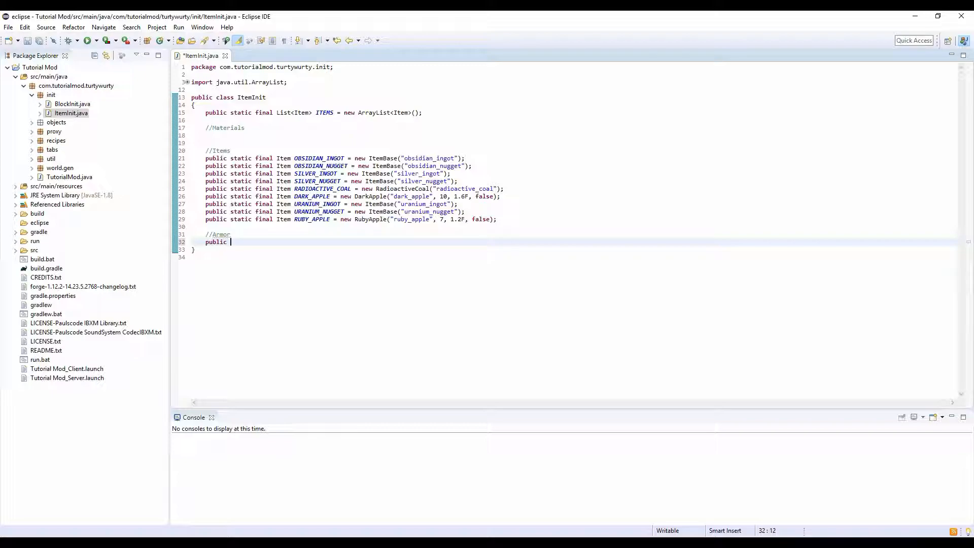
text(static)
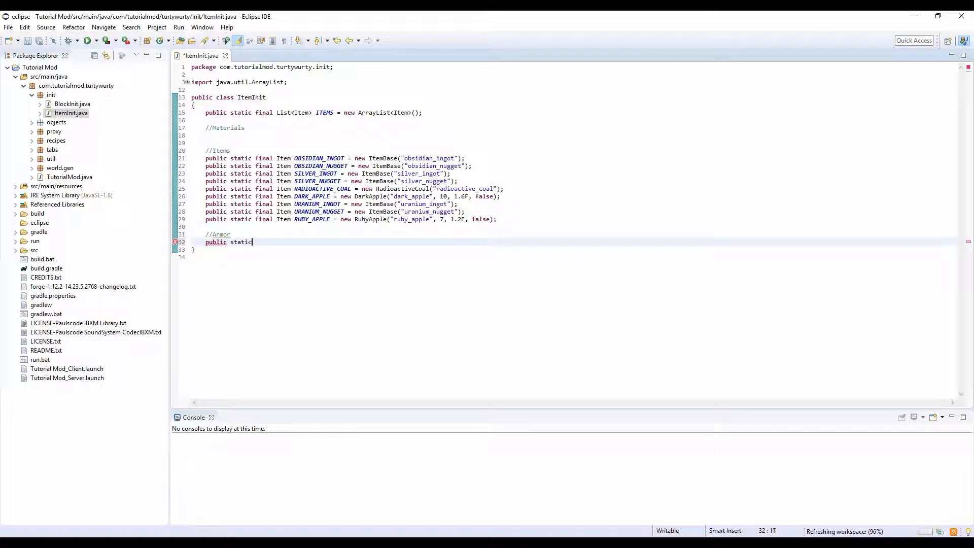
text(final Item)
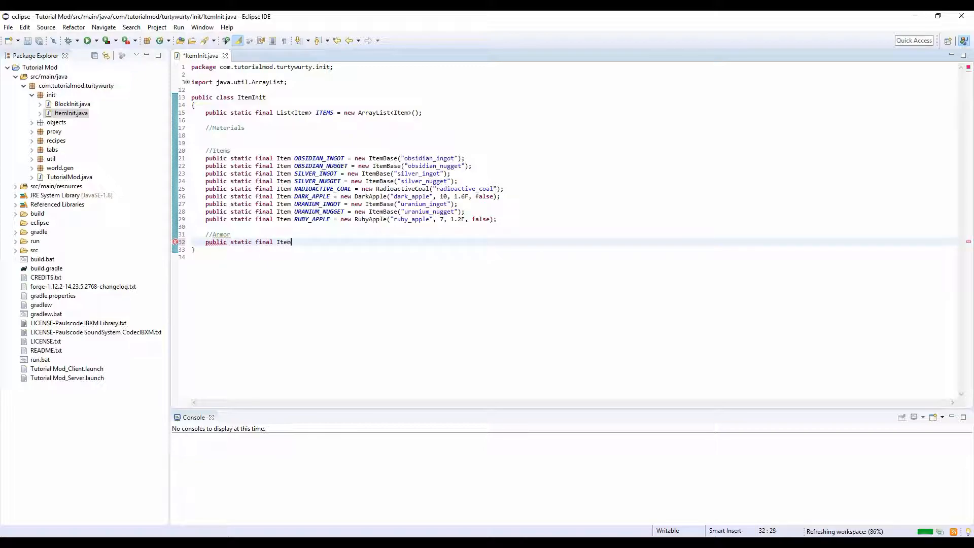
text(HELM)
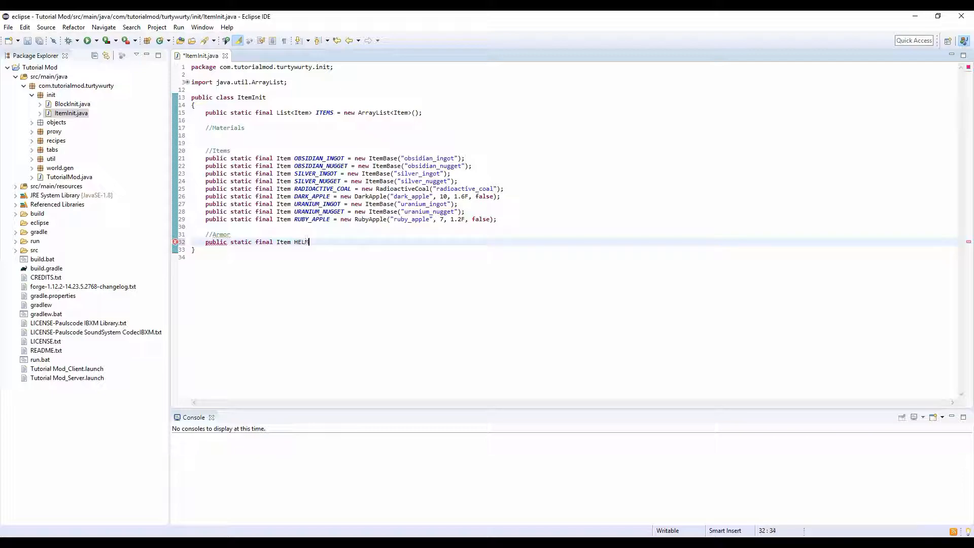
text(ET_)
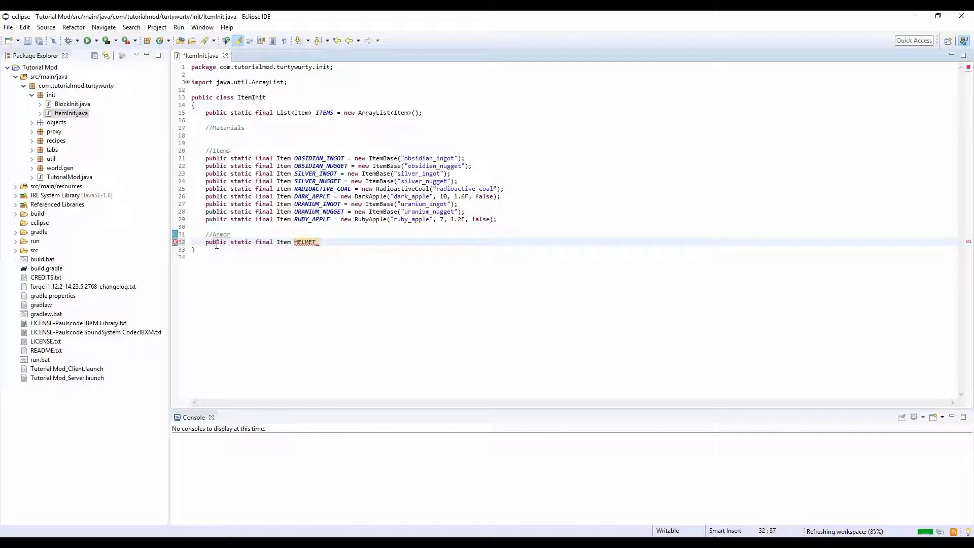
text(R)
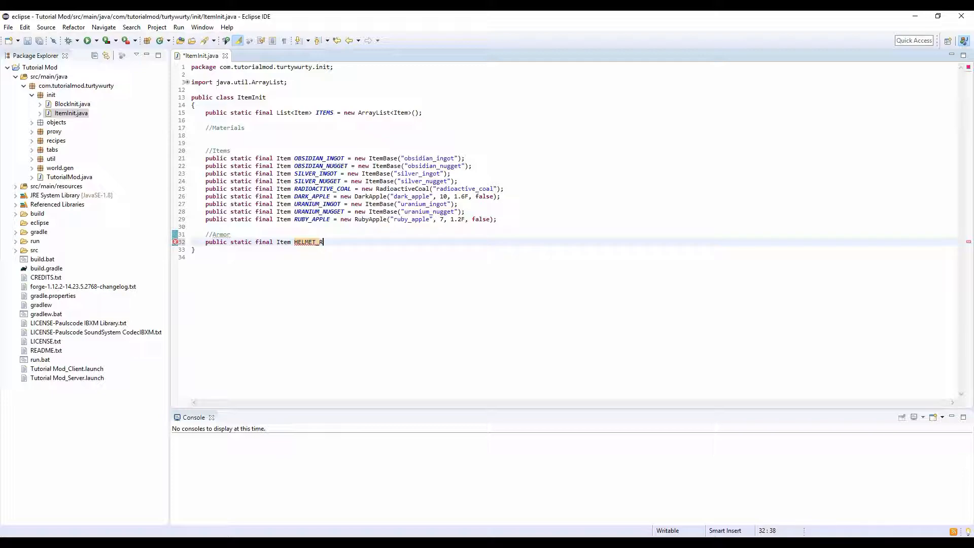
text(UBY = new)
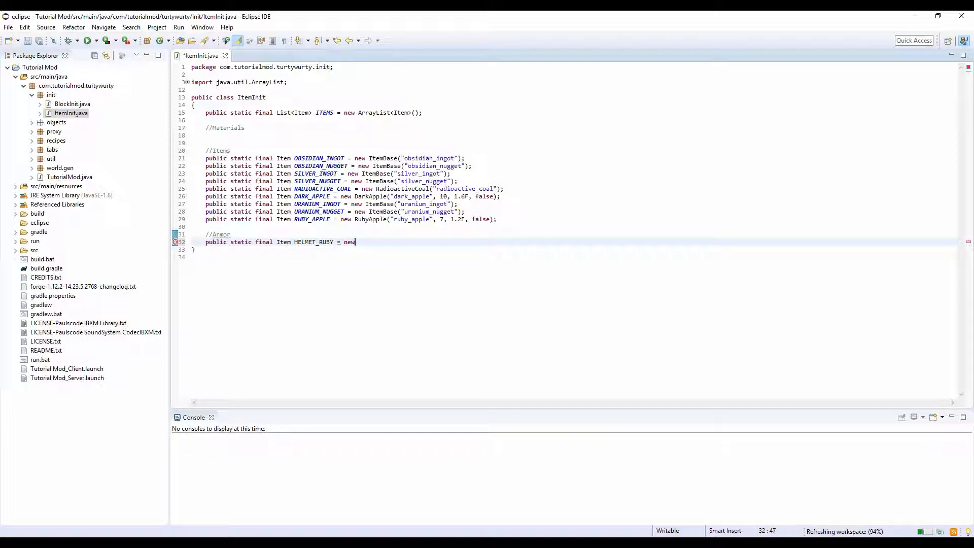
Initialize it as new ArmorBase("helmet_ruby", ARMOR_RUBY, 1, EntityEquipmentSlot.HEAD).
text(Armo)
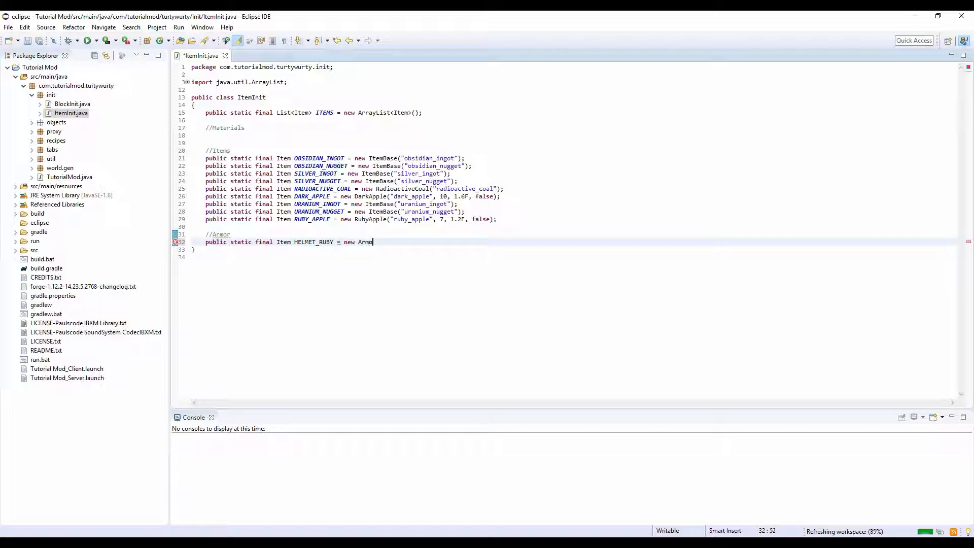
text(r)
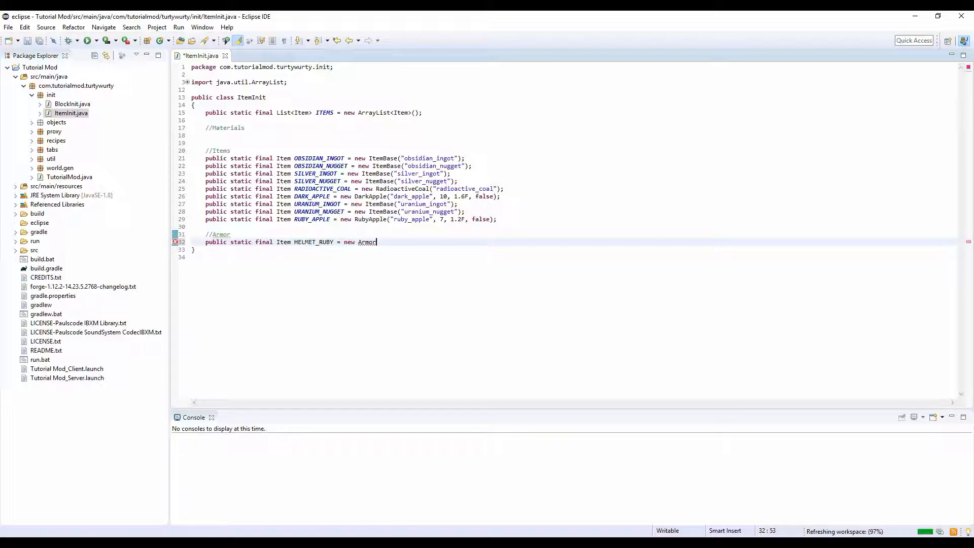
text(Base)
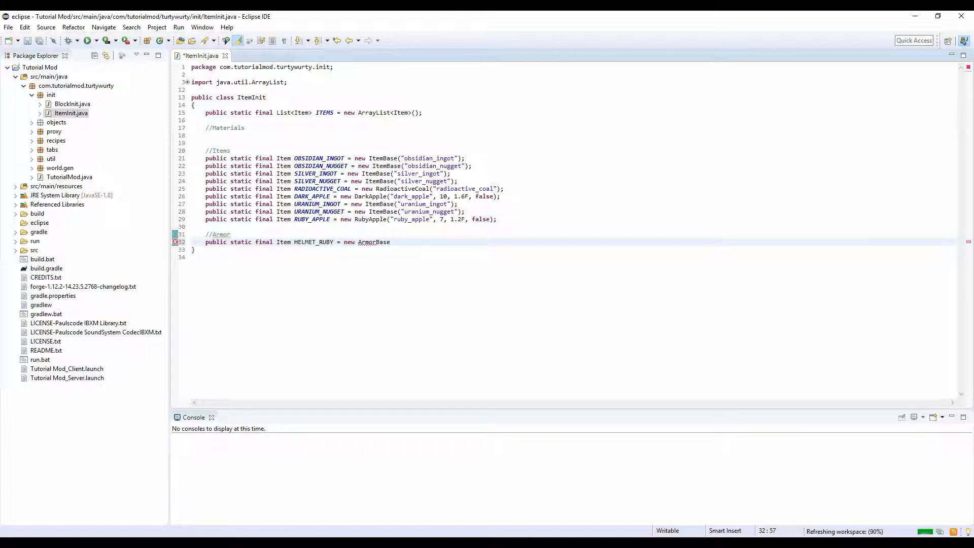
text((")
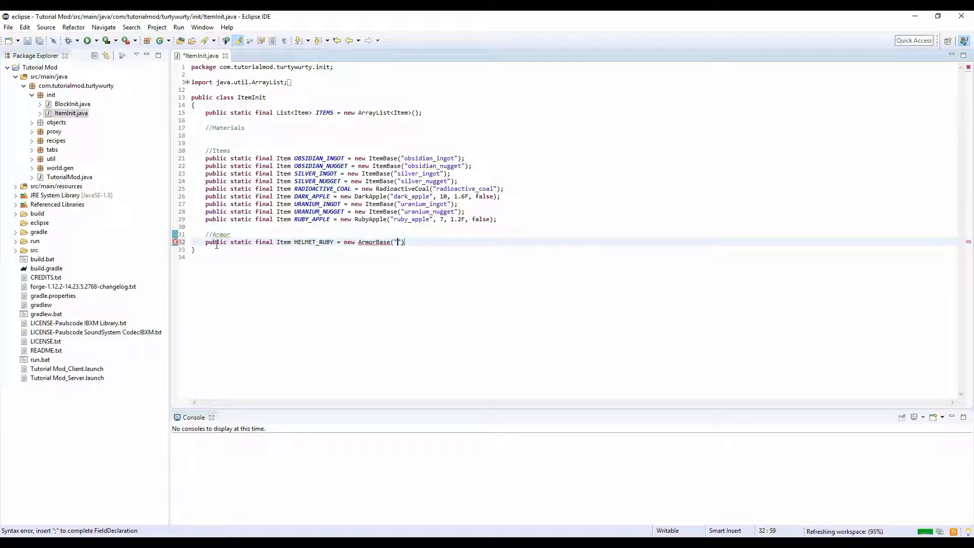
text(helmet_r)
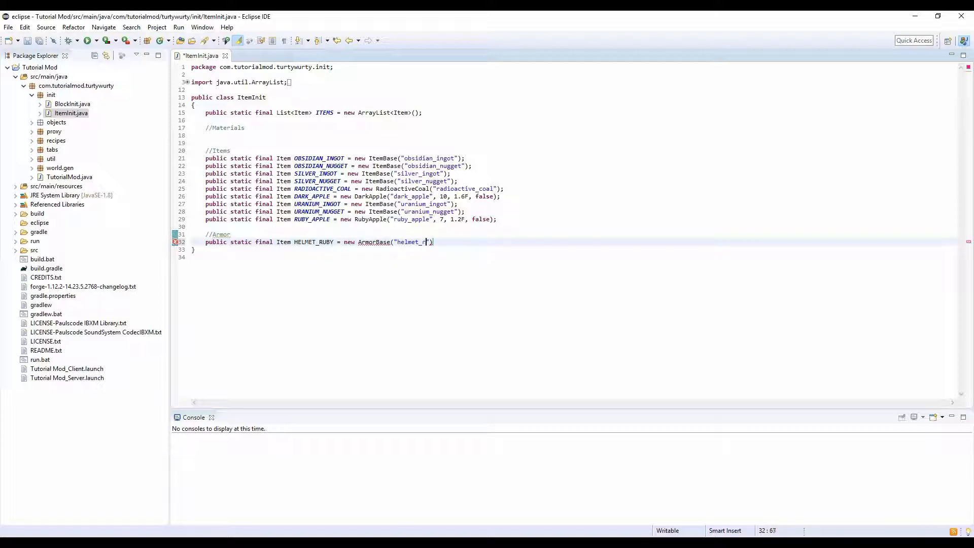
text(uby)
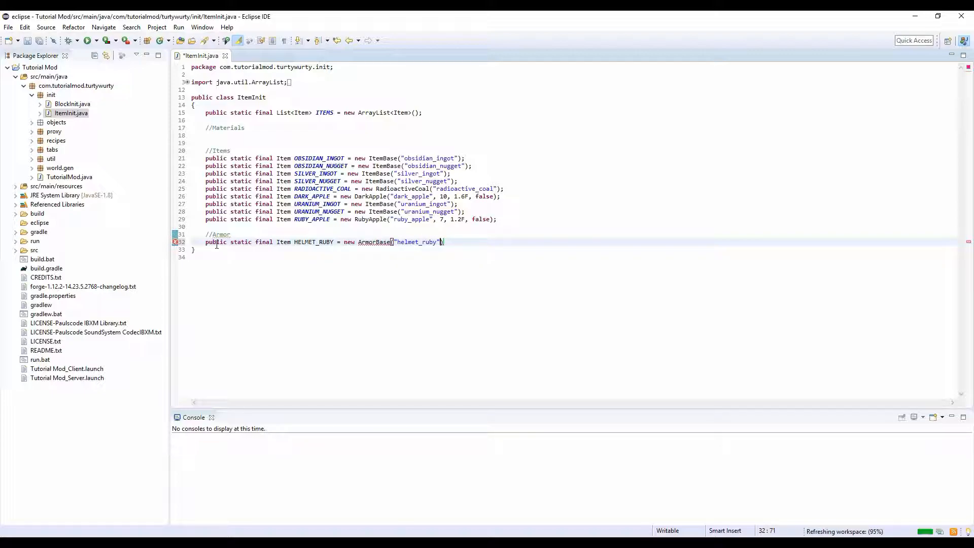
text(, ARMOR_)
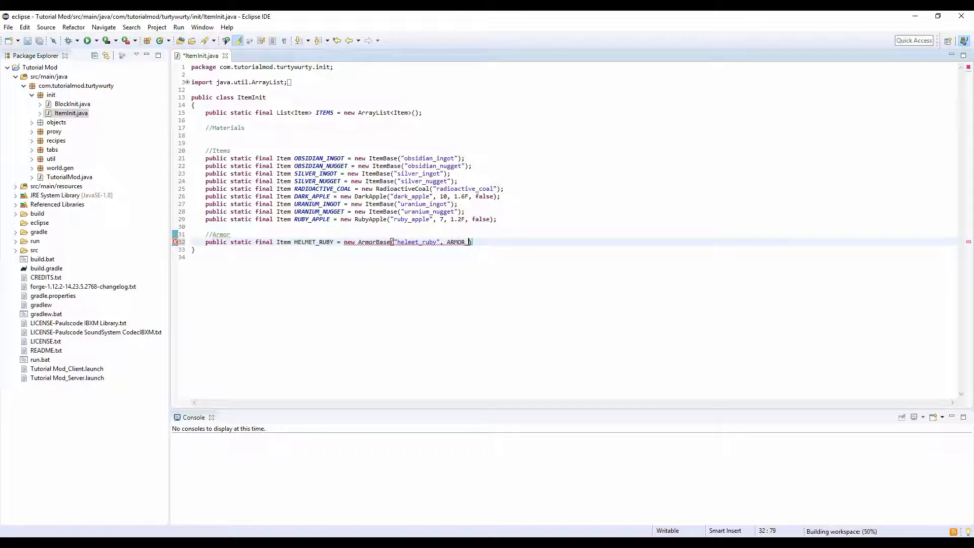
text(RUBY))
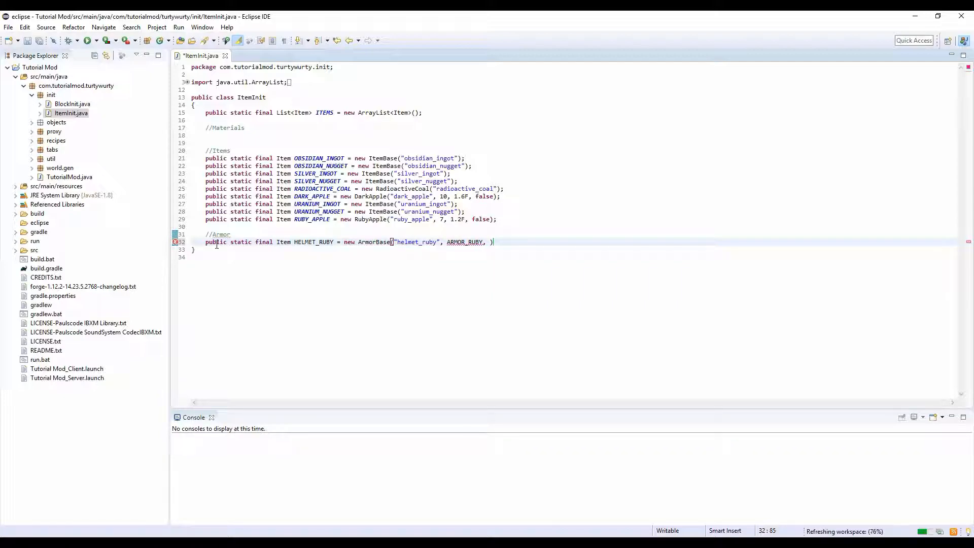
text(1,)
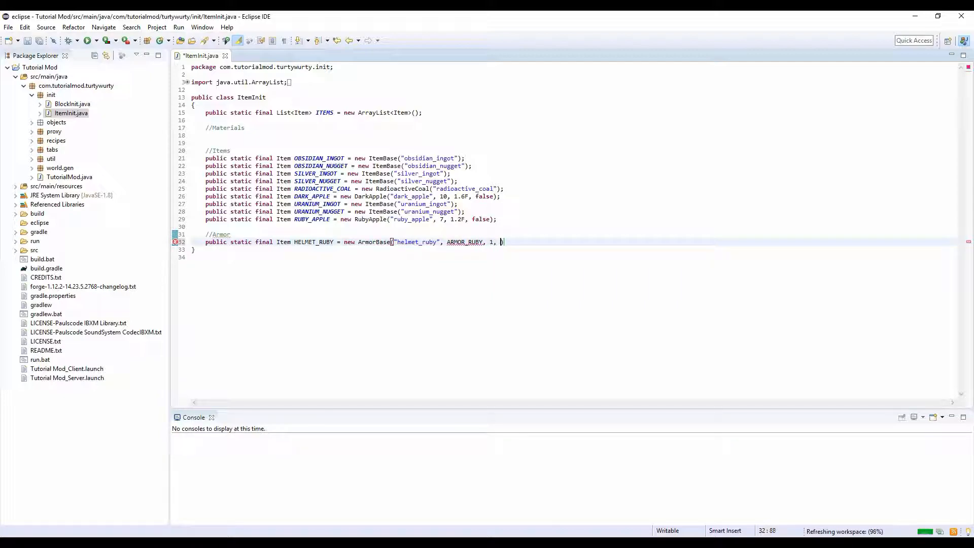
text(EntityEquip)
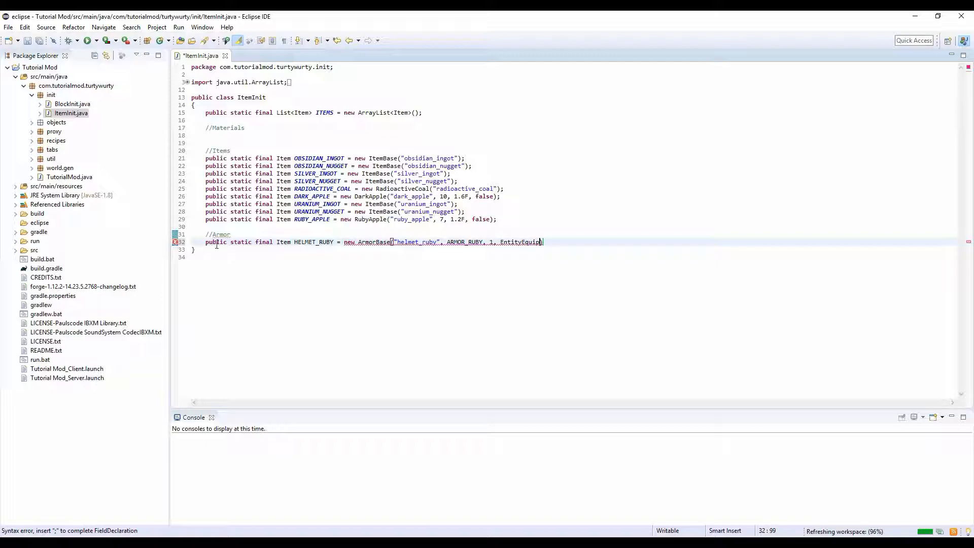
text(EntityEquip)
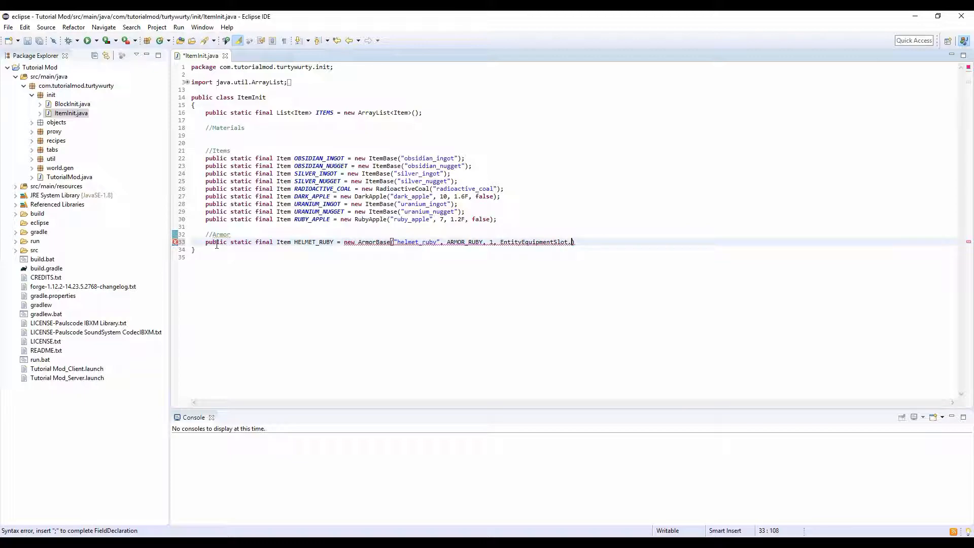
text(HEAD)
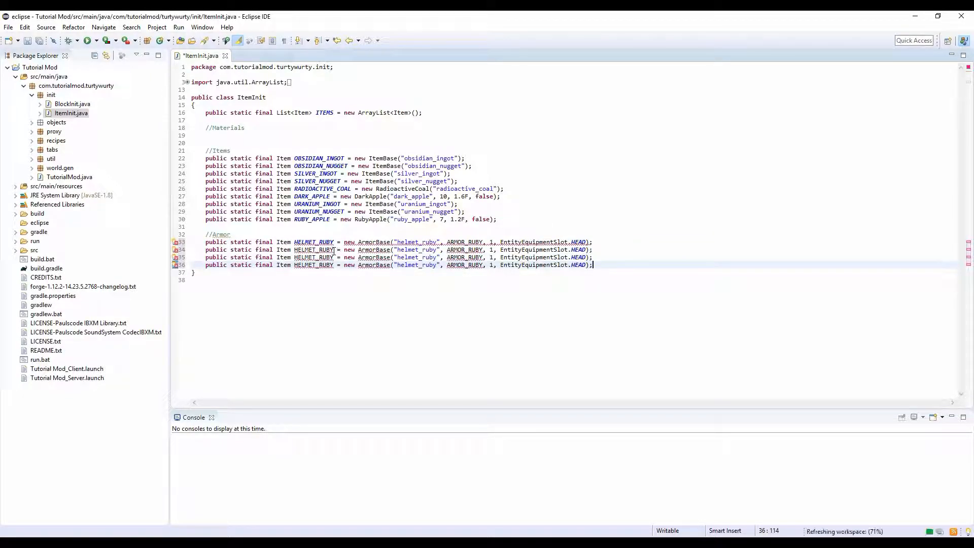
Rename the copied fields to CHESTPLATE_RUBY, LEGGINGS_RUBY and BOOTS_RUBY.
double_click(306, 249)
text(CHESTPLAT)
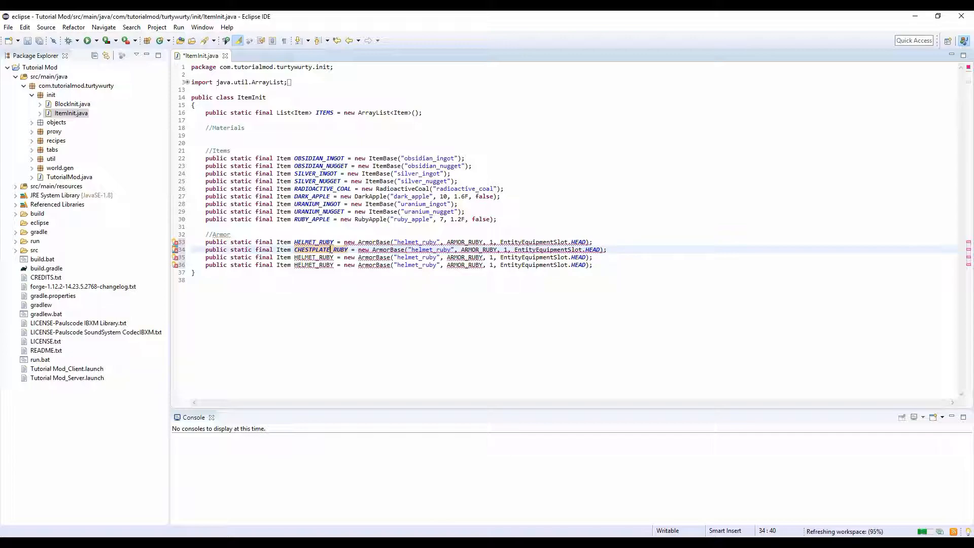
double_click(308, 257)
text(LEGGINGS)
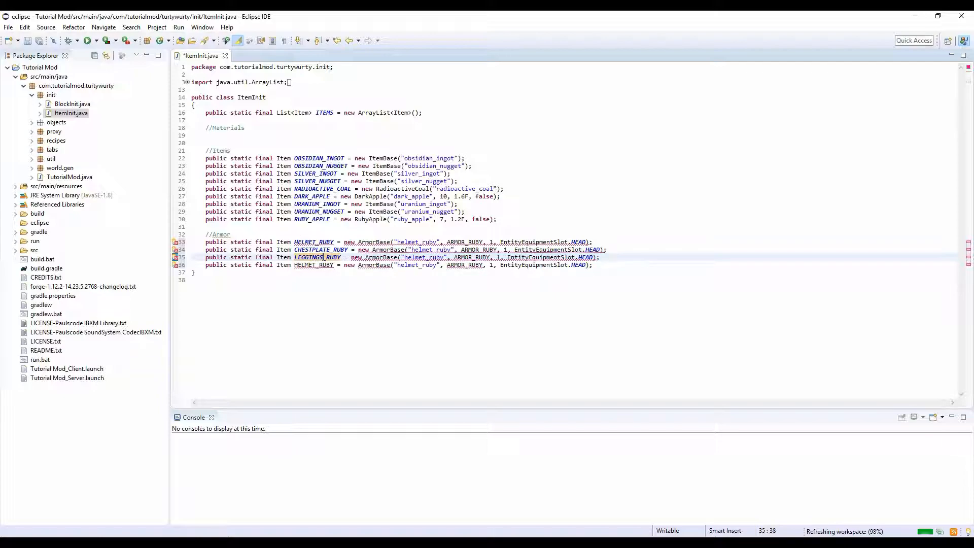
double_click(305, 265)
text(BOOTS)
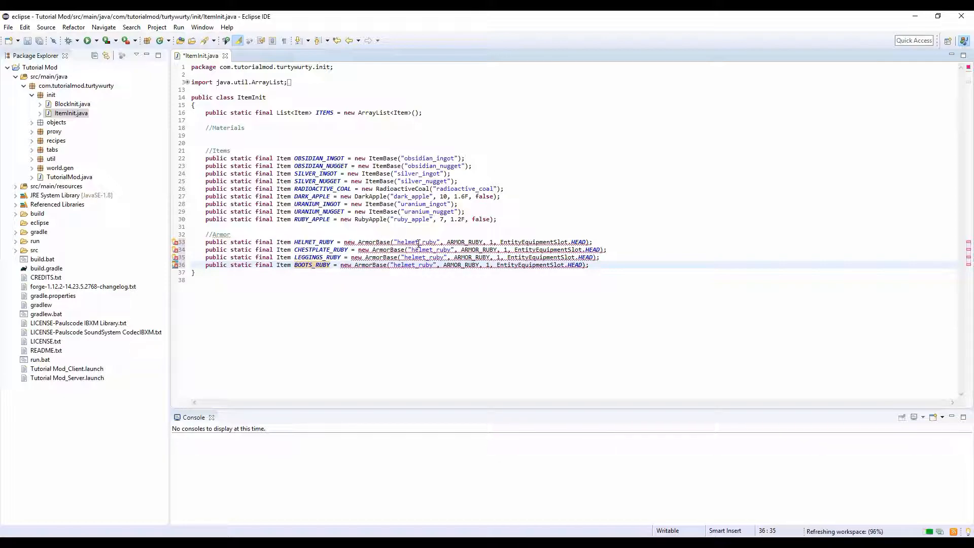
double_click(424, 250)
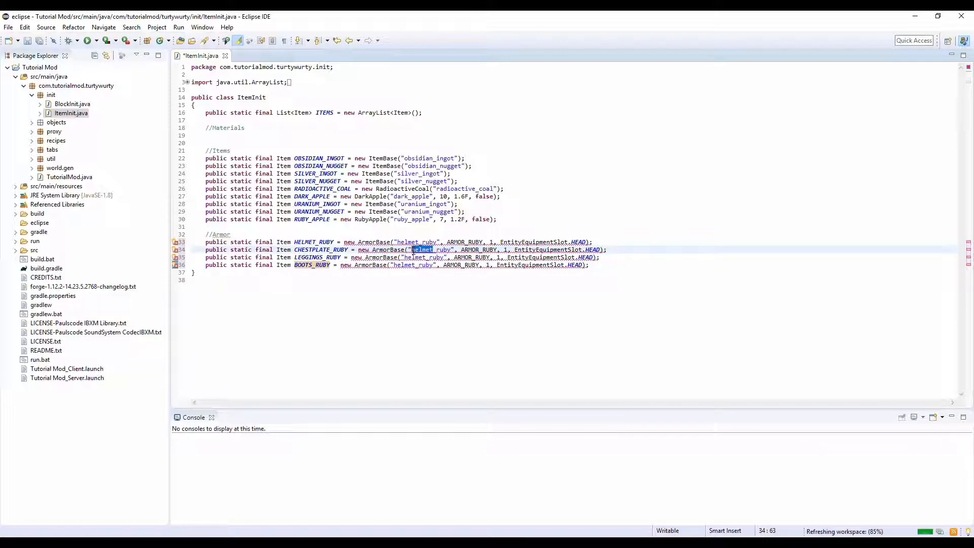
Set registry names chestplate_ruby, leggings_ruby, boots_ruby with CHEST, LEGS and FEET slots.
text(chestplat)
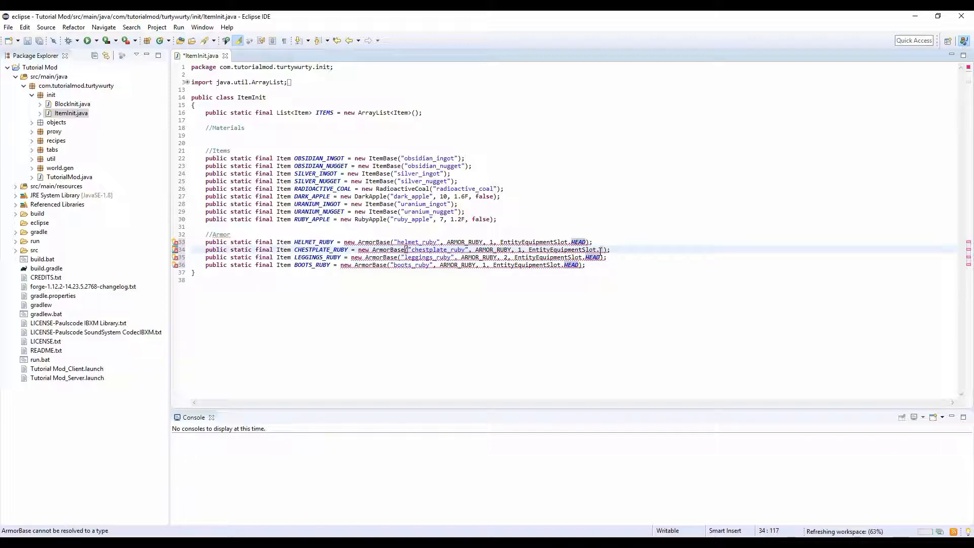
text(CH)
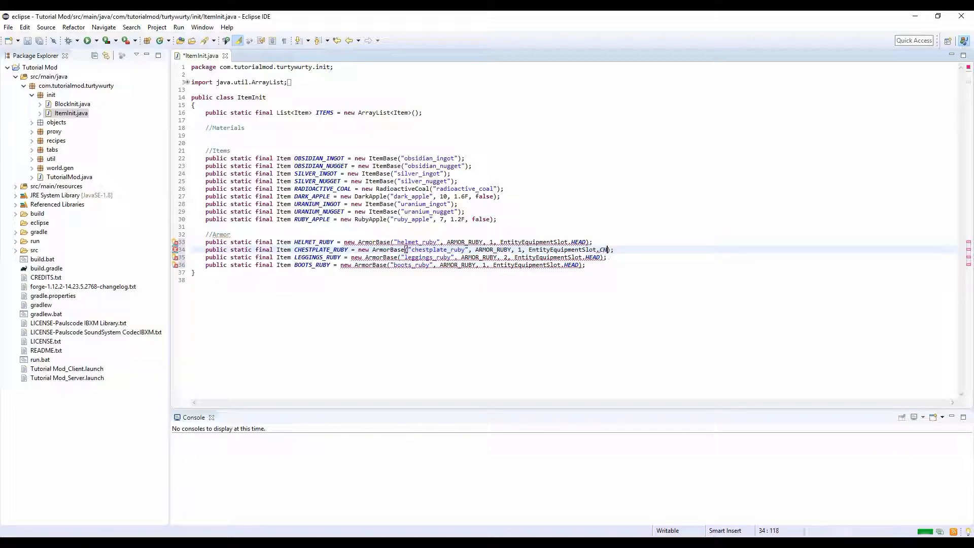
text(CHEST)
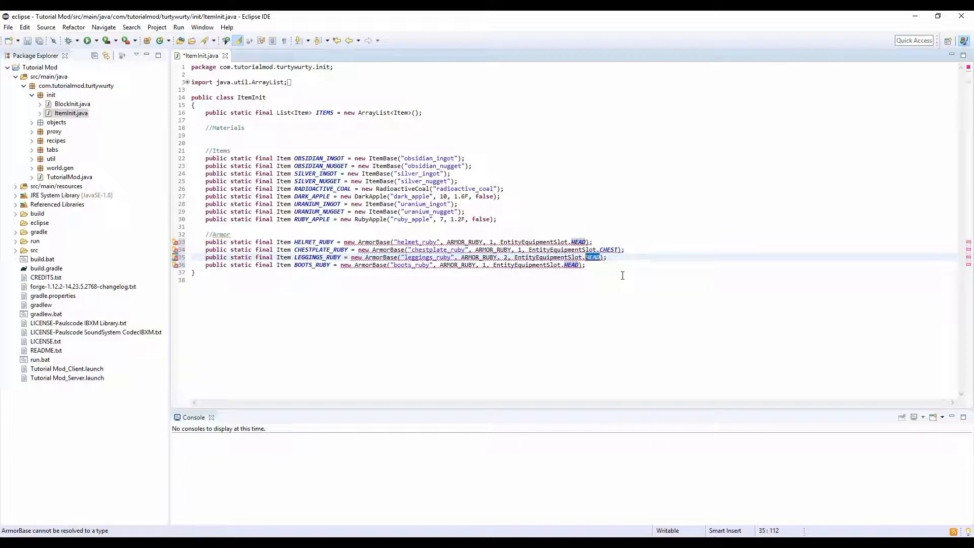
text(LEGS)
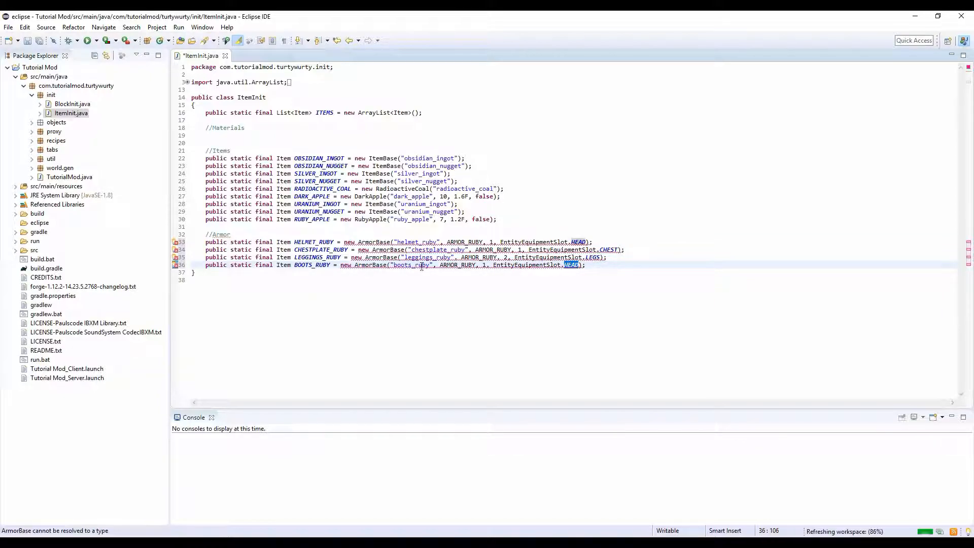
text(FEET)
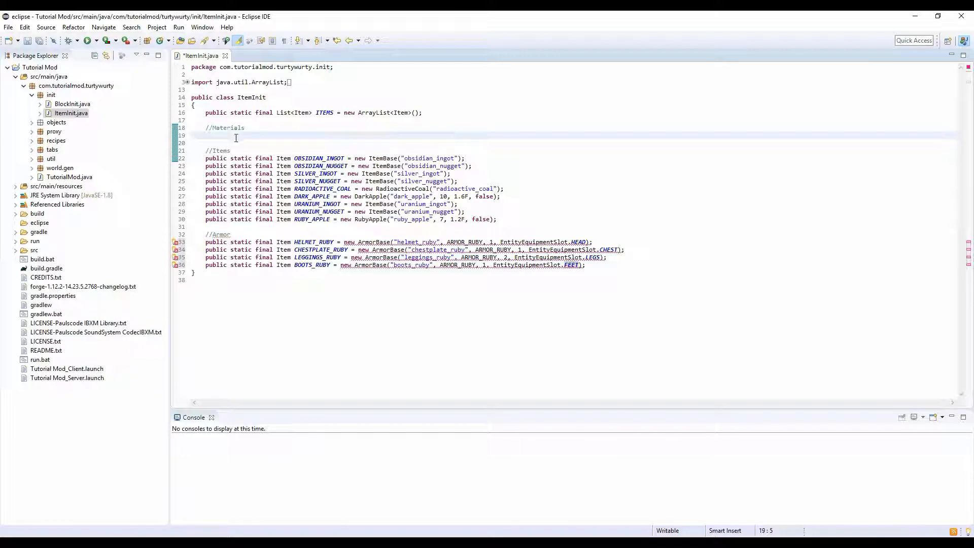
Declare ArmorMaterial ARMOR_RUBY via EnumHelper.addArmorMaterial named "armor_ruby" with texture Reference MOD_ID + ":ruby".
text(public static final)
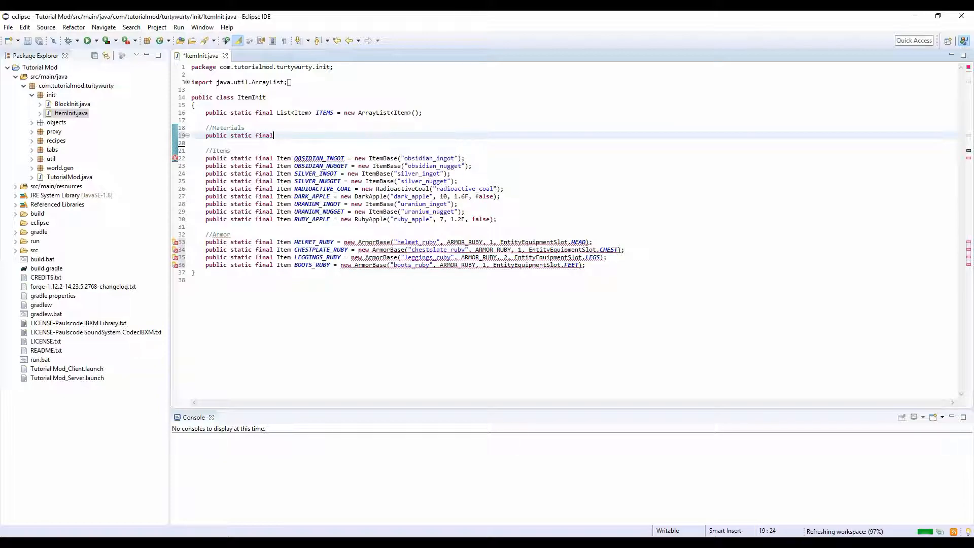
text(Ar)
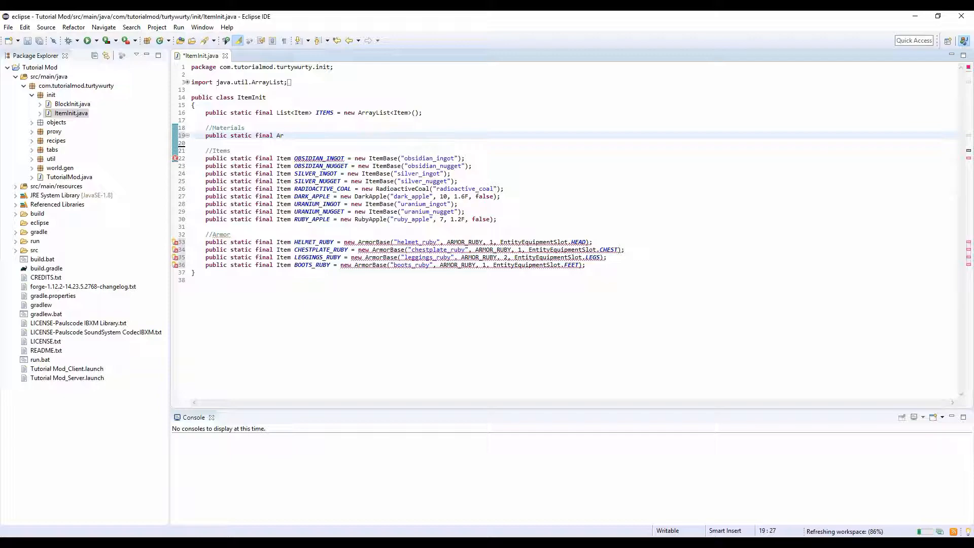
text(mor)
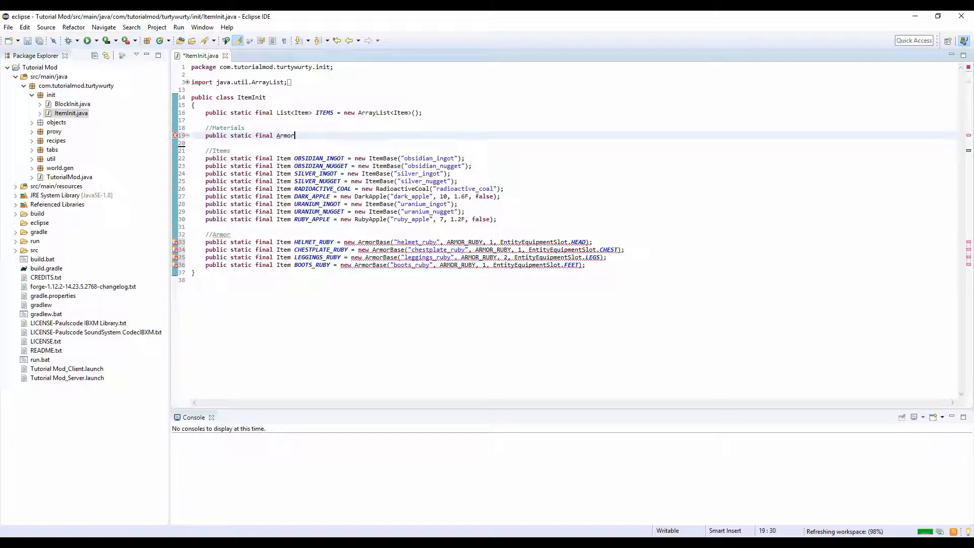
text(Material)
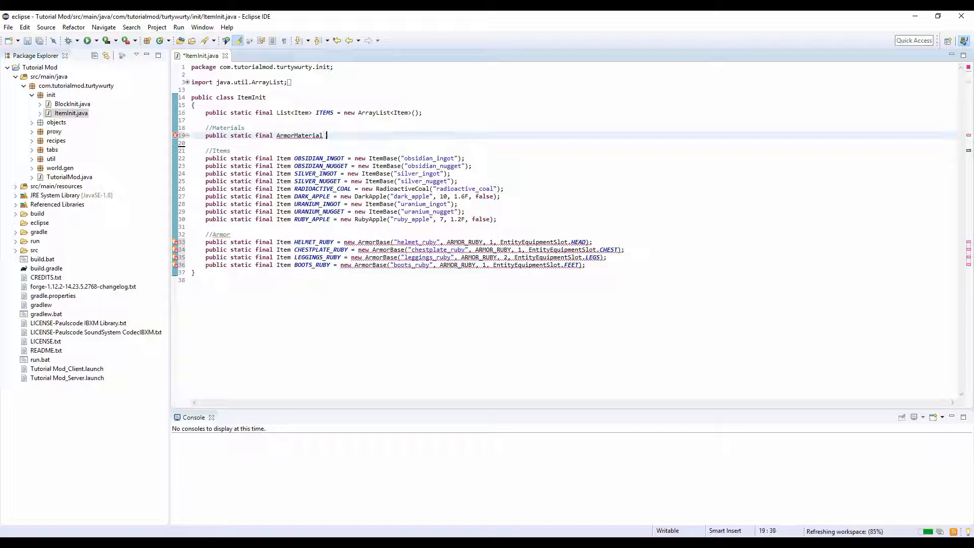
text(ARMOR_)
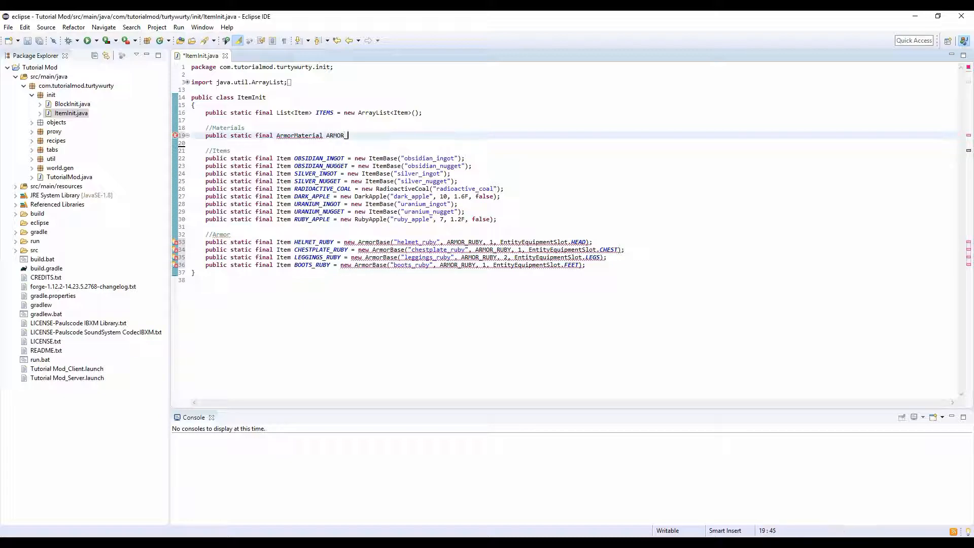
text(RUBY =)
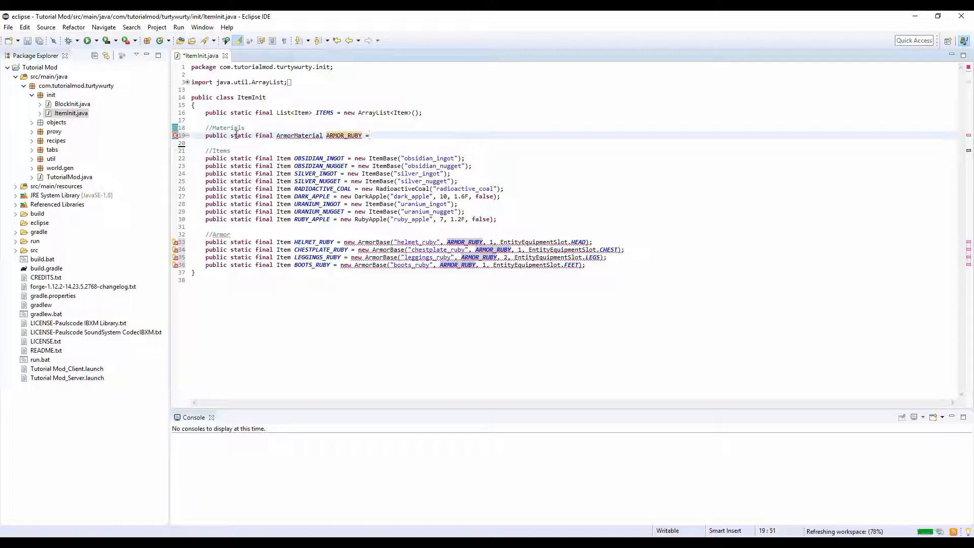
text(EnumH)
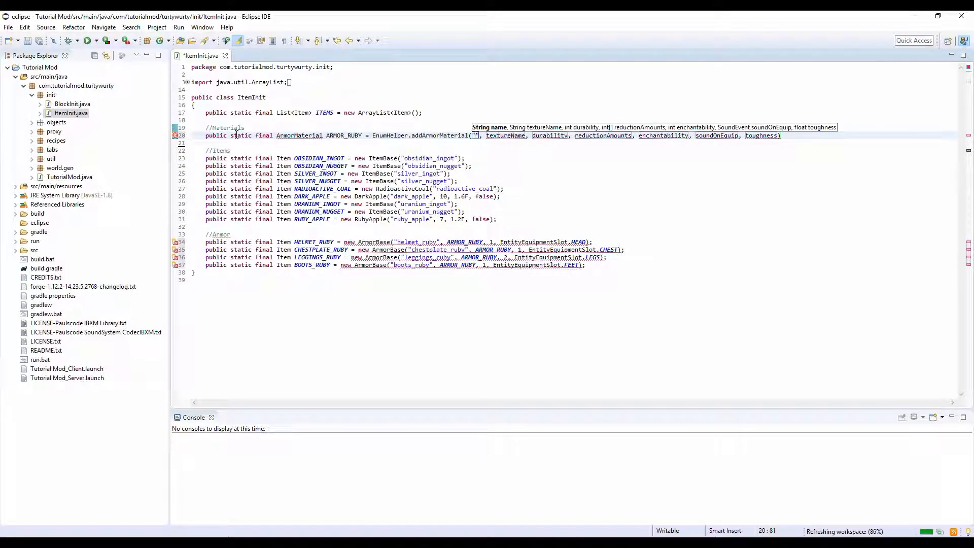
text(armor_r)
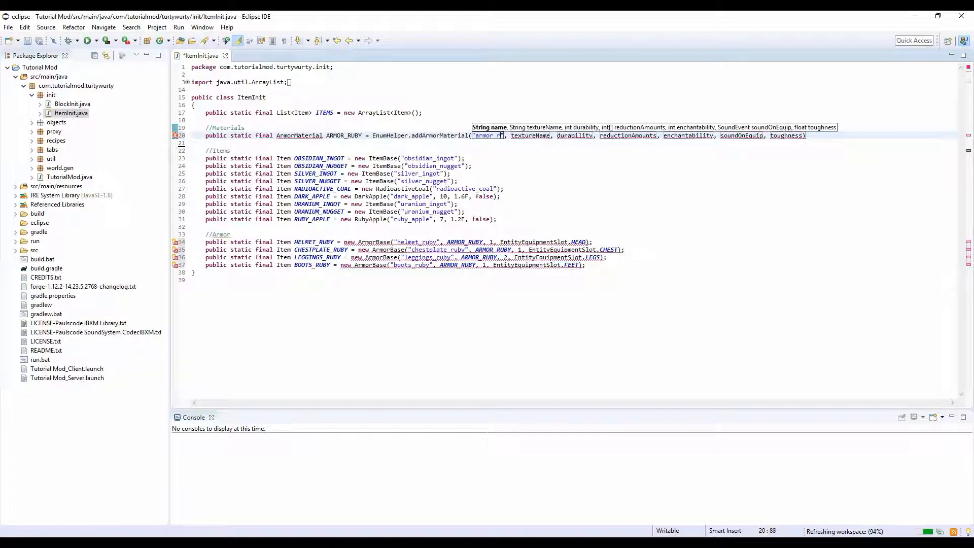
text(uby)
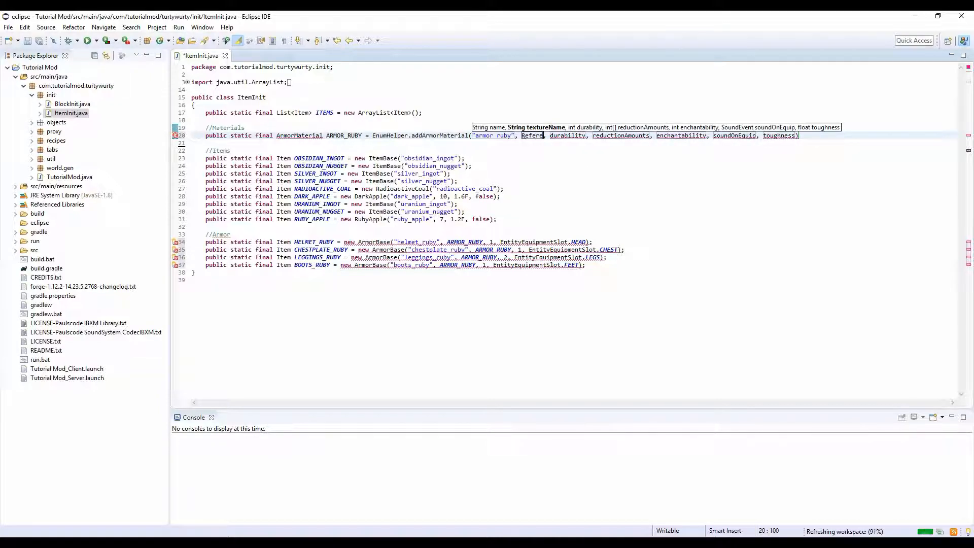
text(ce.MOD_ID)
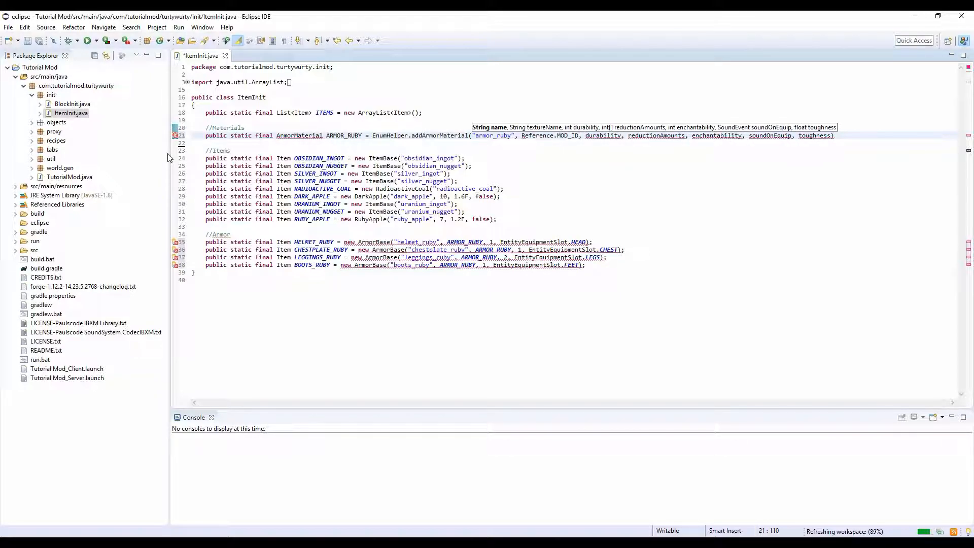
text(+ "")
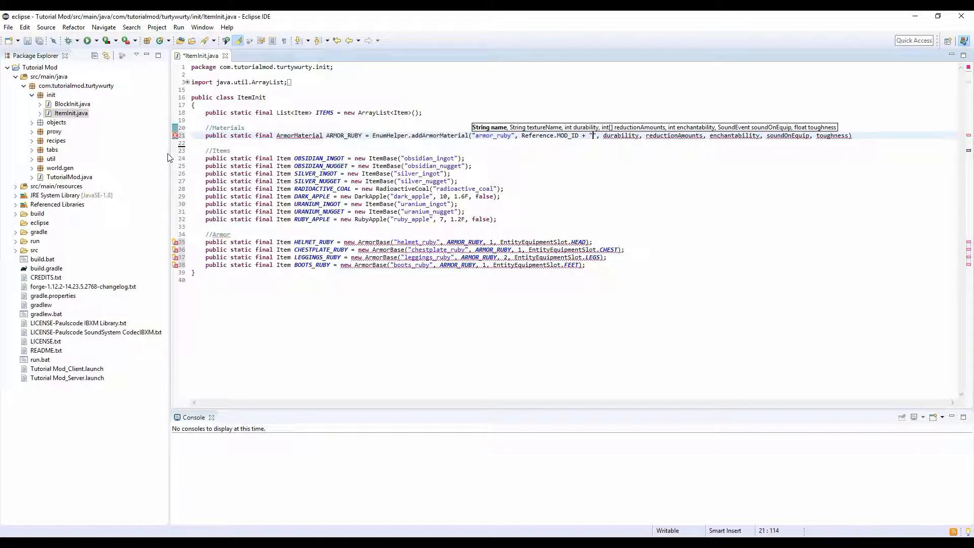
text(:ruby")
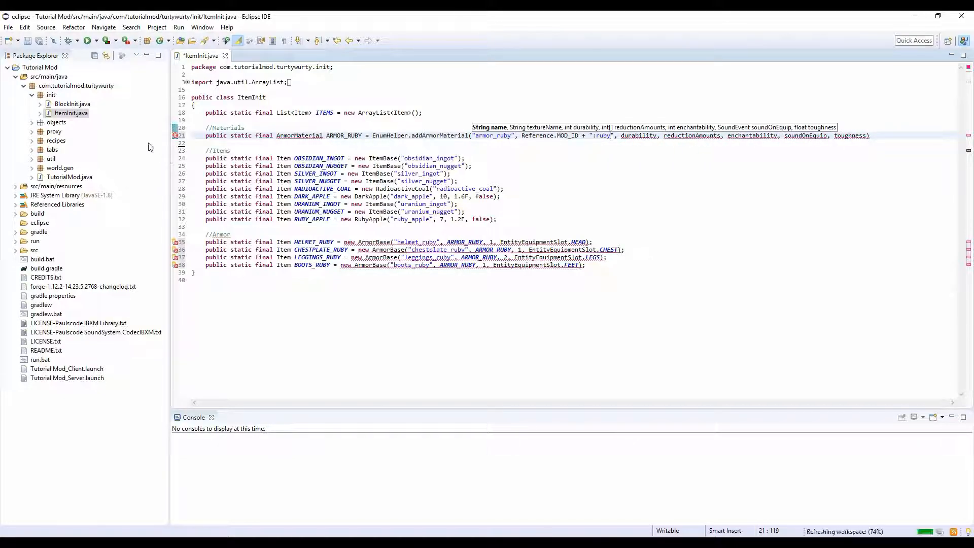
Fill in durability 1500, reduction amounts new int[]{4, 7, 9, 5}, enchantability 17 and toughness 0.0F.
double_click(638, 135)
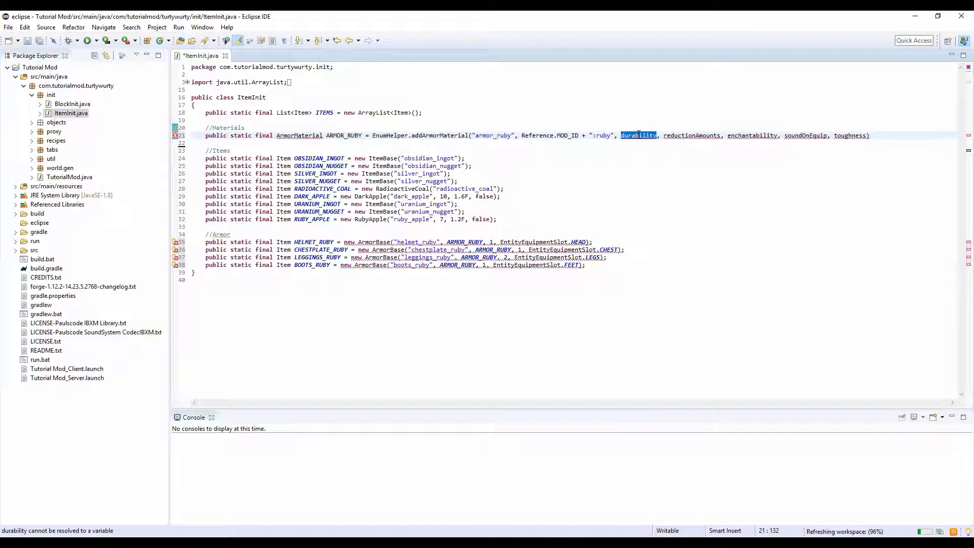
mouse_move(638, 135)
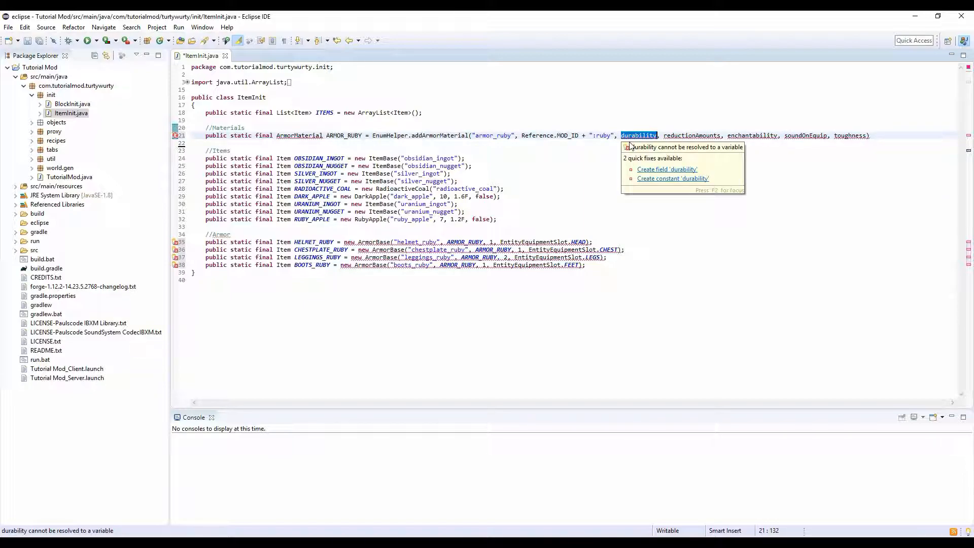
text(1500)
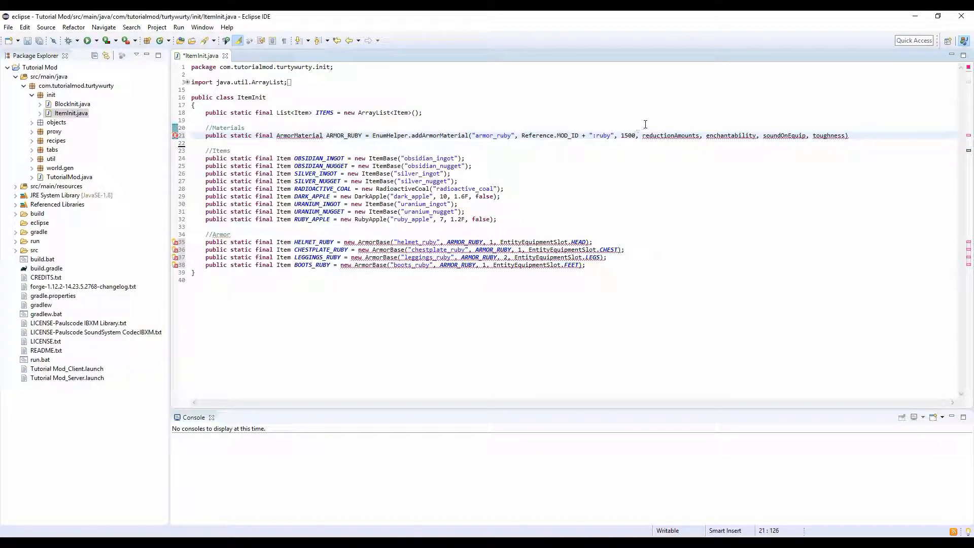
double_click(670, 135)
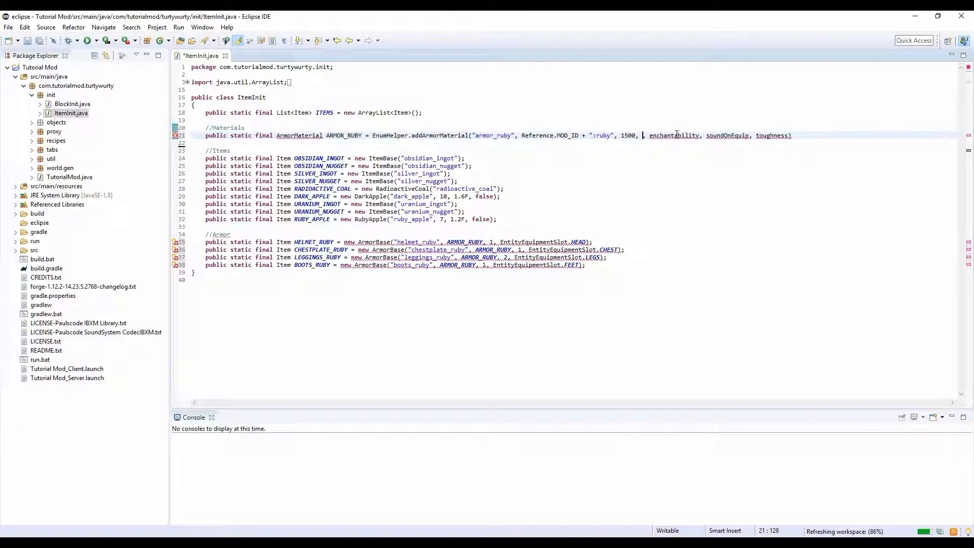
text(new int[)
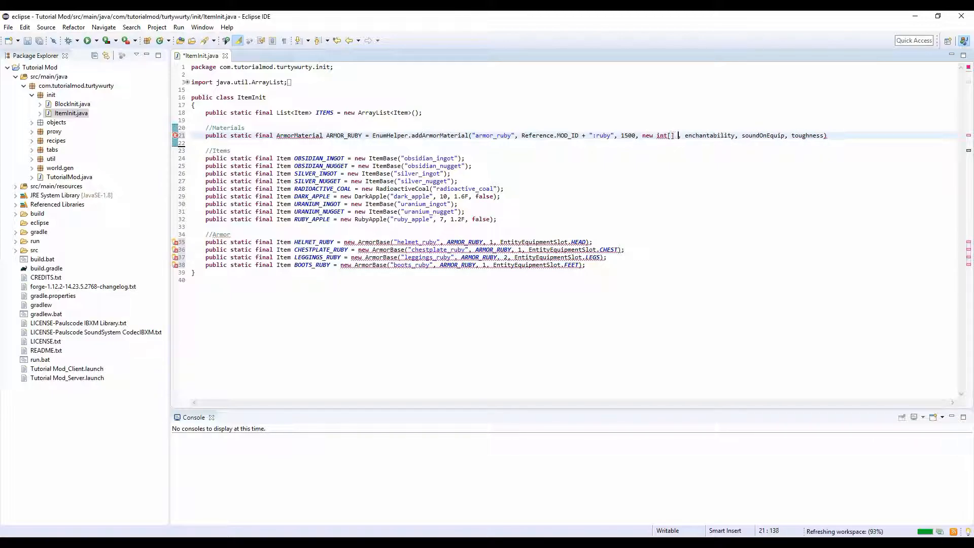
text({0})
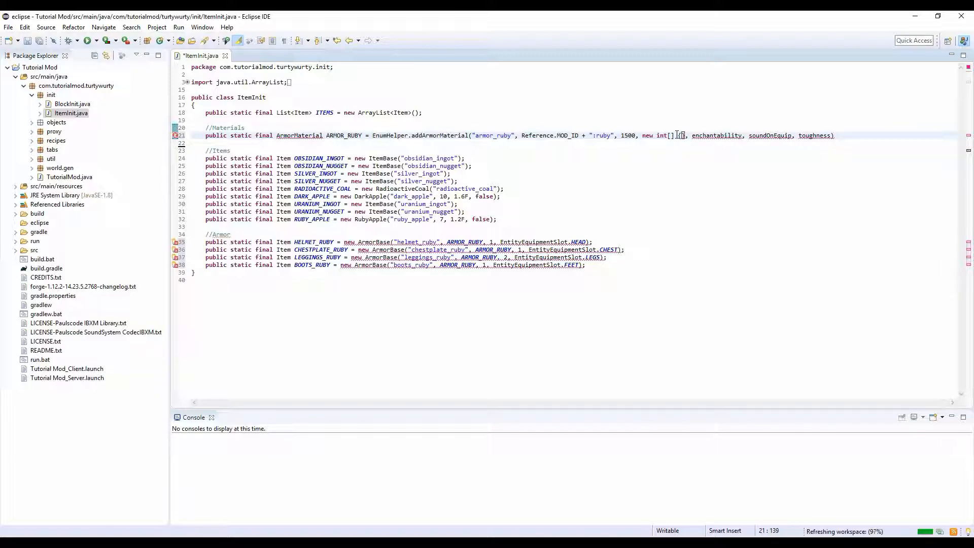
text(4, 7, 9, 5)
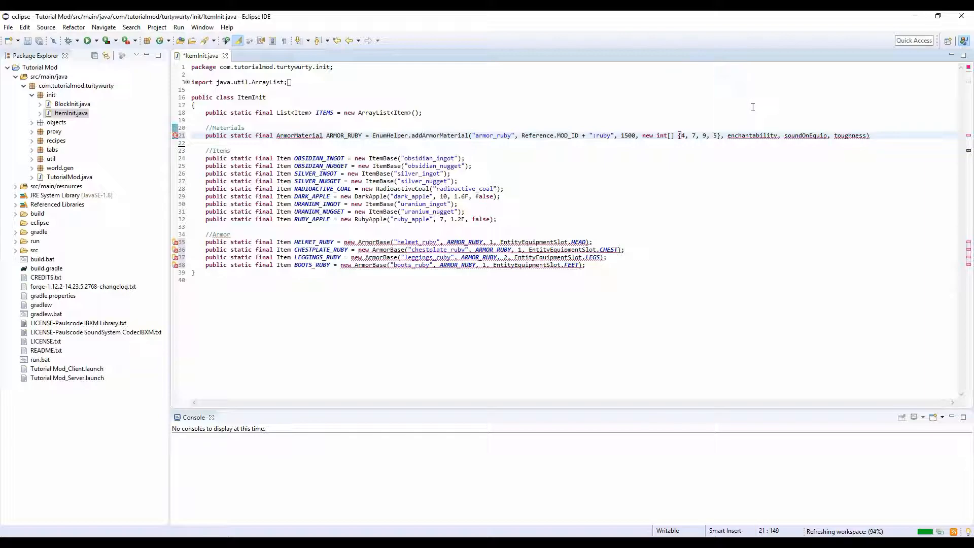
mouse_move(751, 135)
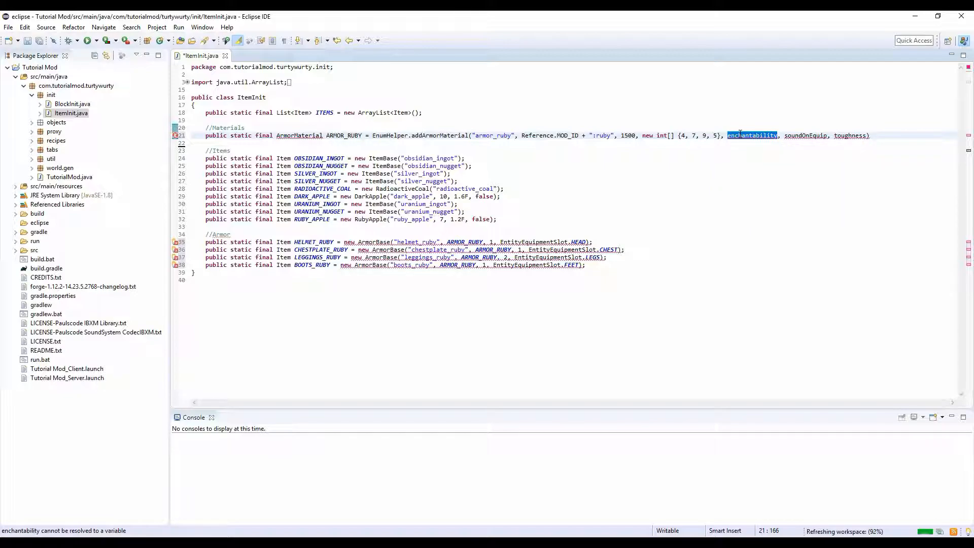
text(1)
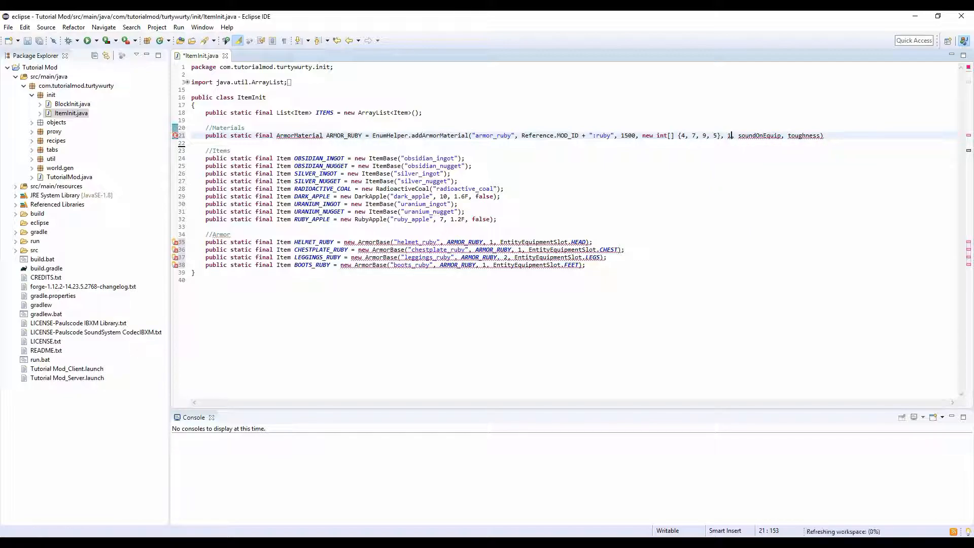
text(7)
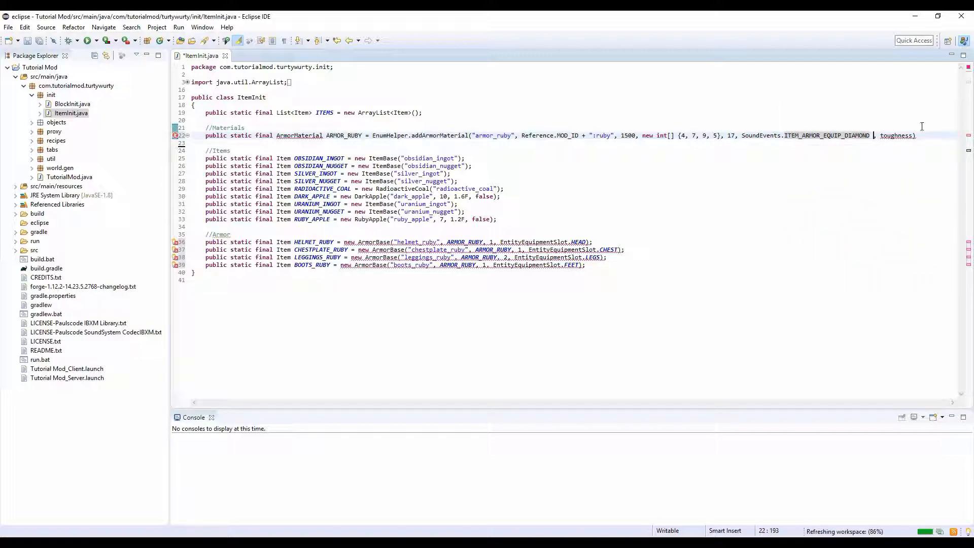
double_click(893, 135)
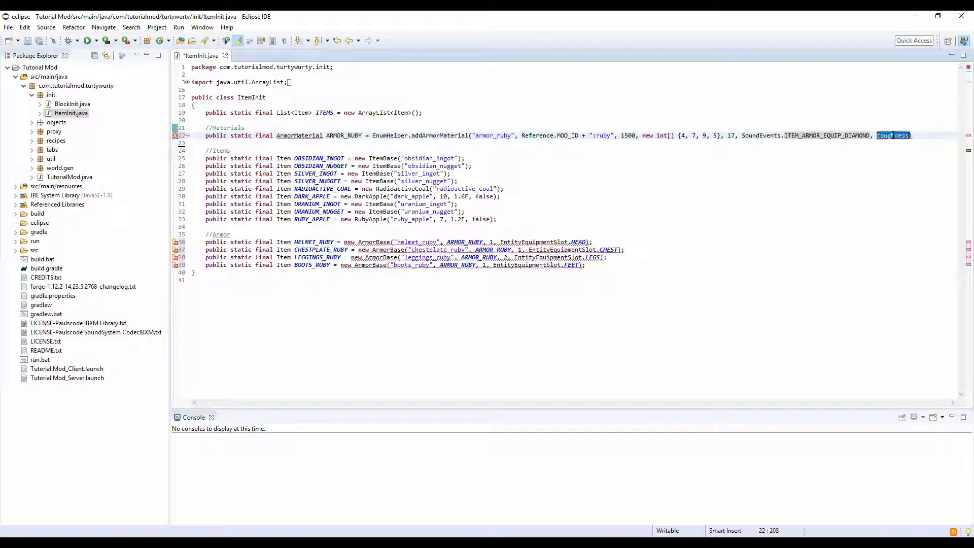
text(0.0F)
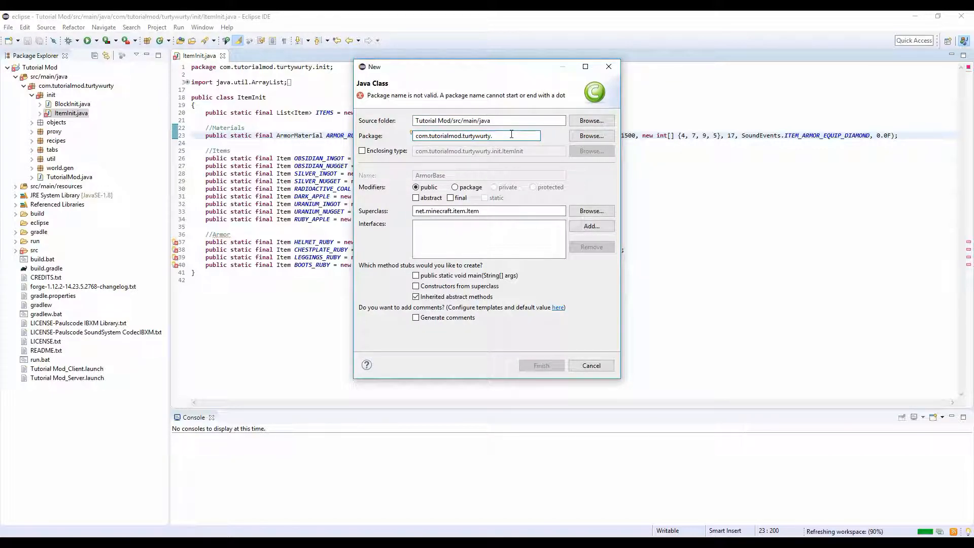
Finish the New Java Class wizard with package com.tutorialmod.turtywurty.objects.items.armor.
text(objects)
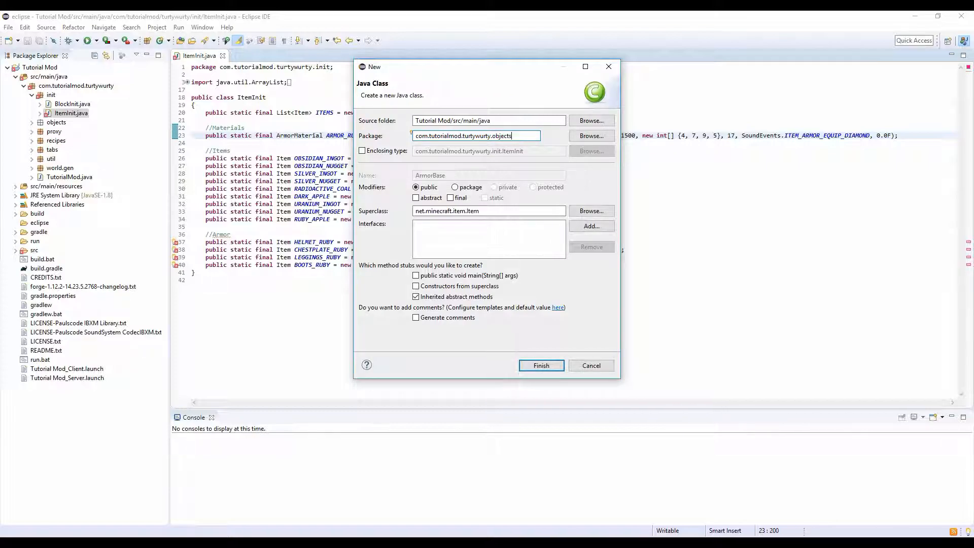
text(items.ar)
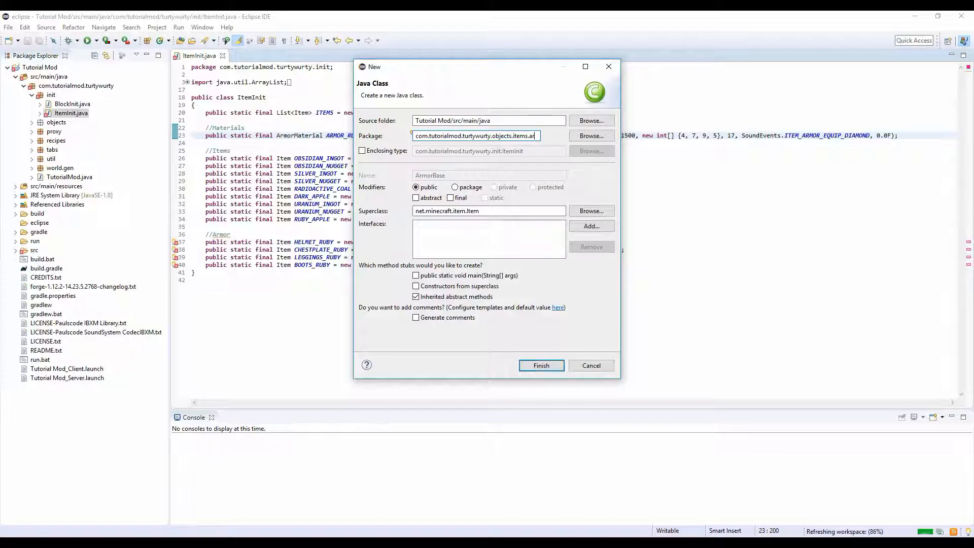
click(540, 365)
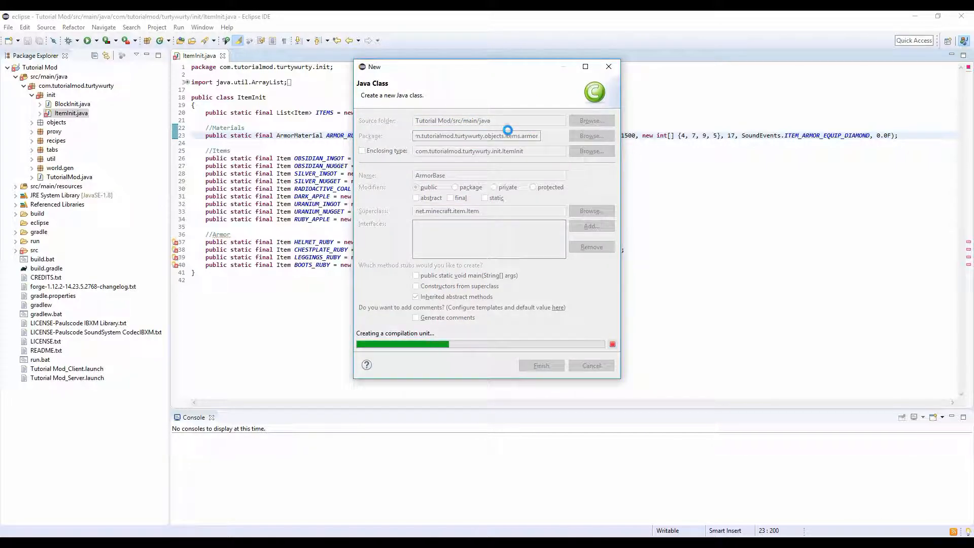
click(540, 365)
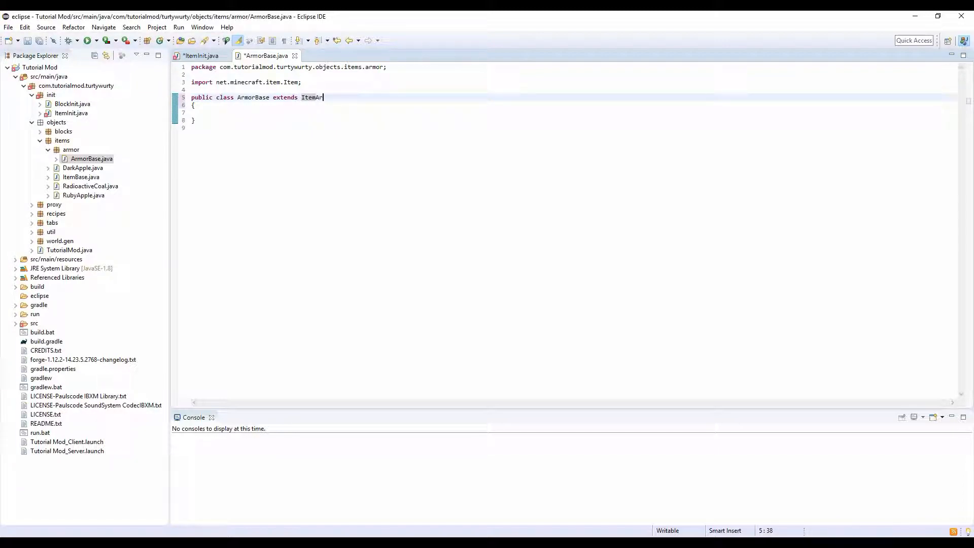
Make ArmorBase extend ItemArmor and implement IHasModel with the registerModels override.
text(mor impleme)
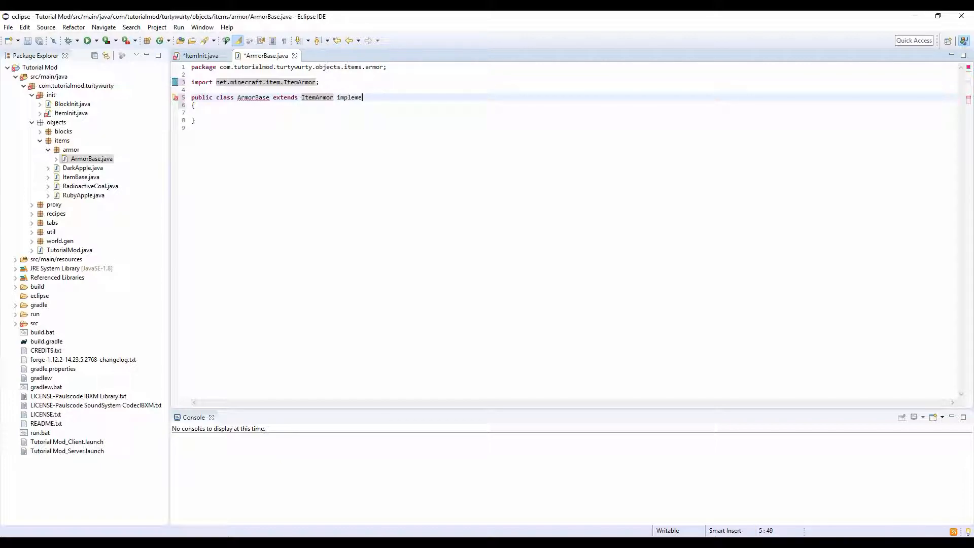
text(nts IH)
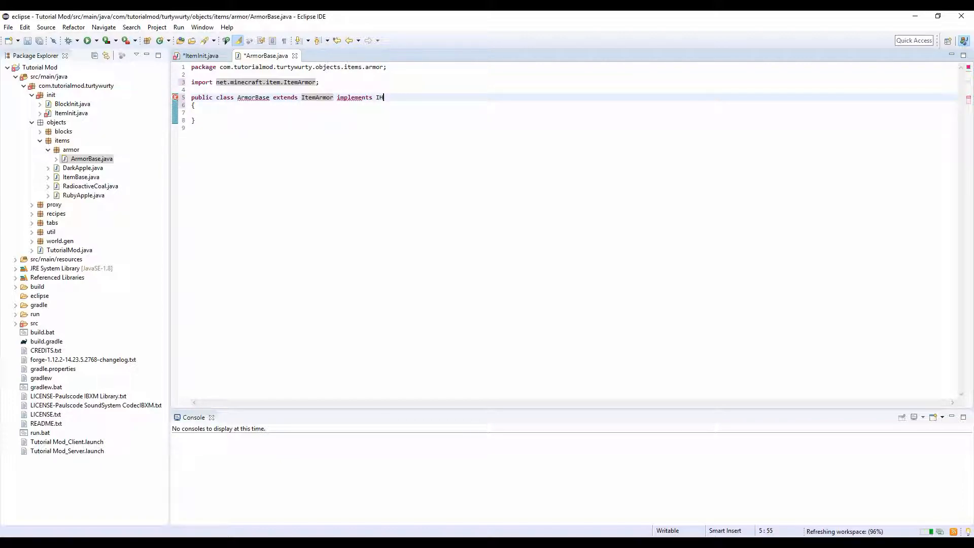
text(asModel)
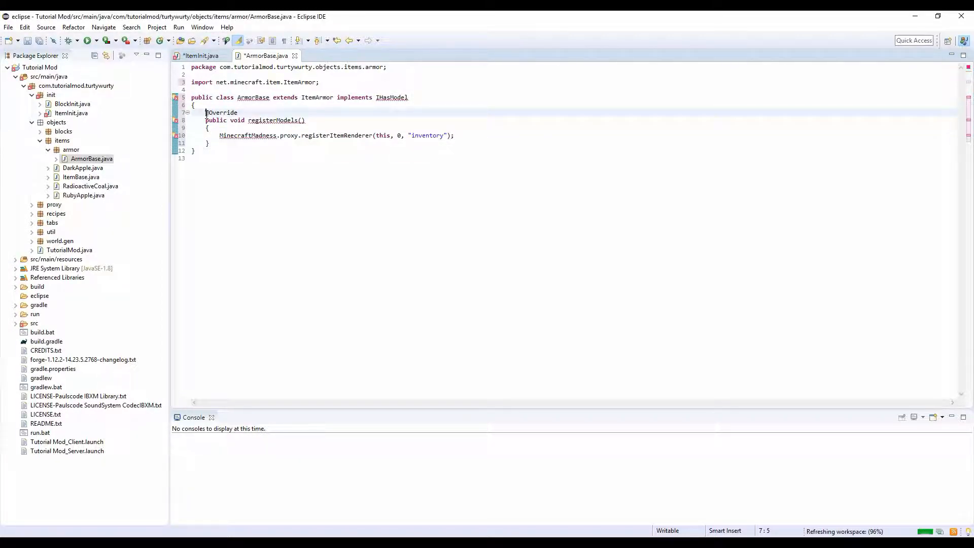
key(Enter)
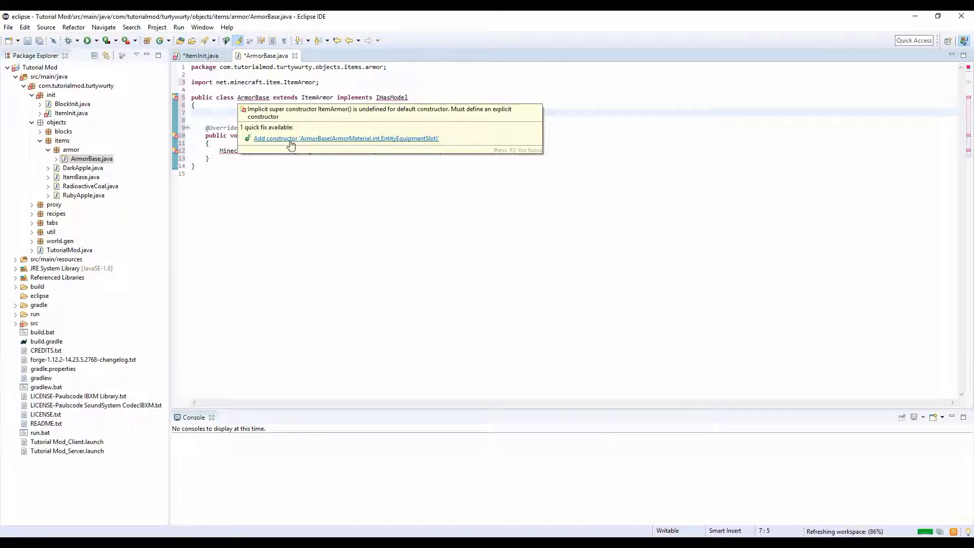
Add the superclass constructor with a String name parameter and reference TutorialMod's proxy.
click(344, 138)
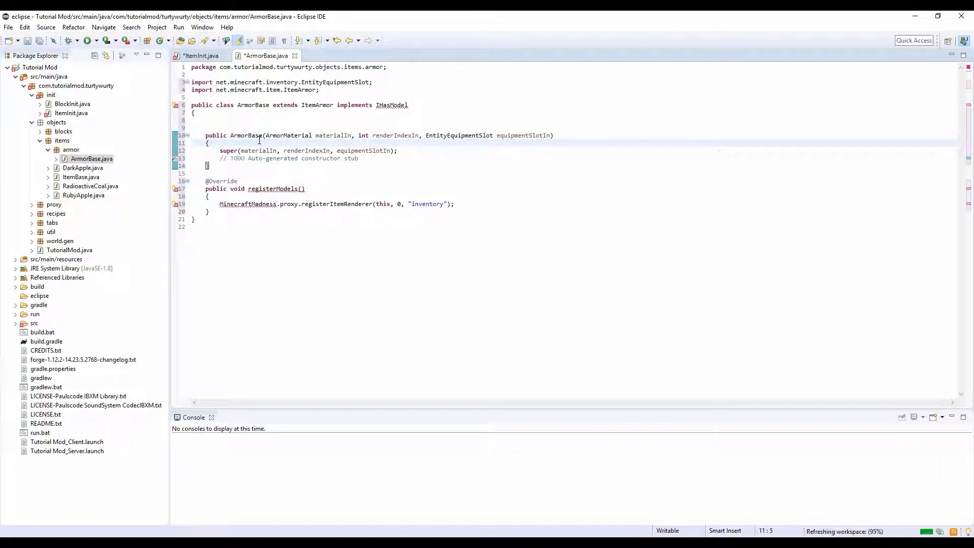
text(String name,)
click(337, 204)
text(Tu)
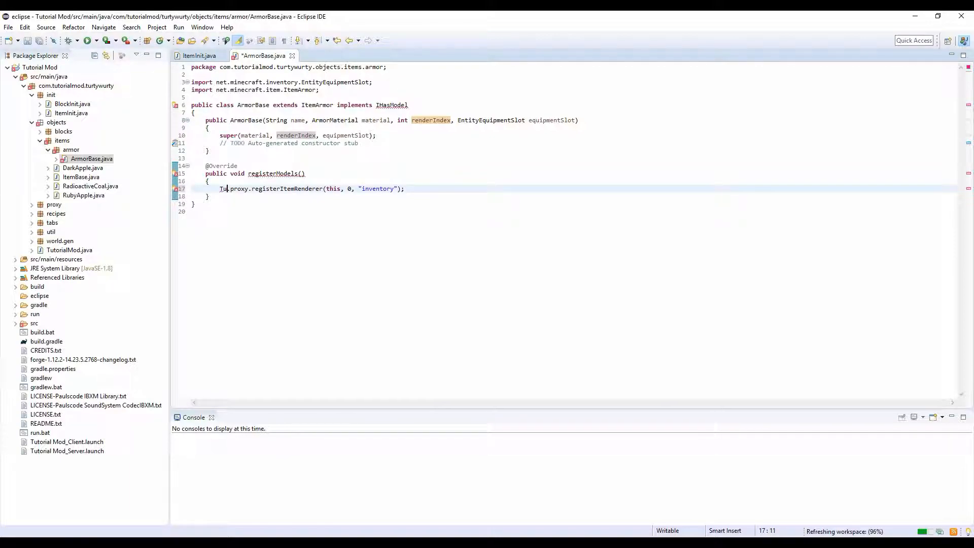
text(o)
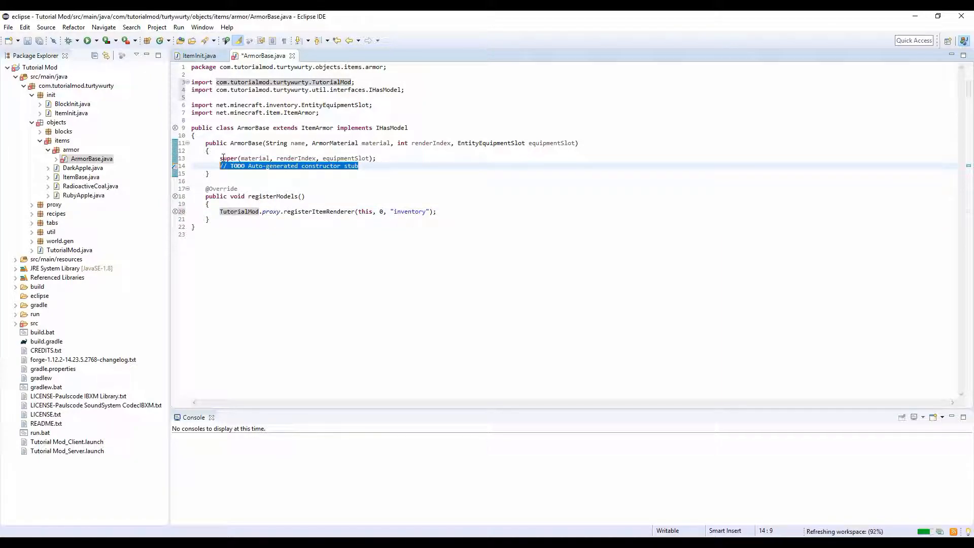
Have the constructor call setUnlocalizedName(name) and setRegistryName(name).
text(set)
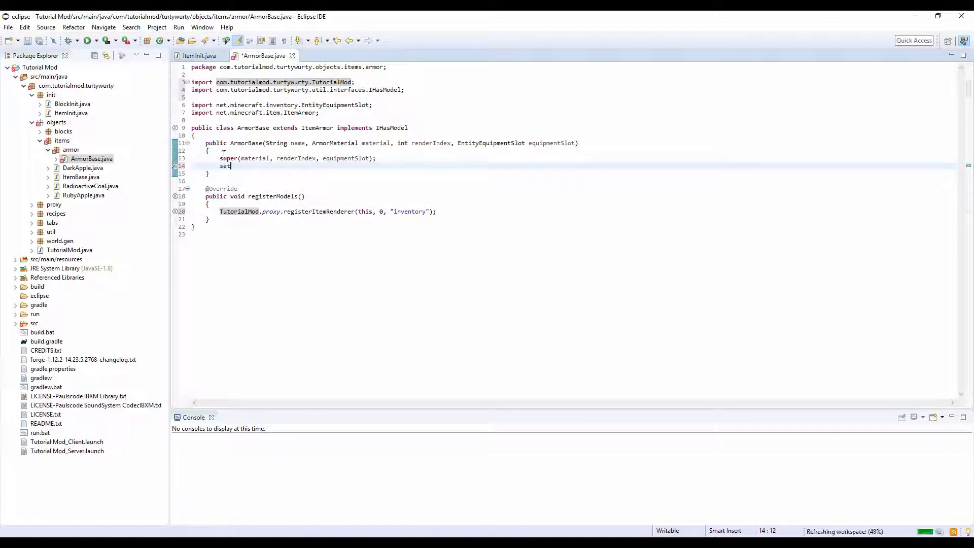
text(unlocik)
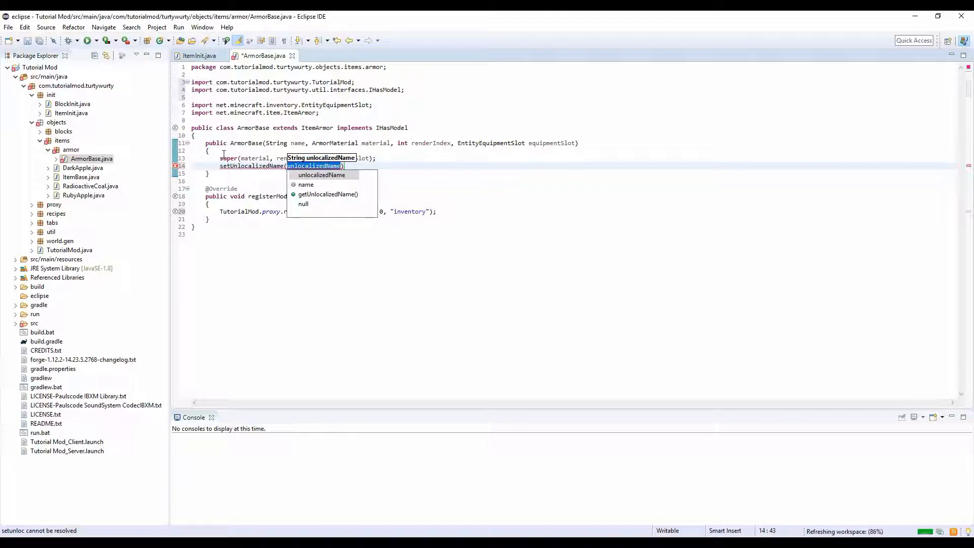
click(306, 184)
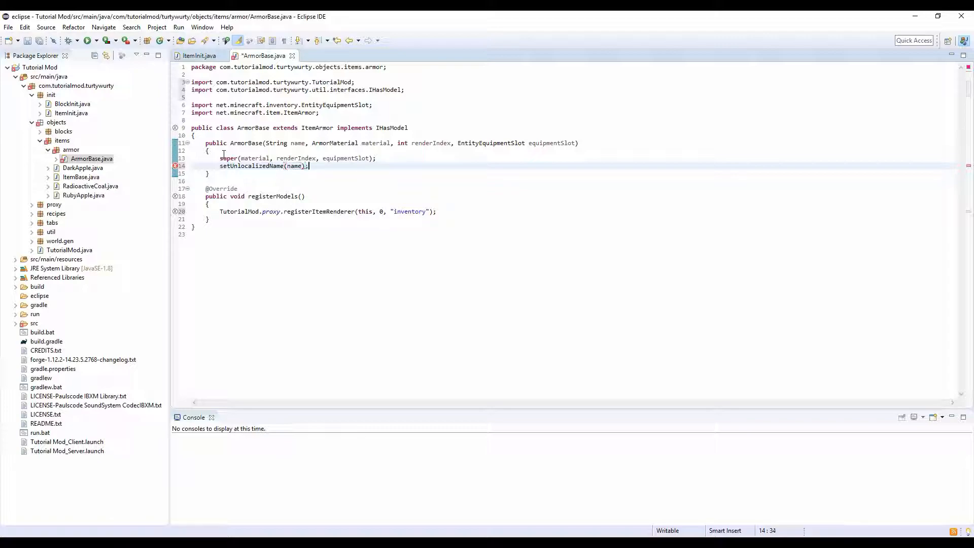
text(setregistryName(name)
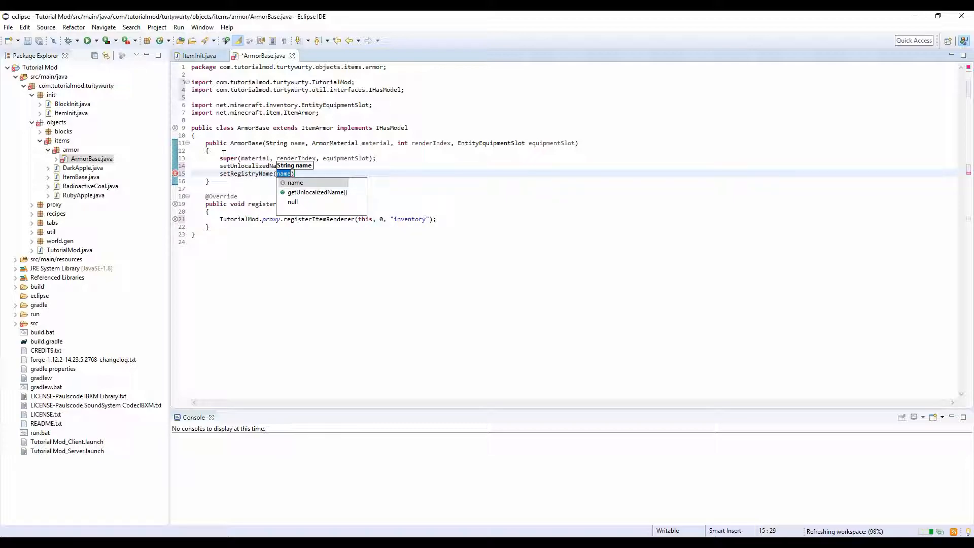
text(set)
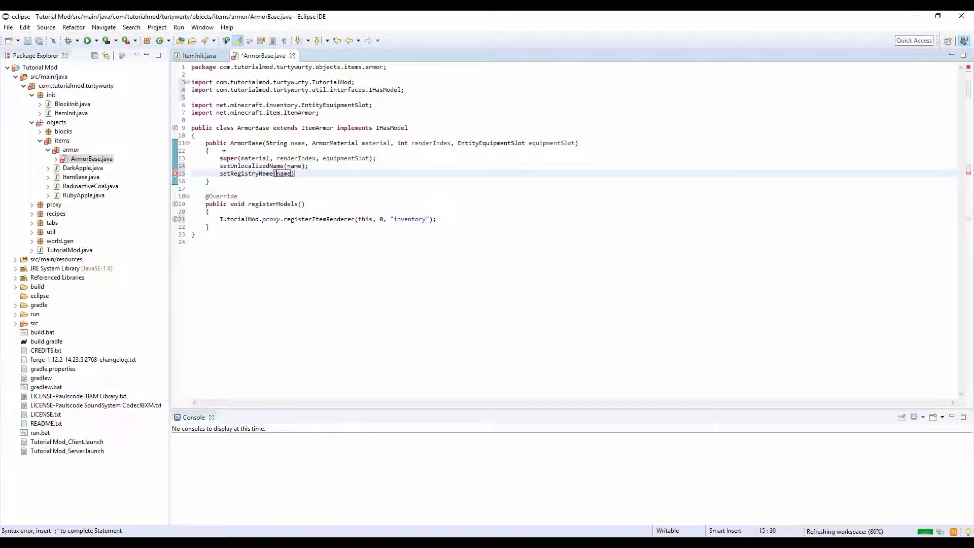
key(enter)
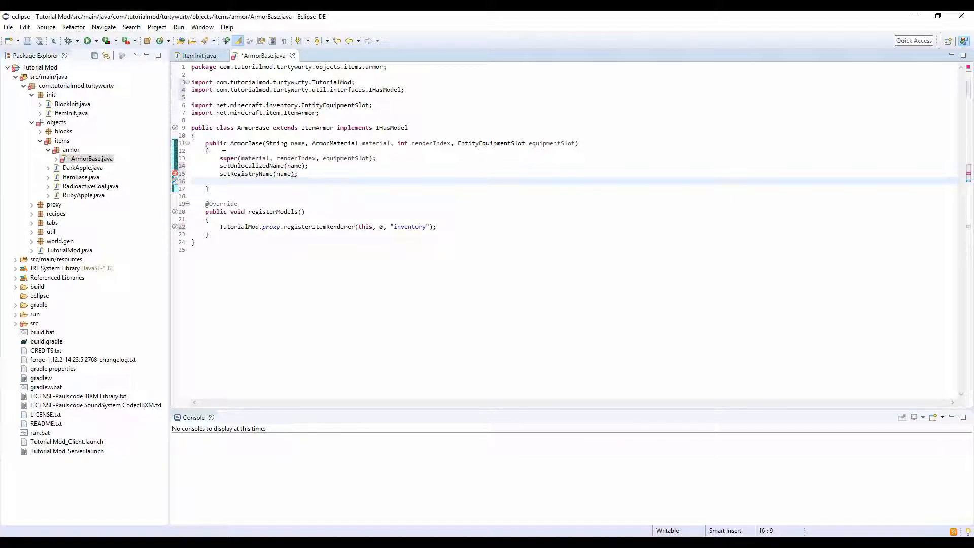
Add setCreativeTab(TutorialMod.TUTORIALMODTAB) and ItemInit.ITEMS.add(this), then close ArmorBase.
text(set)
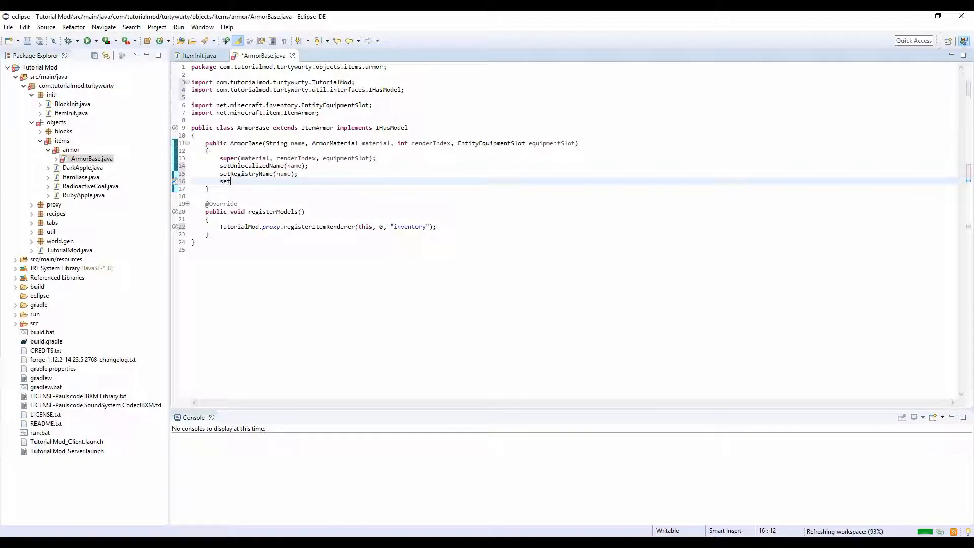
text(creativeTab(M)
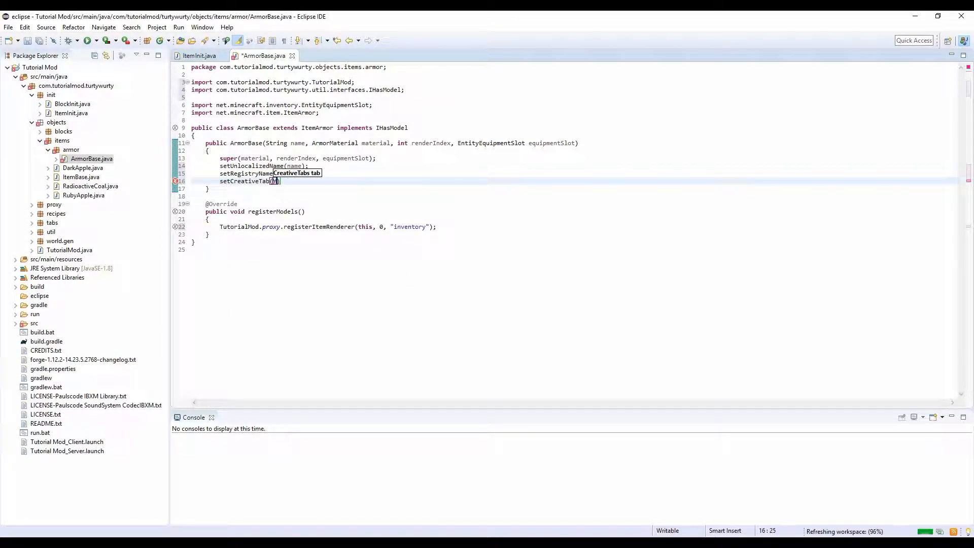
text(Tutorial)
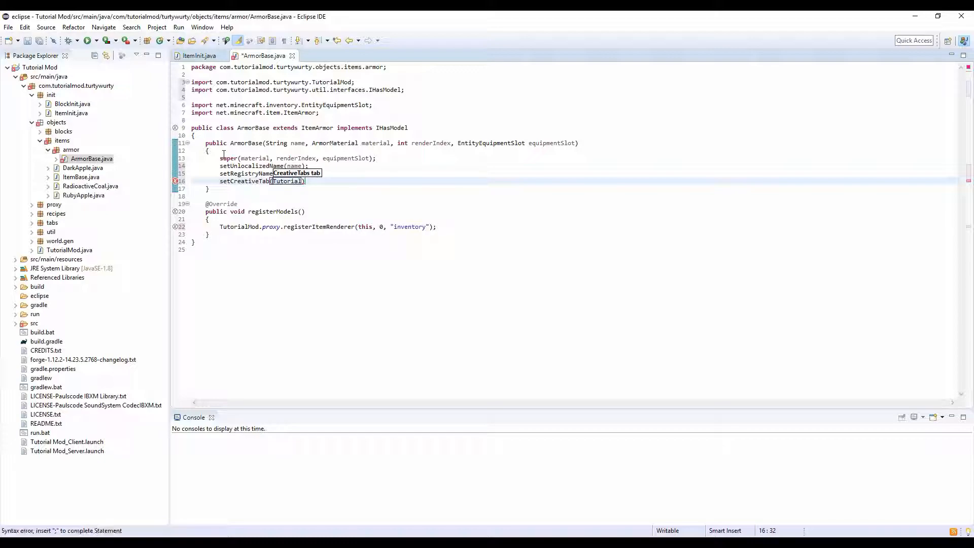
text(Mod)
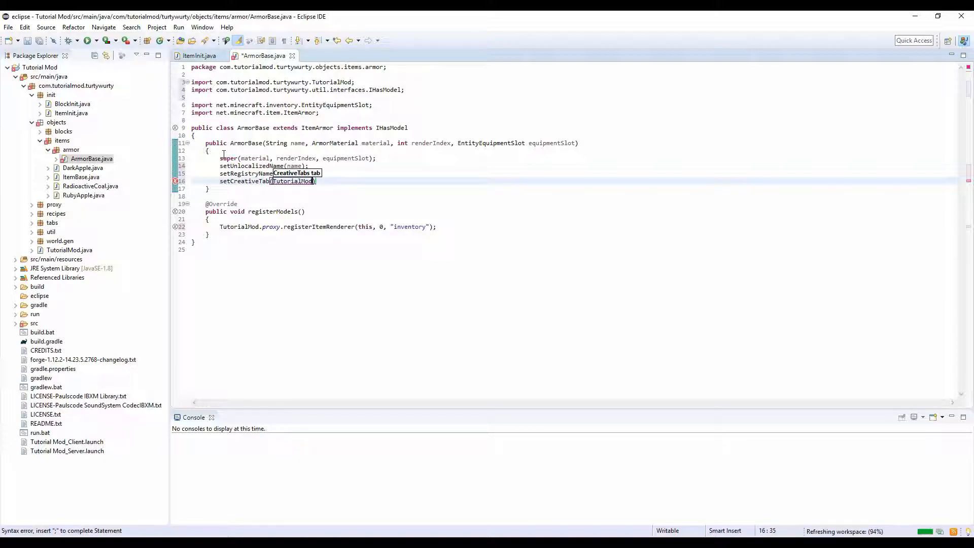
text(.TUTORIALMODTAB)
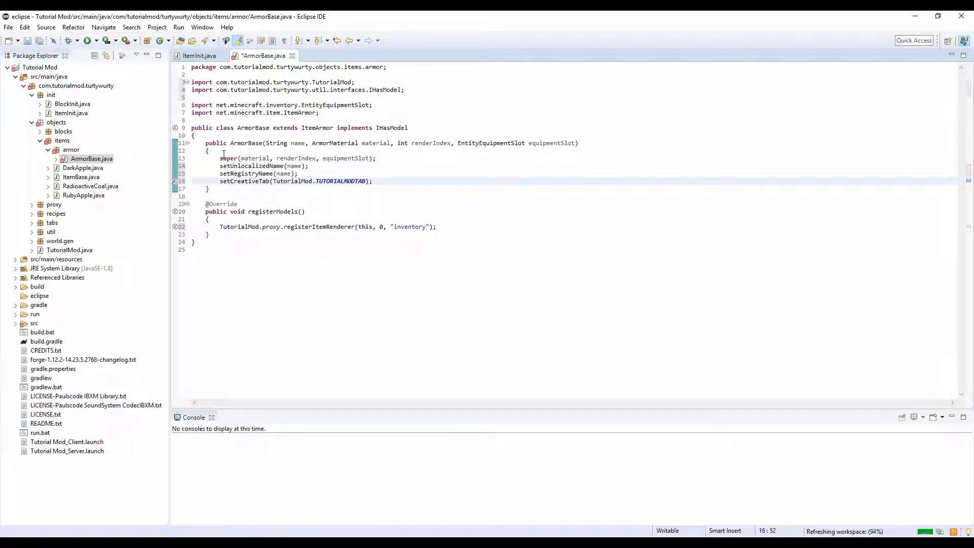
text(Item)
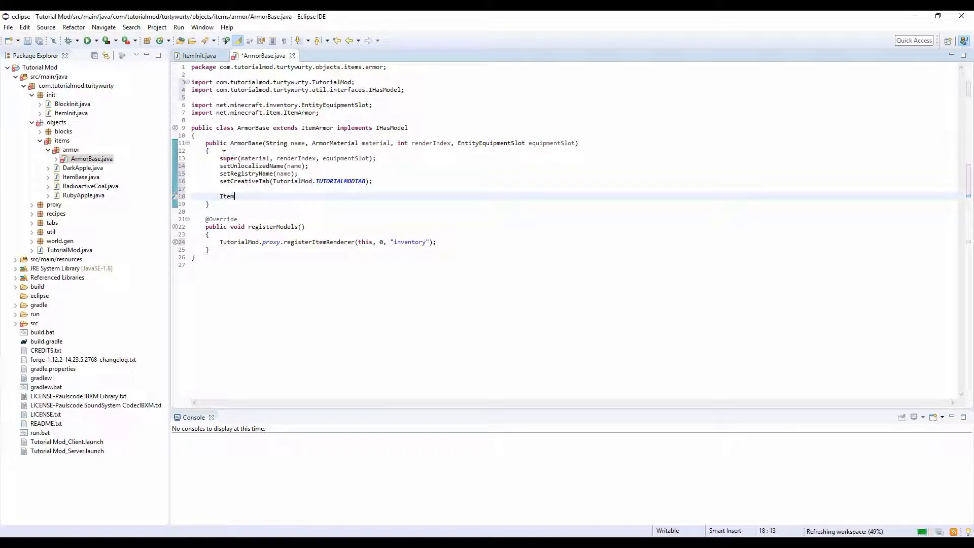
text(Init.)
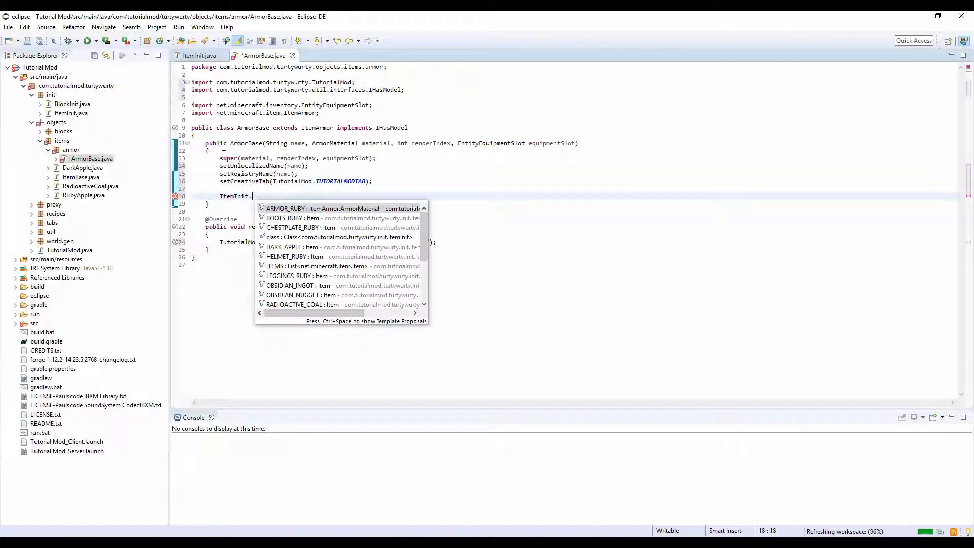
text(ITEMS.add)
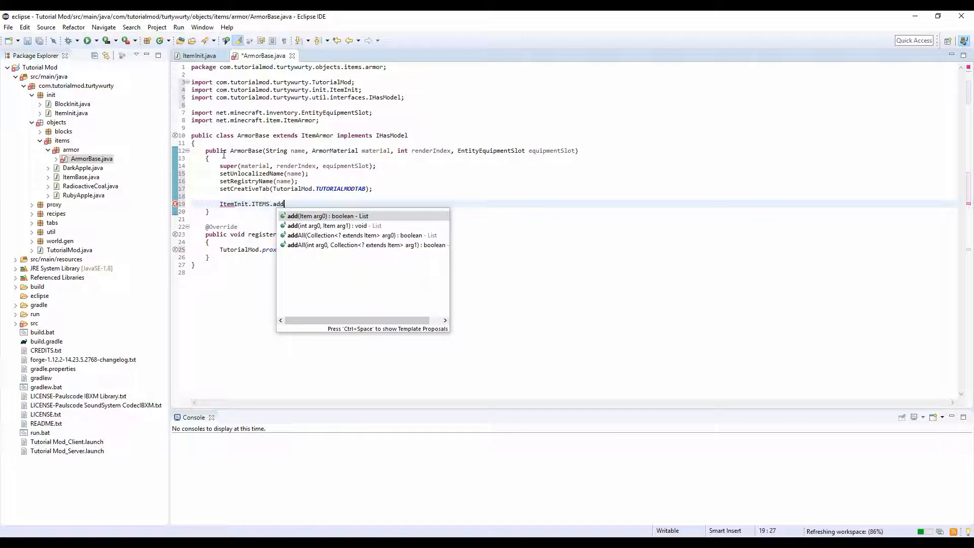
click(328, 216)
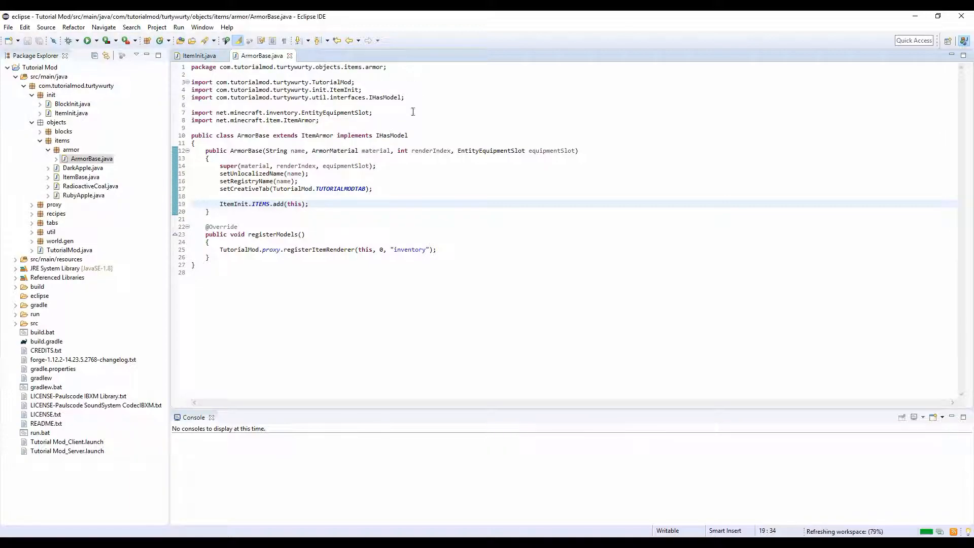
click(200, 55)
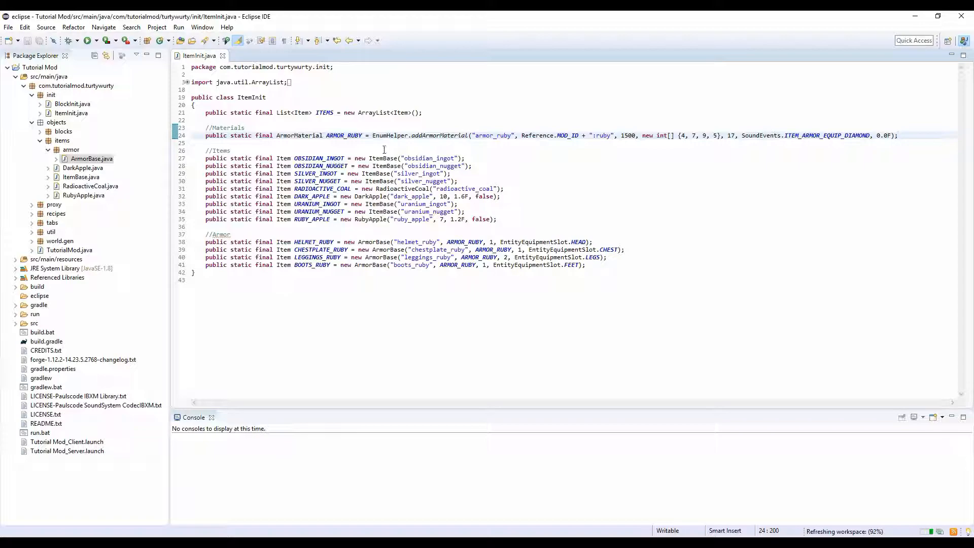
mouse_move(222, 55)
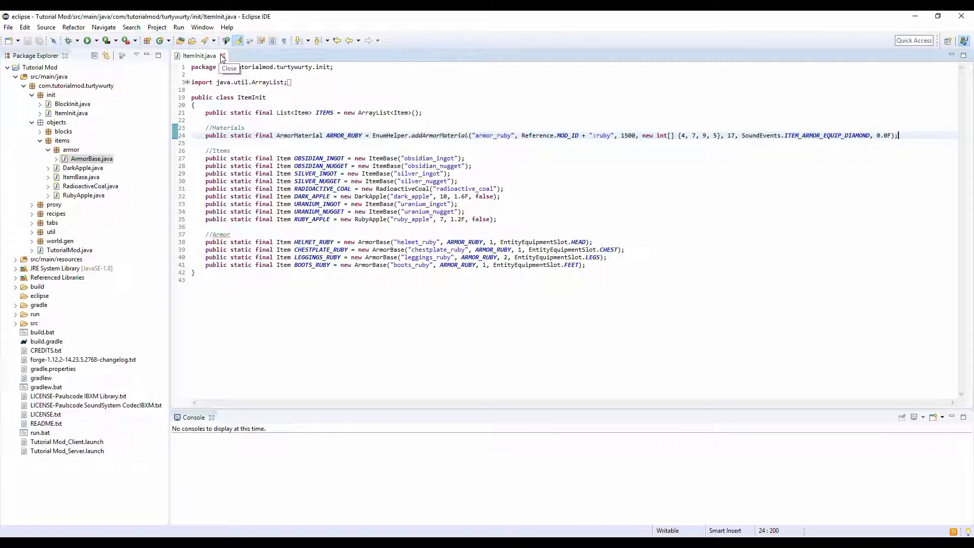
Close ItemInit and expand the resources assets tree to the lang folder.
click(222, 55)
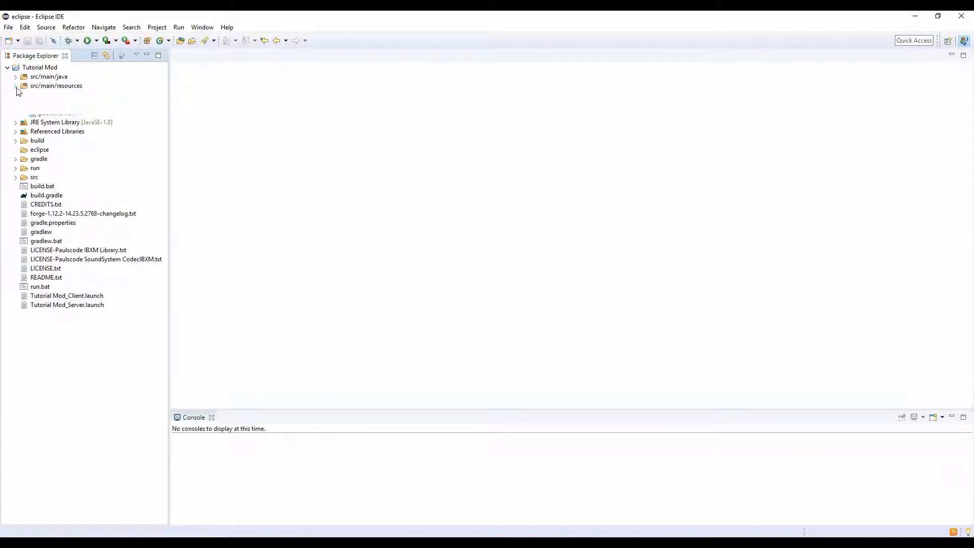
click(15, 85)
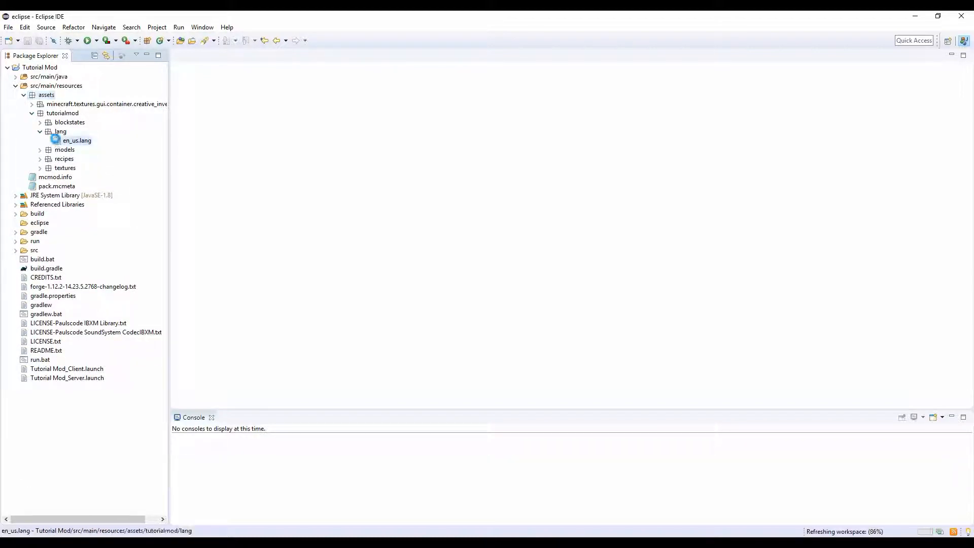
In en_us.lang add an //Armor section with item.helmet_ruby.name=Ruby Helmet.
double_click(77, 140)
text(//)
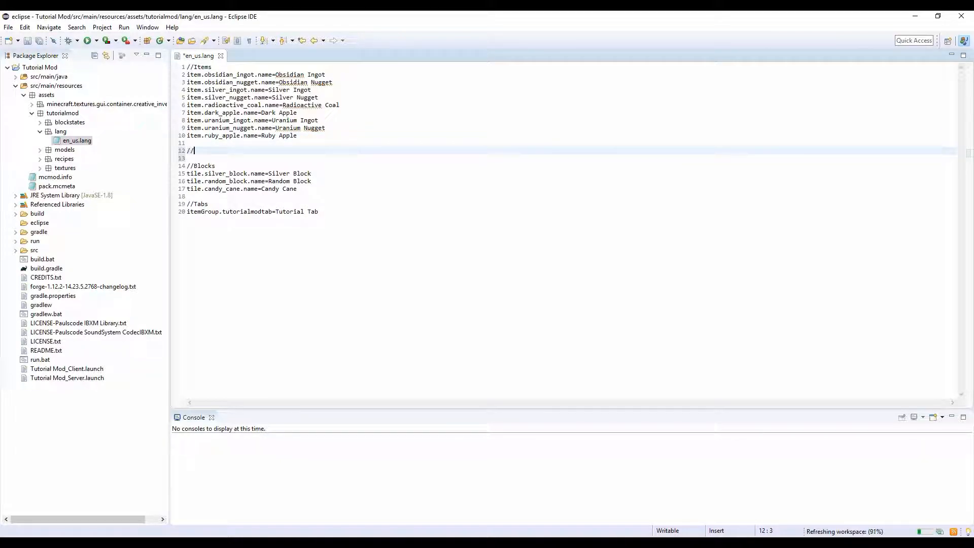
text(Armor)
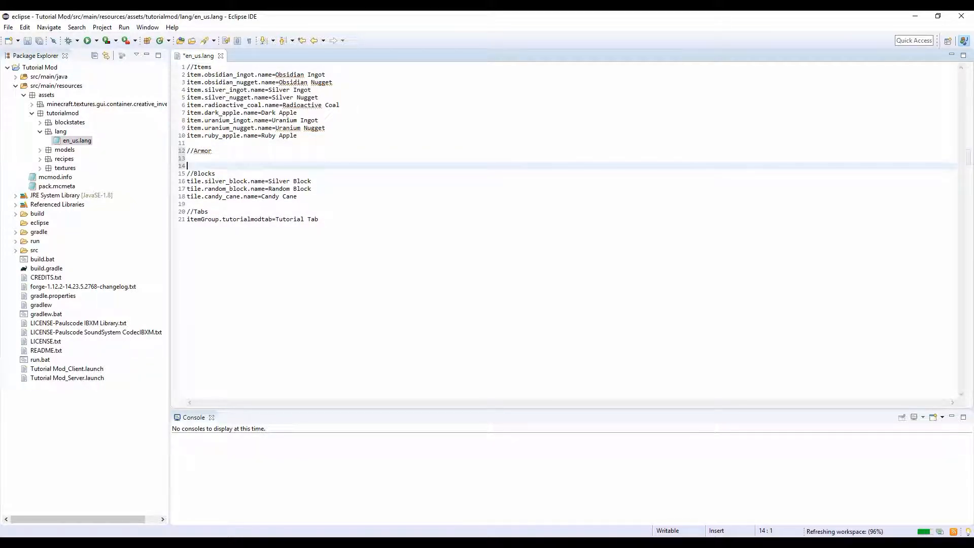
text(item)
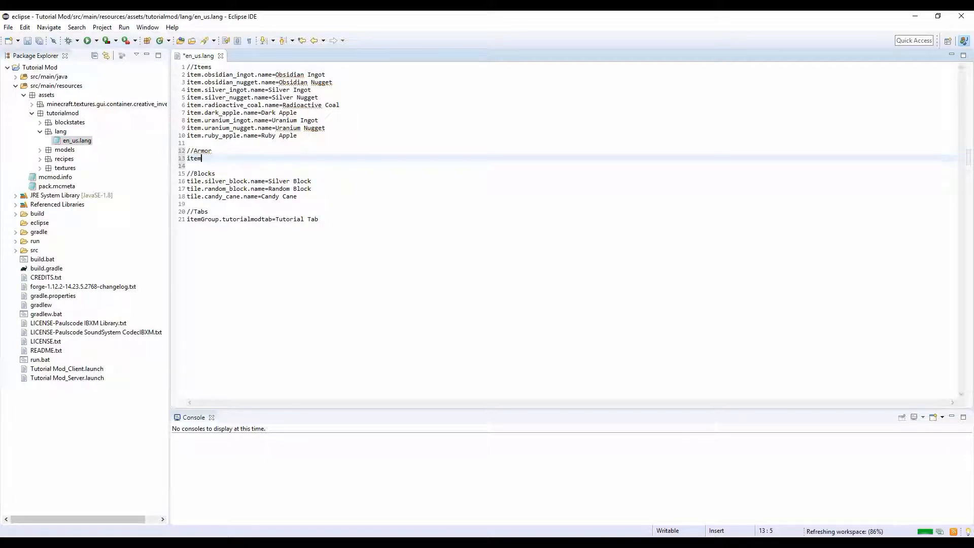
text(.)
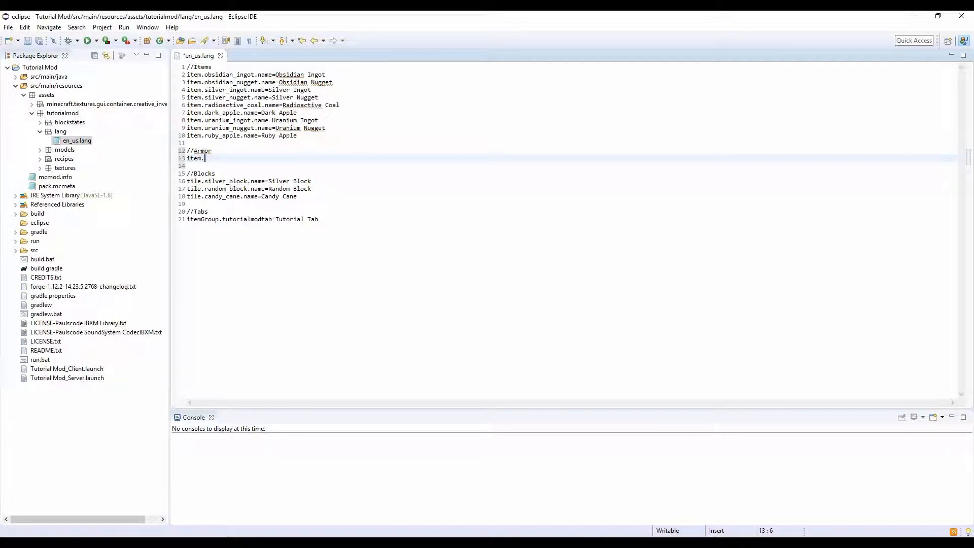
text(helm)
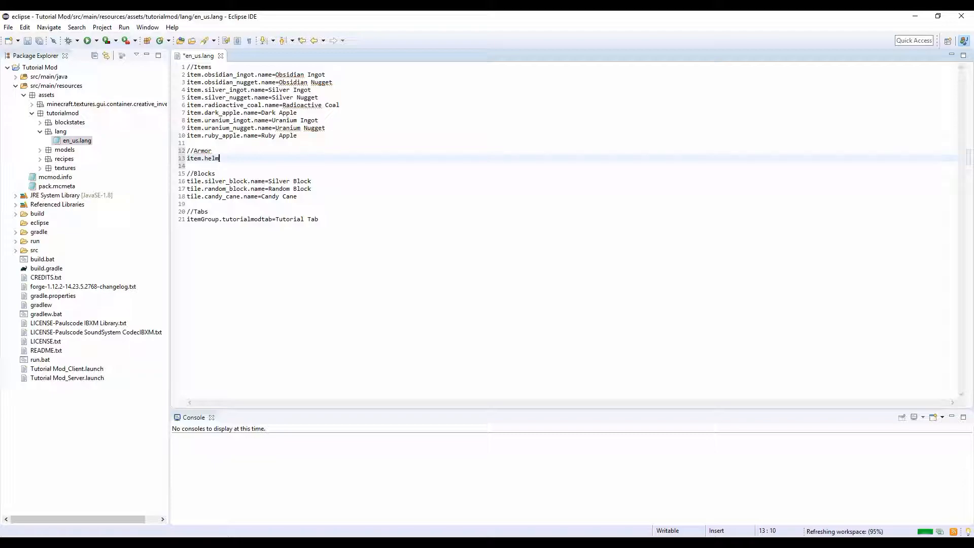
text(et_)
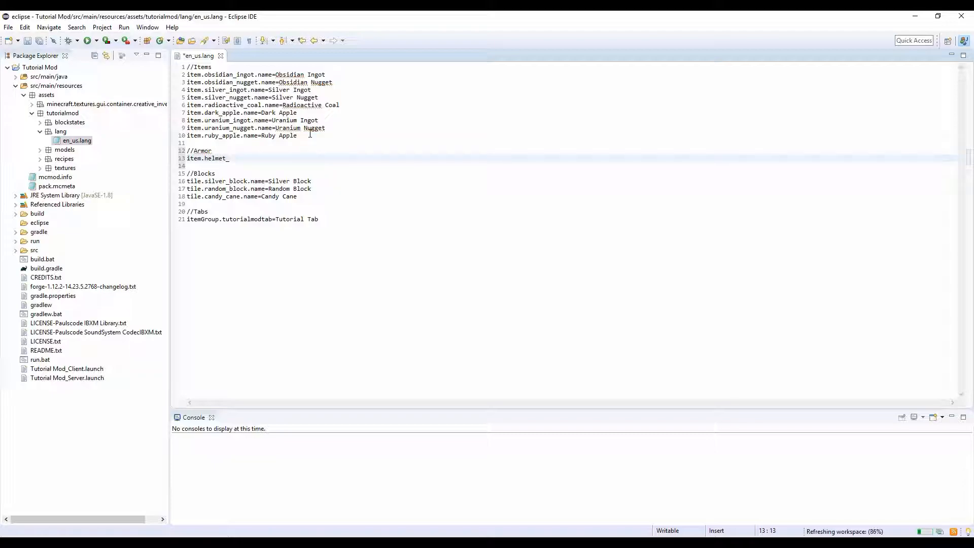
text(ruby.)
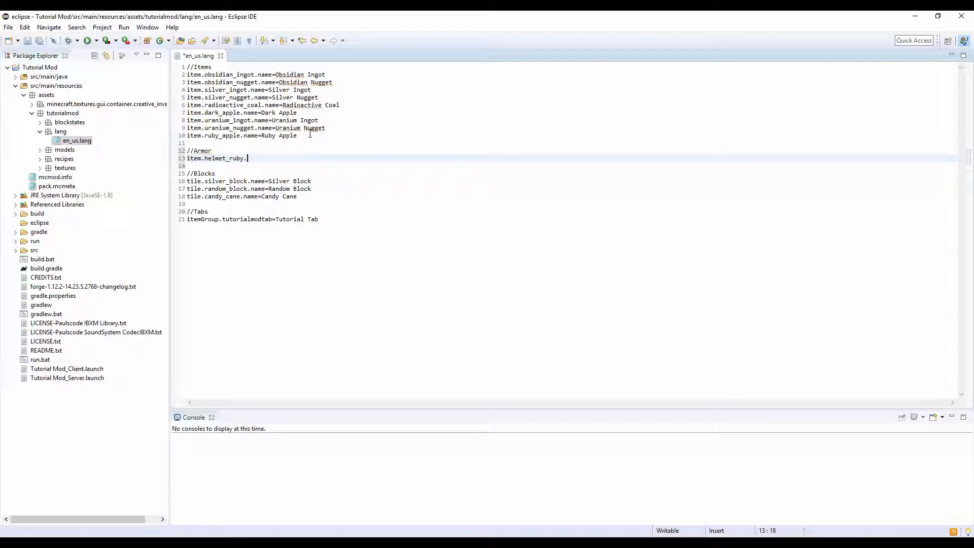
text(name=)
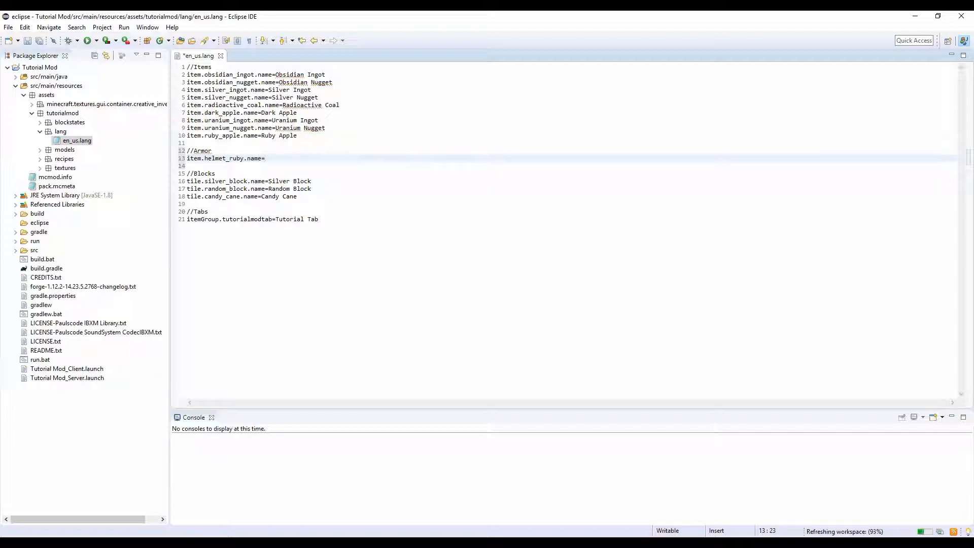
text(Ruby He)
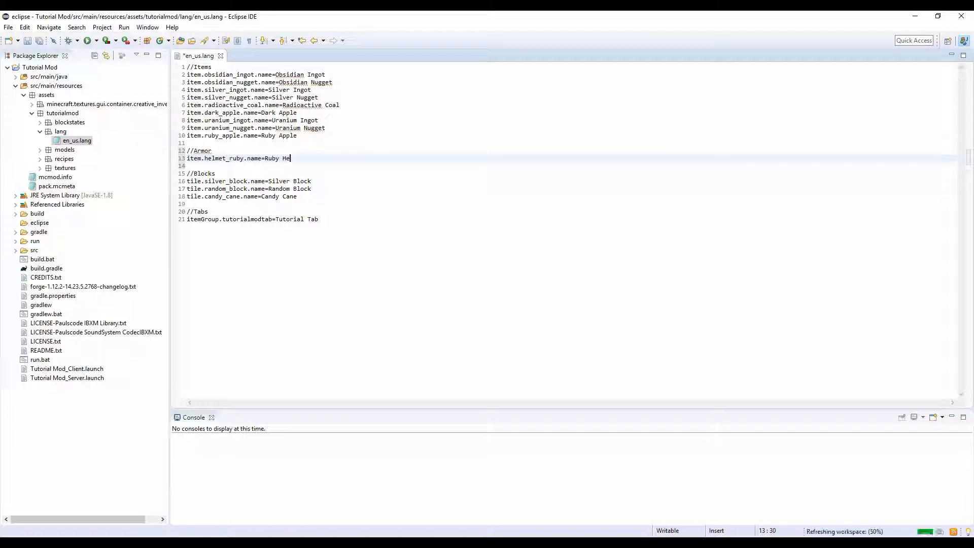
text(lmet)
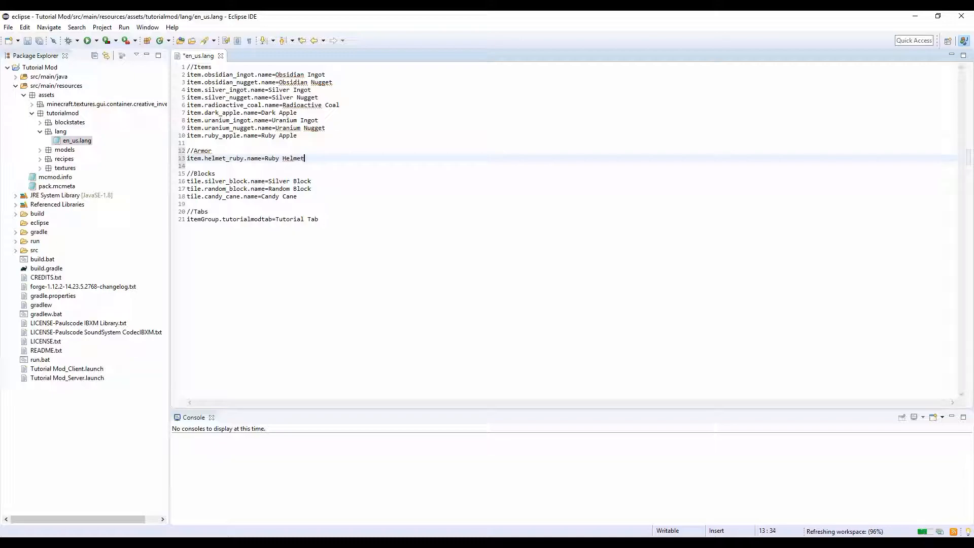
Add item.chestplate_ruby.name=Ruby Chestplate and item.leggings_ruby.name=Ruby Leggings.
text(item.chestplate_r)
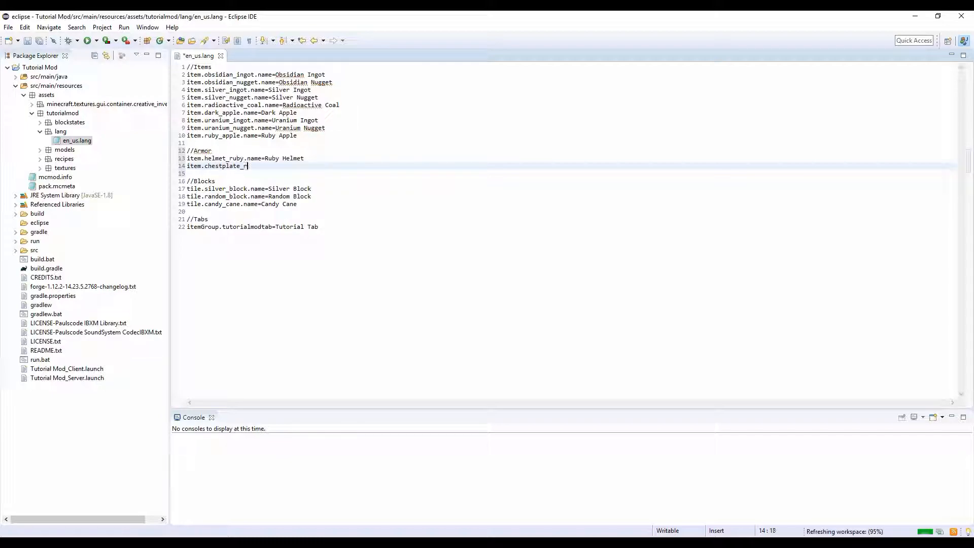
text(uby=)
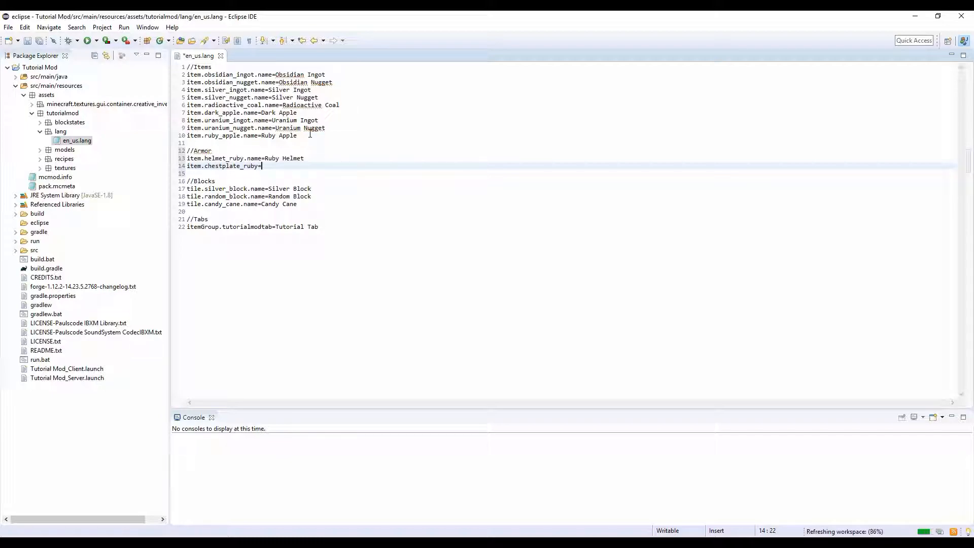
text(.name=)
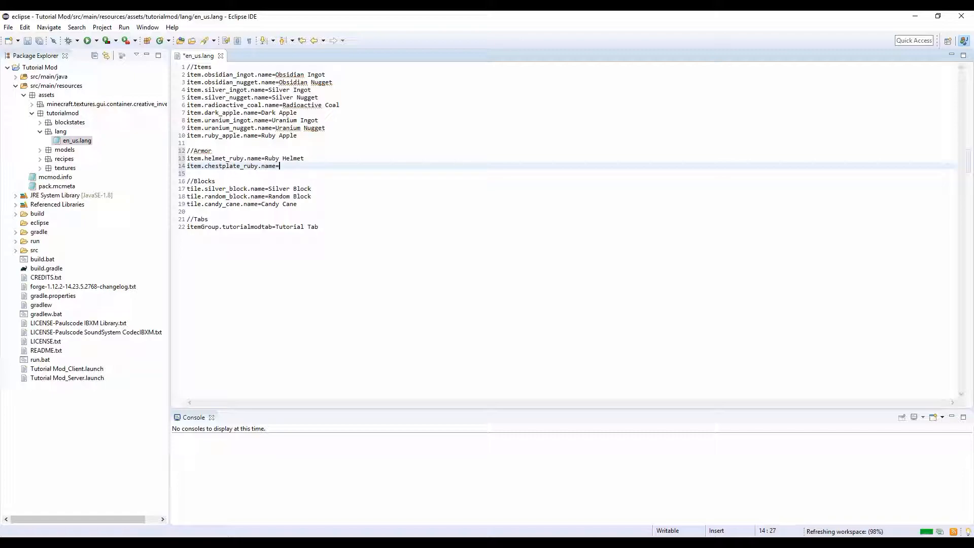
text(Ruby Chestplate)
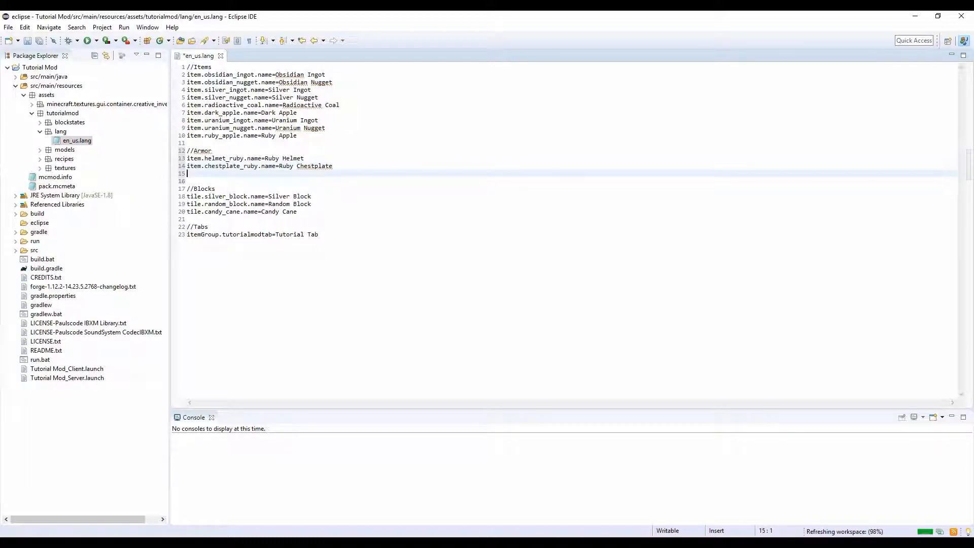
text(item.leg)
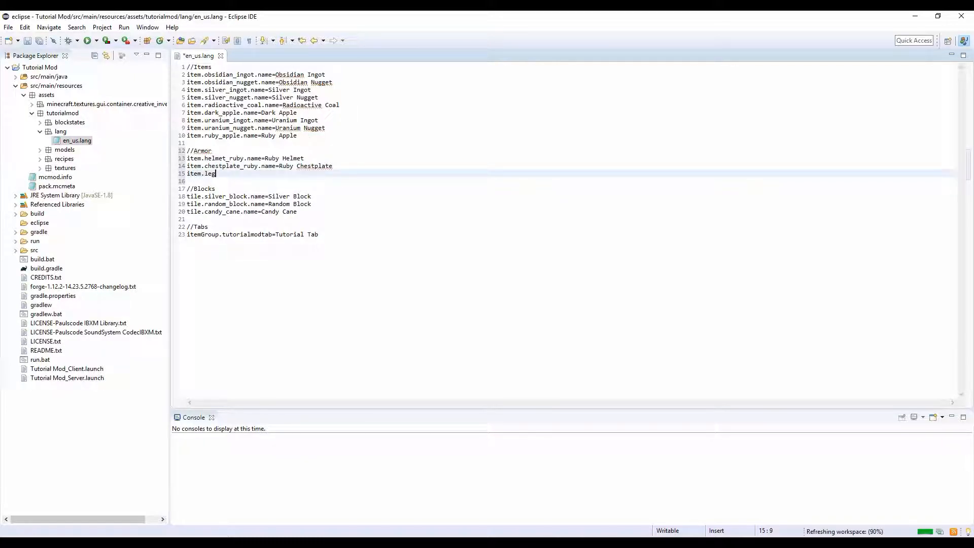
text(gings_)
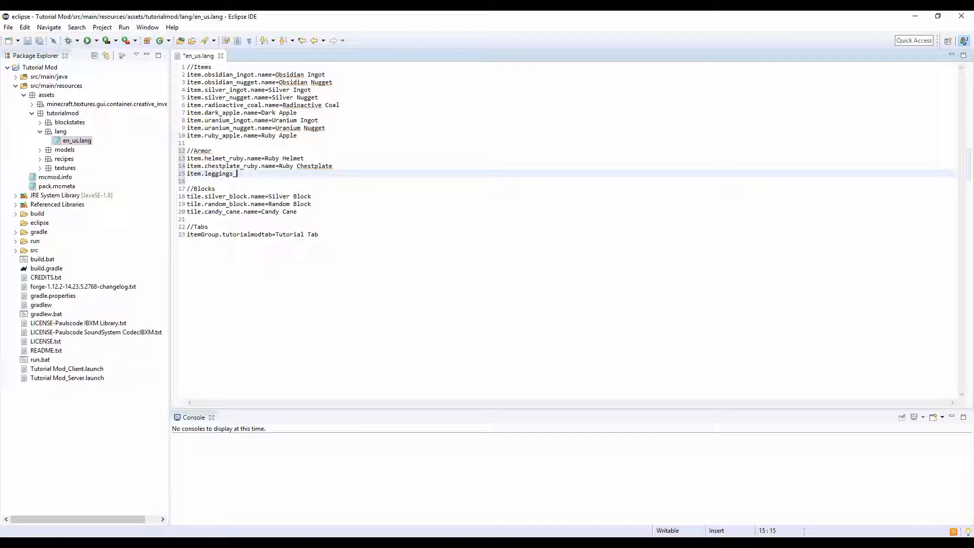
text(ruby.name)
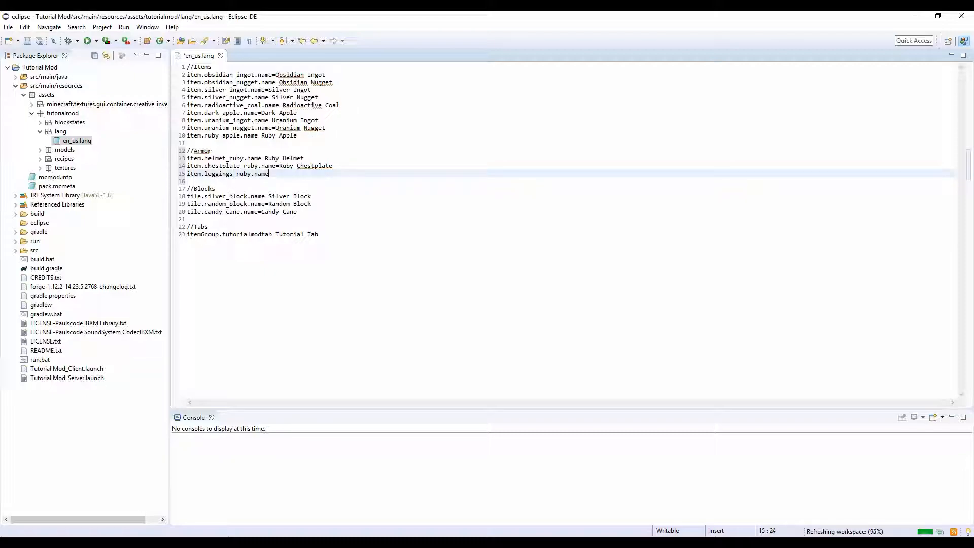
text(Ruby Leggig)
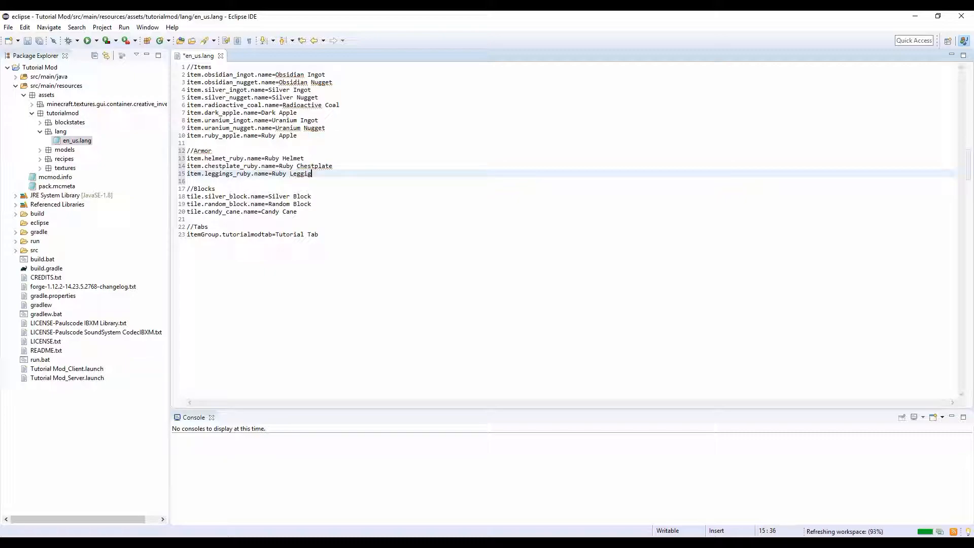
Start the item.boots_ruby.name entry, correcting a mistyped beginning.
text(ns)
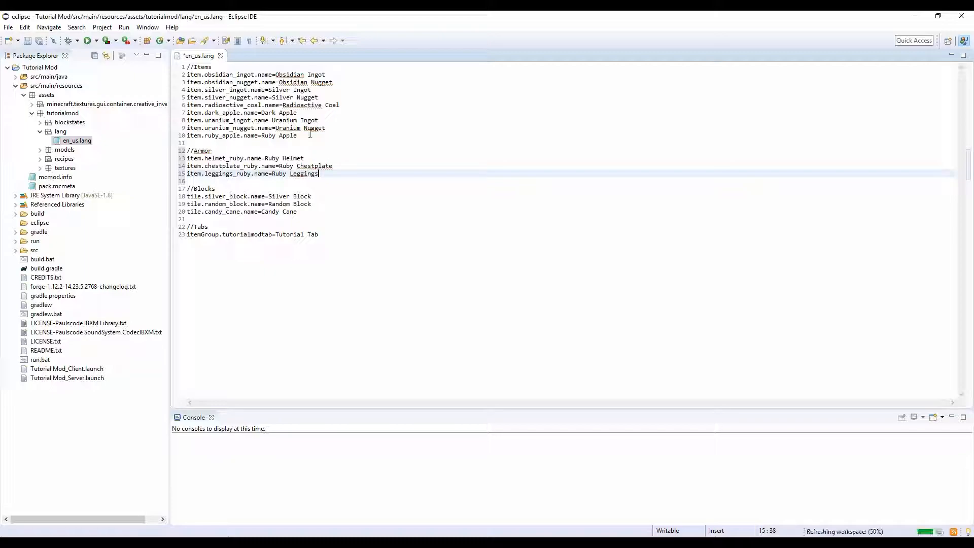
text(item.ru)
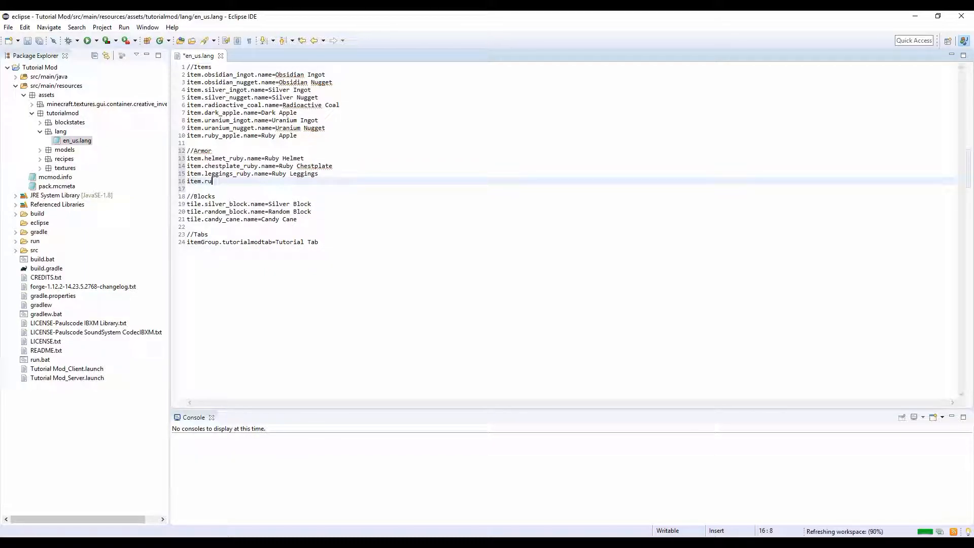
key(BackSpace)
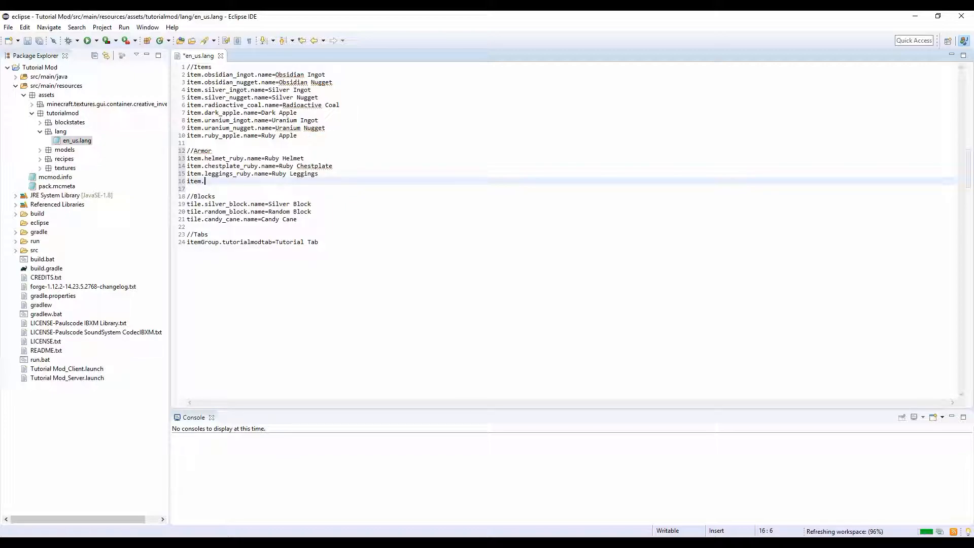
text(boots)
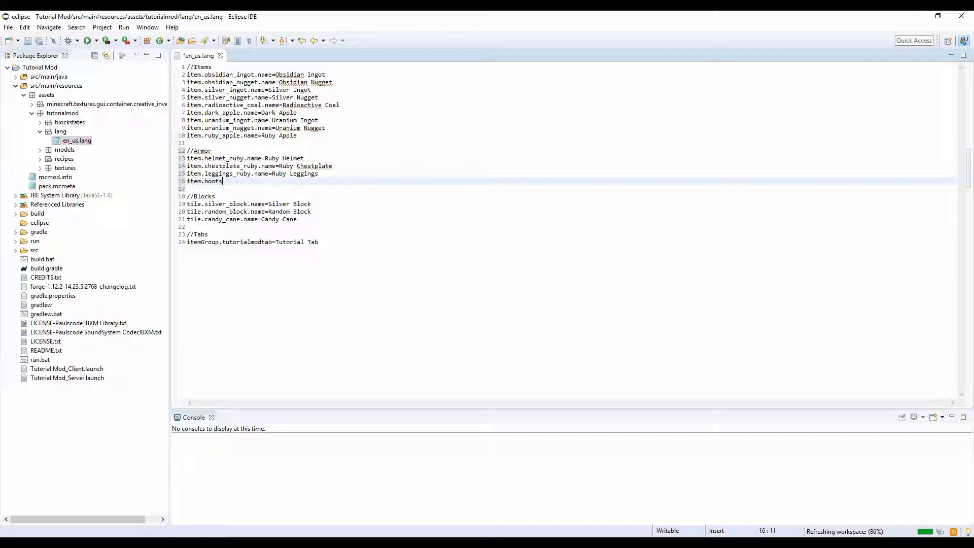
text(_ruby.)
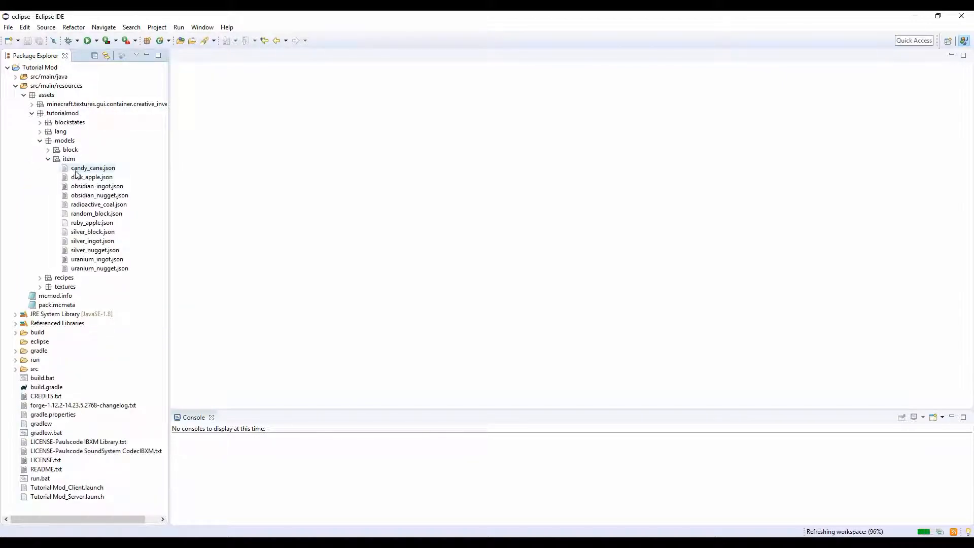
Copy dark_apple.json in models/item as a new helmet_ruby.json item model.
click(91, 176)
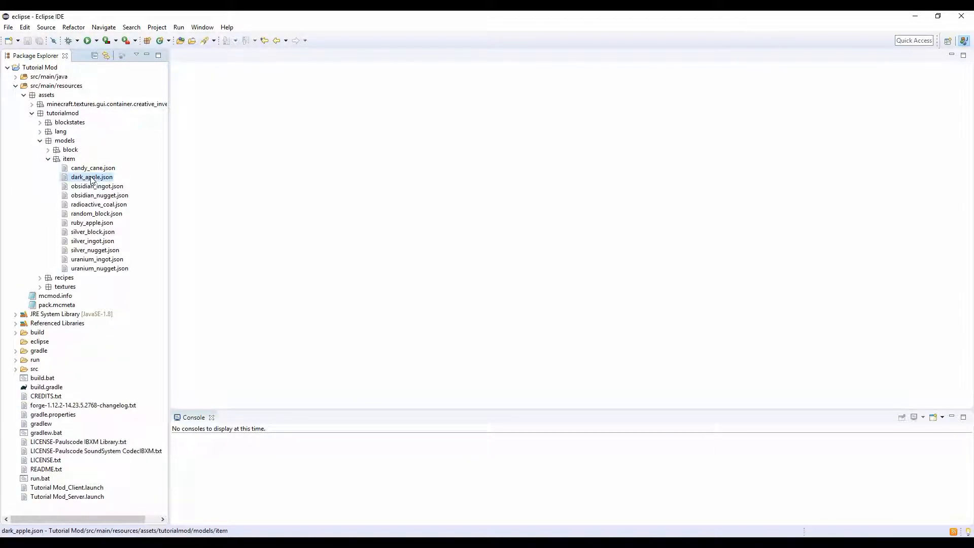
click(68, 158)
text(helmet_ruby.json)
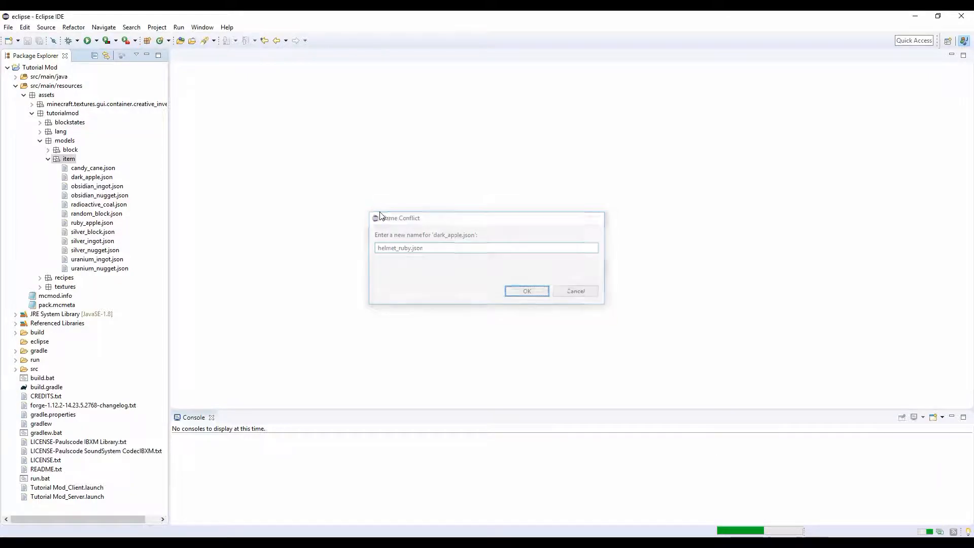
click(527, 291)
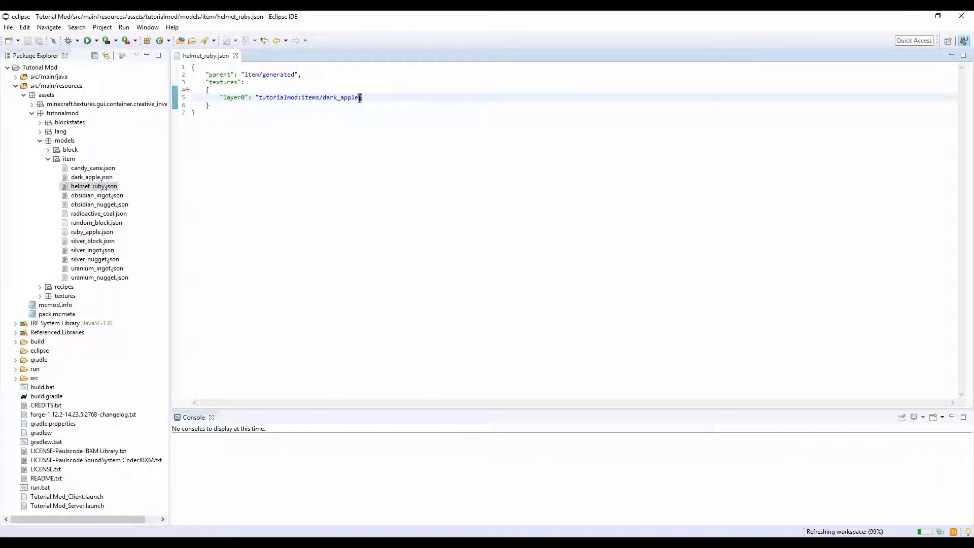
Change the layer0 texture path to tutorialmod:items/helmet_ruby.
double_click(341, 98)
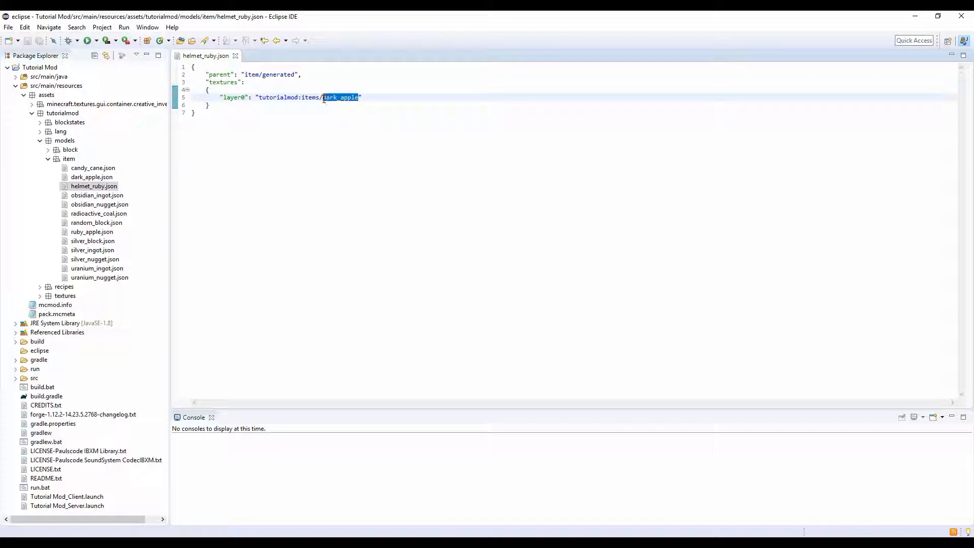
text(helm)
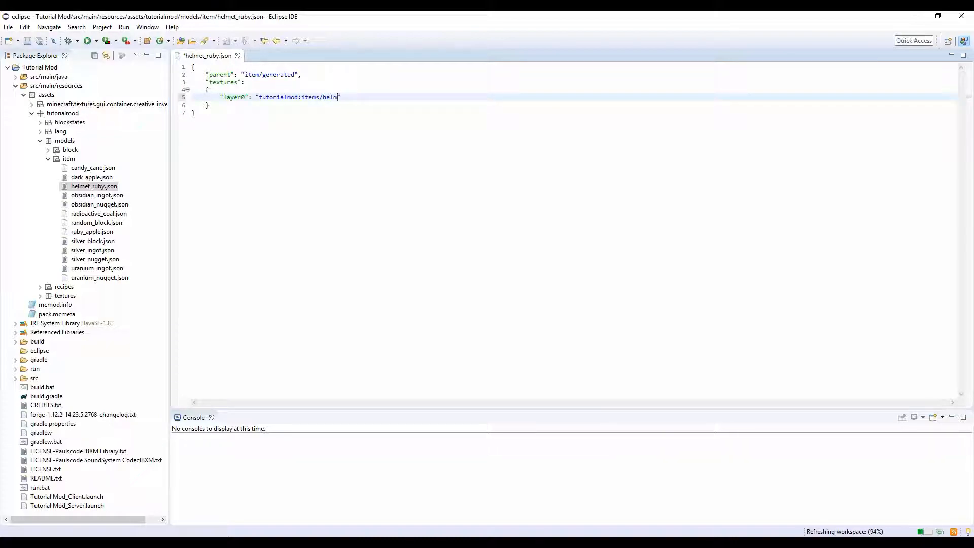
text(met_rub)
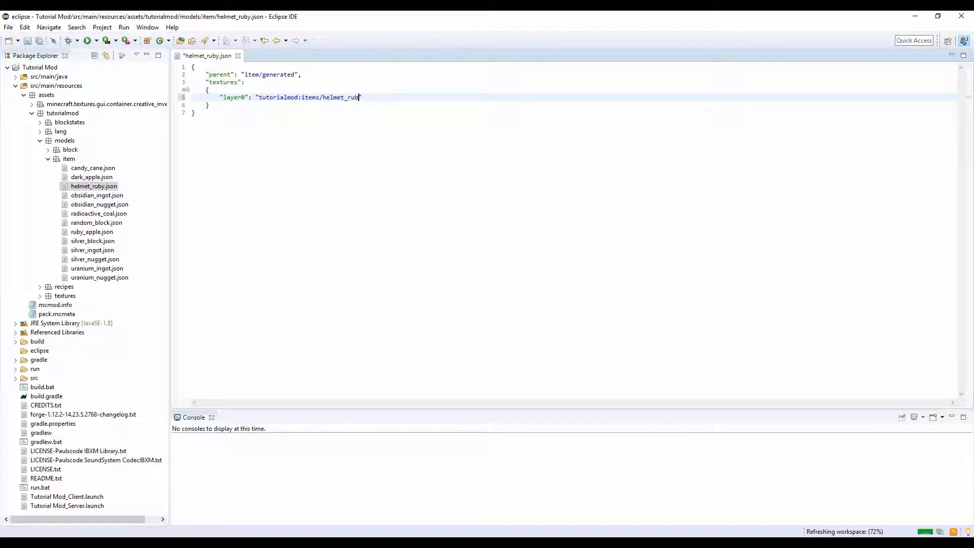
text(y)
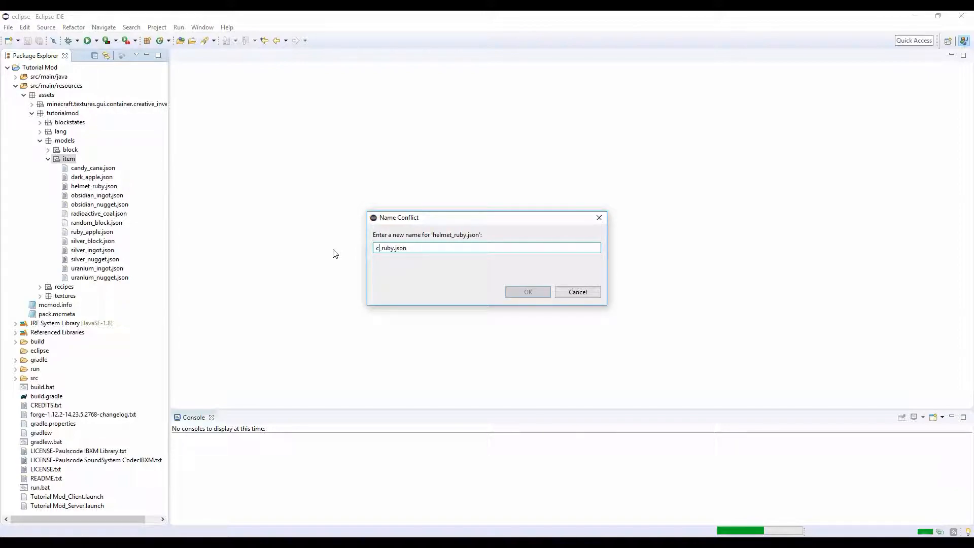
Paste helmet_ruby.json as chestplate_ruby.json, leggings_ruby.json and boots_ruby.json via the Name Conflict dialog.
text(chestplate_ruby.json)
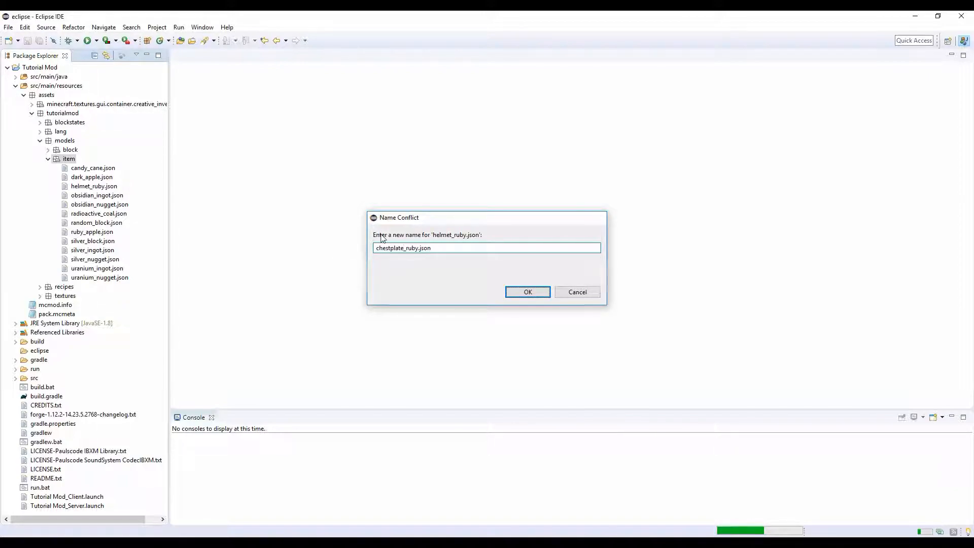
click(527, 292)
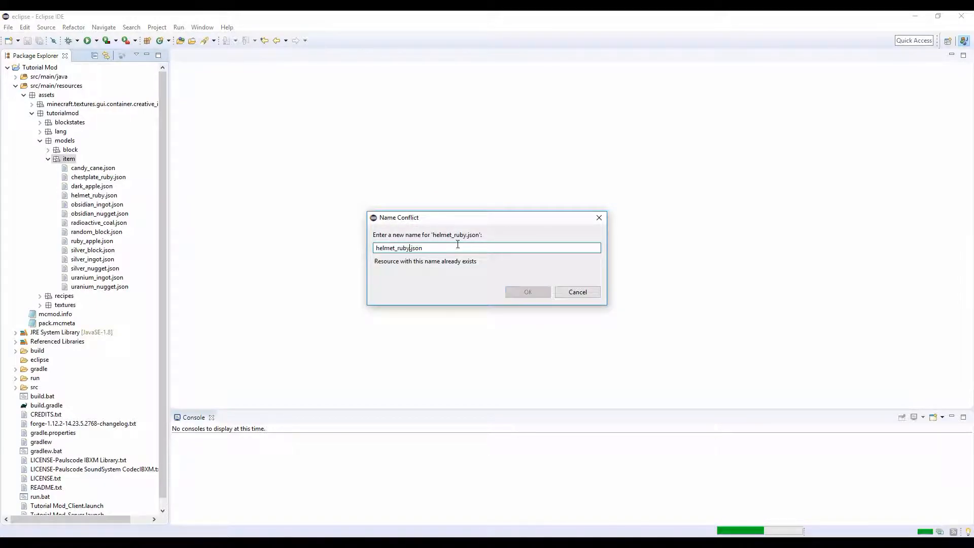
double_click(386, 248)
text(boo)
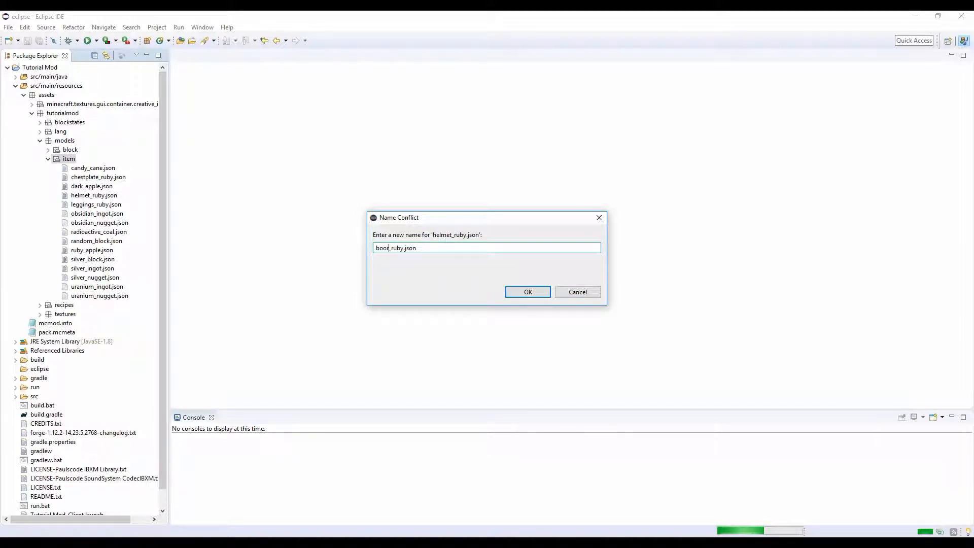
click(526, 292)
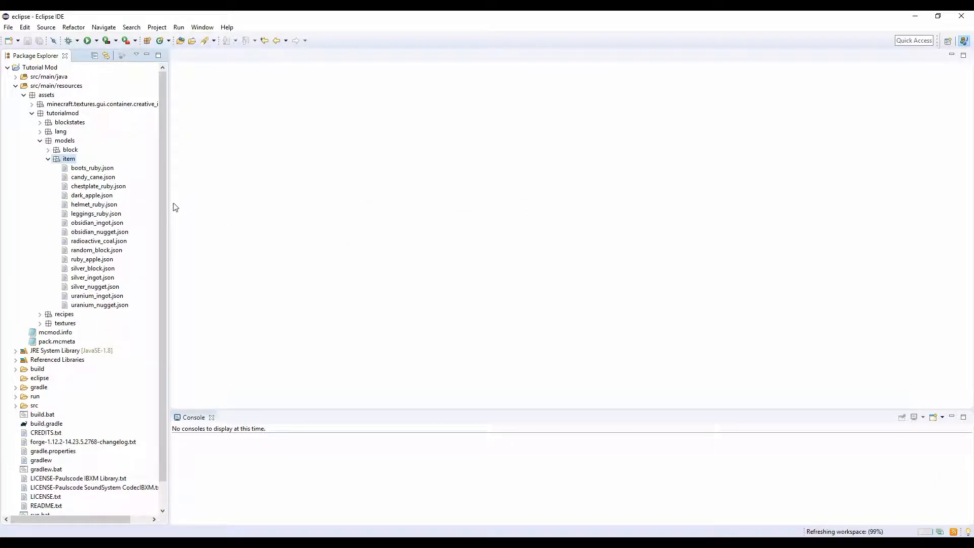
Point the boots_ruby layer0 path to its own boots_ruby texture and save it.
double_click(99, 186)
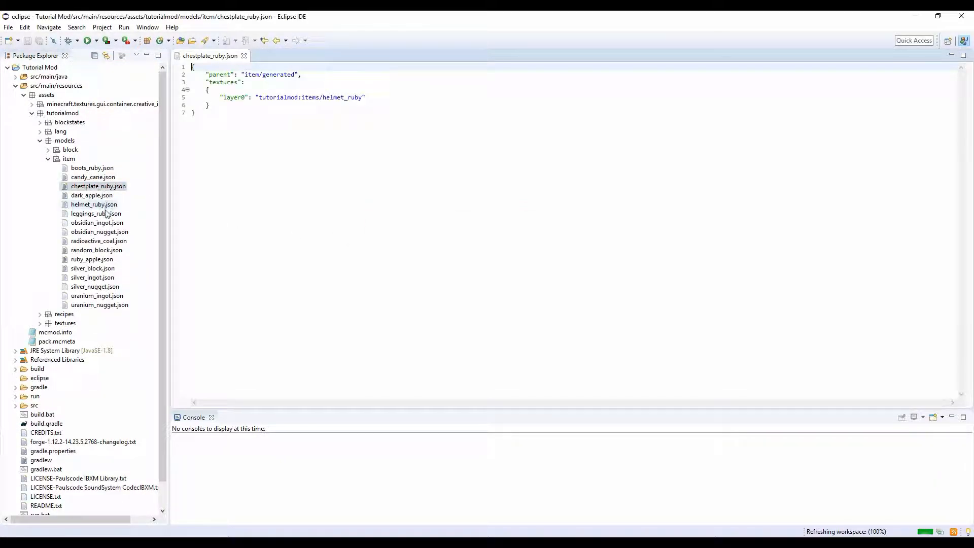
double_click(96, 213)
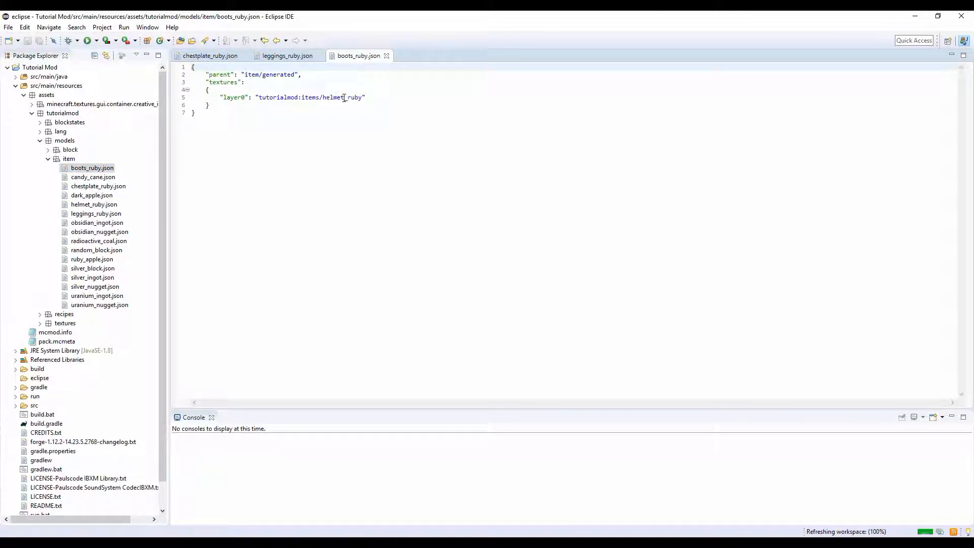
double_click(333, 97)
text(boots)
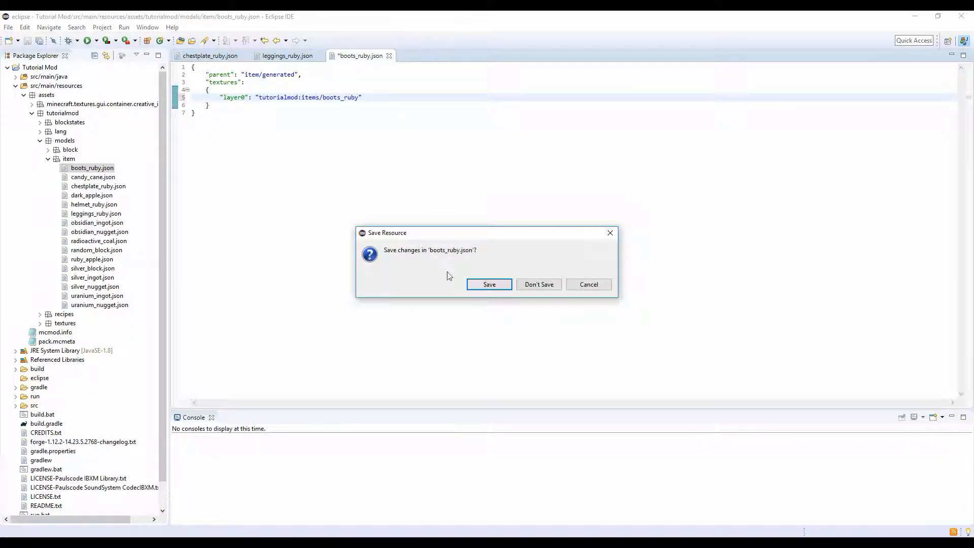
click(539, 284)
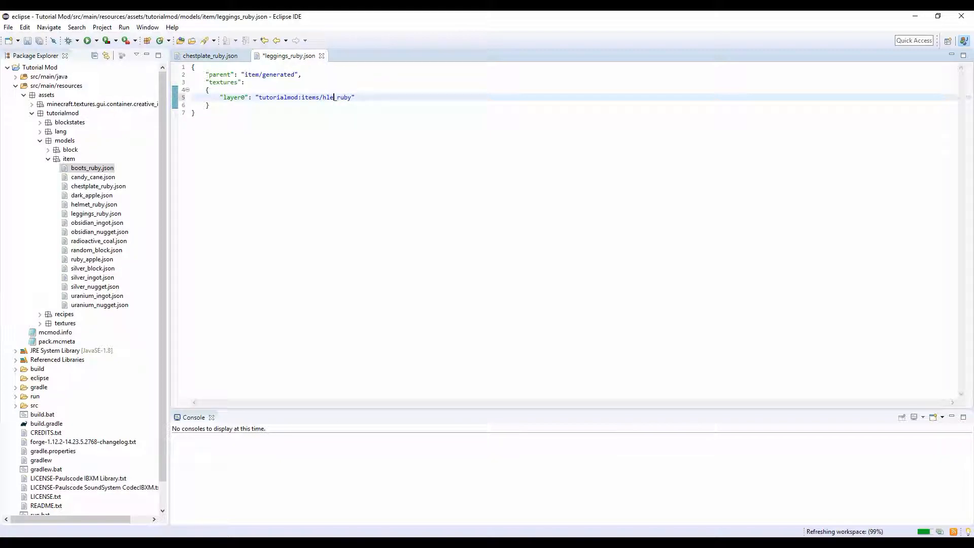
Point the leggings and chestplate layer0 paths to leggings_ruby and chestplate_ruby, then close the editors.
text(eggings)
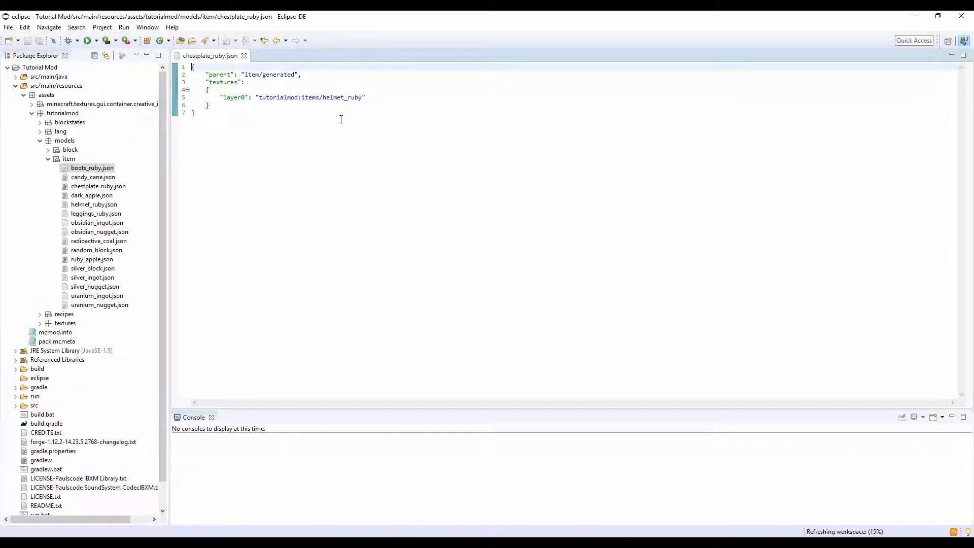
double_click(334, 98)
text(chestplat)
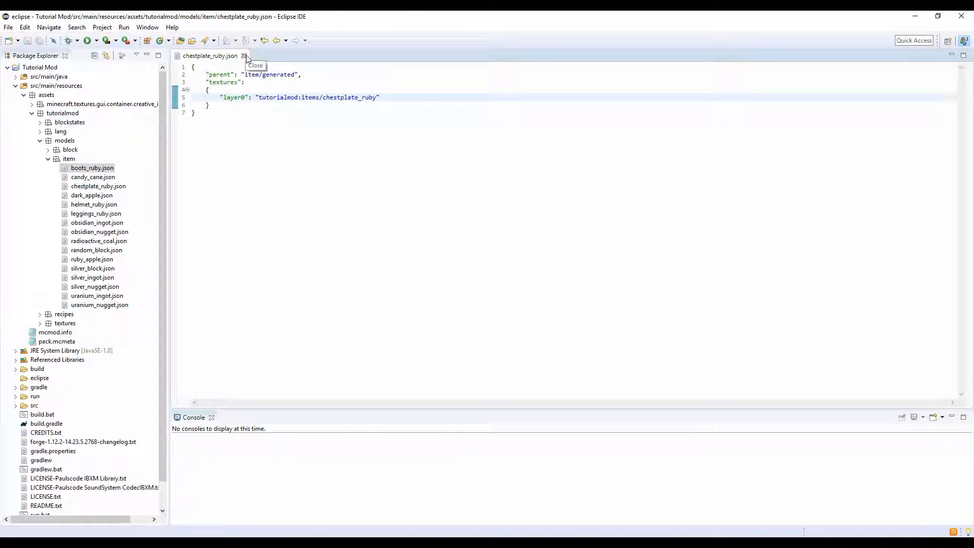
click(245, 56)
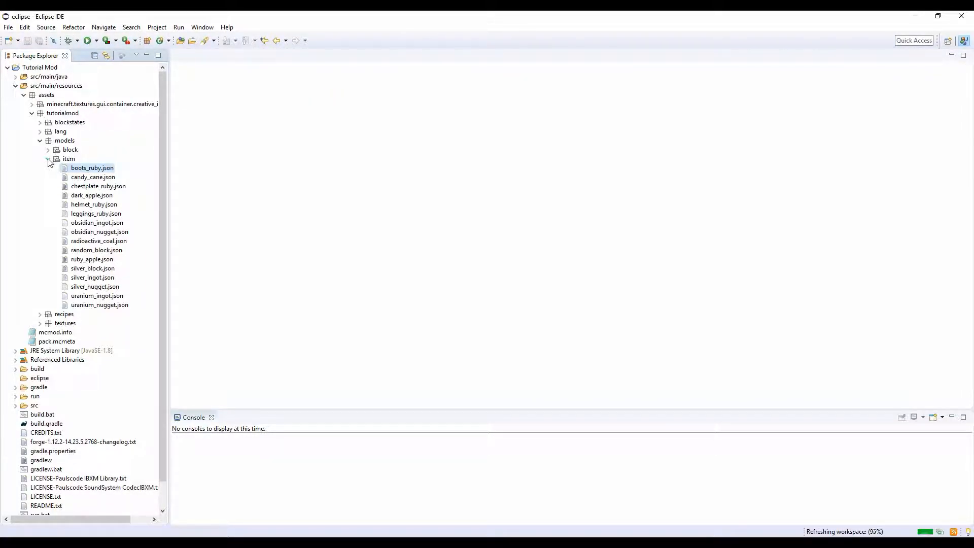
Expand tutorialmod > textures in Package Explorer and start a New resource inside textures.
click(32, 113)
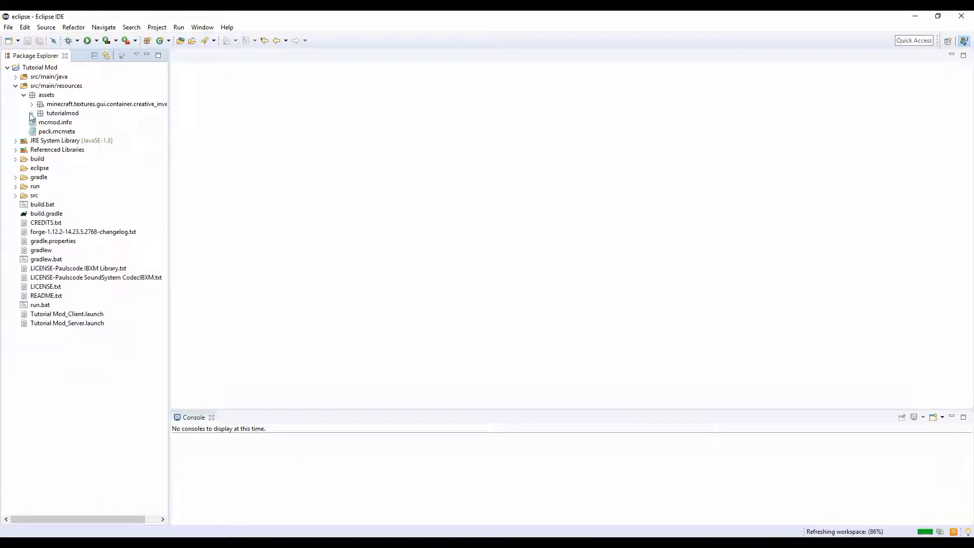
click(31, 113)
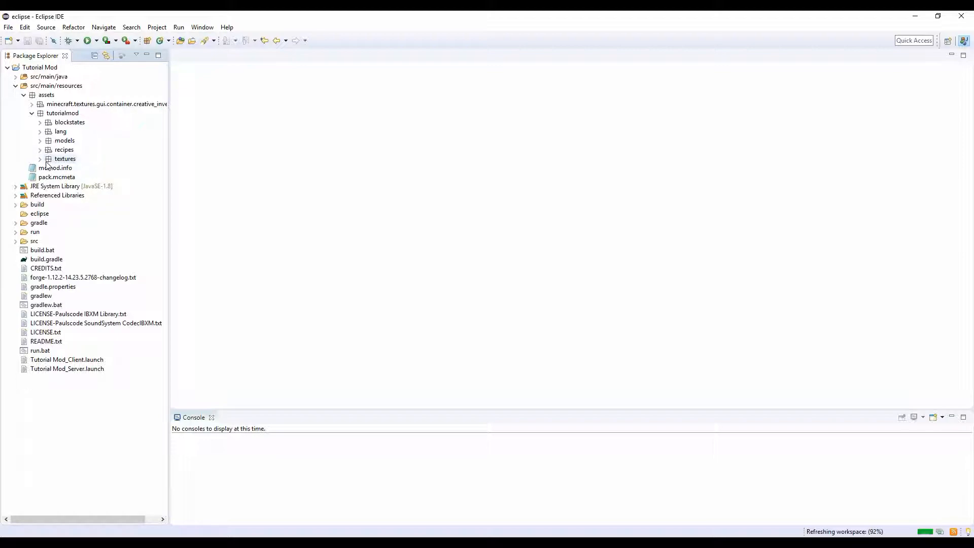
click(40, 158)
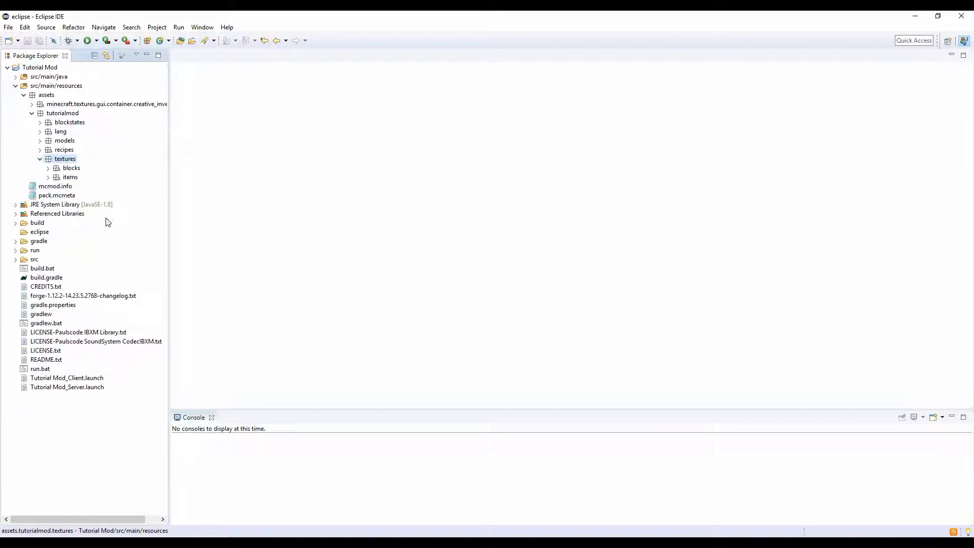
right_click(65, 158)
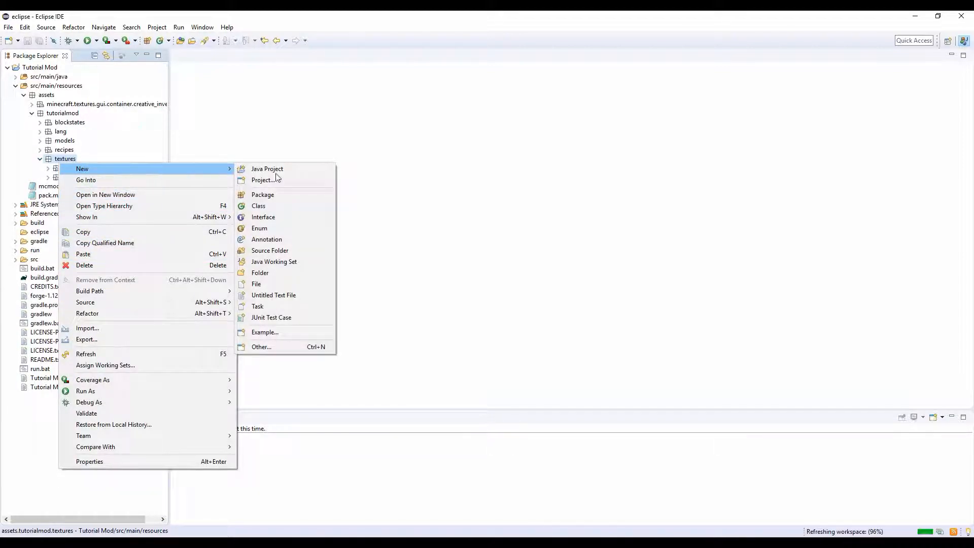
click(262, 195)
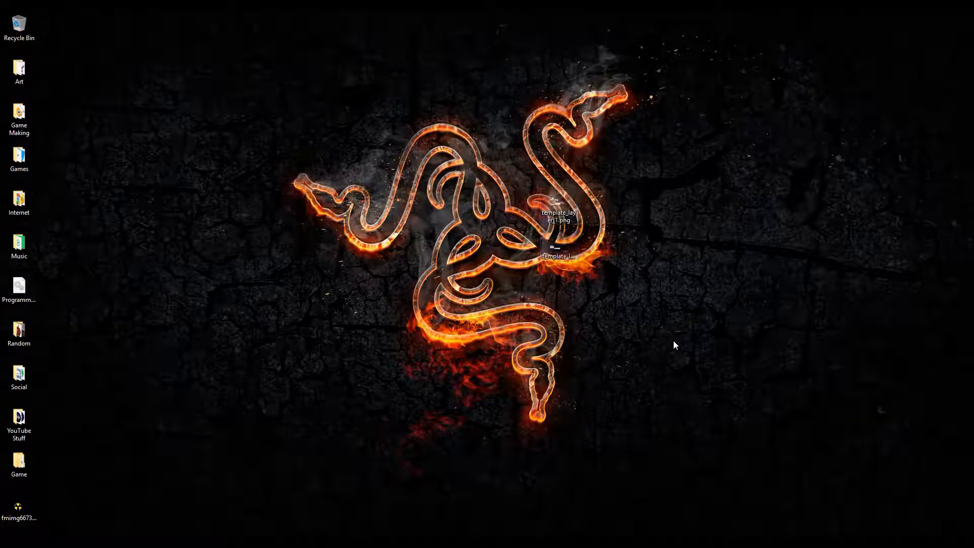
Select both template_layer PNG files on the desktop to bring into paint.net.
drag(557, 211, 481, 205)
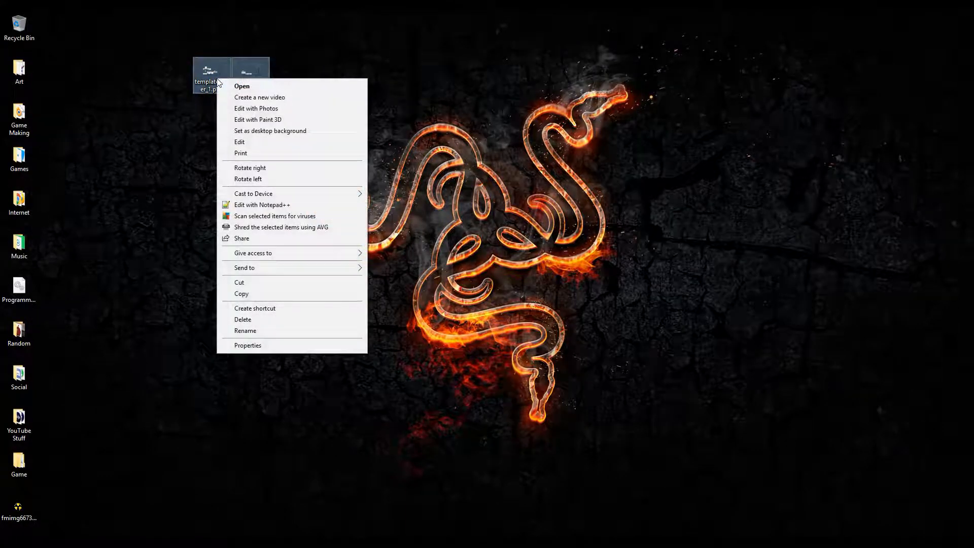
mouse_move(442, 308)
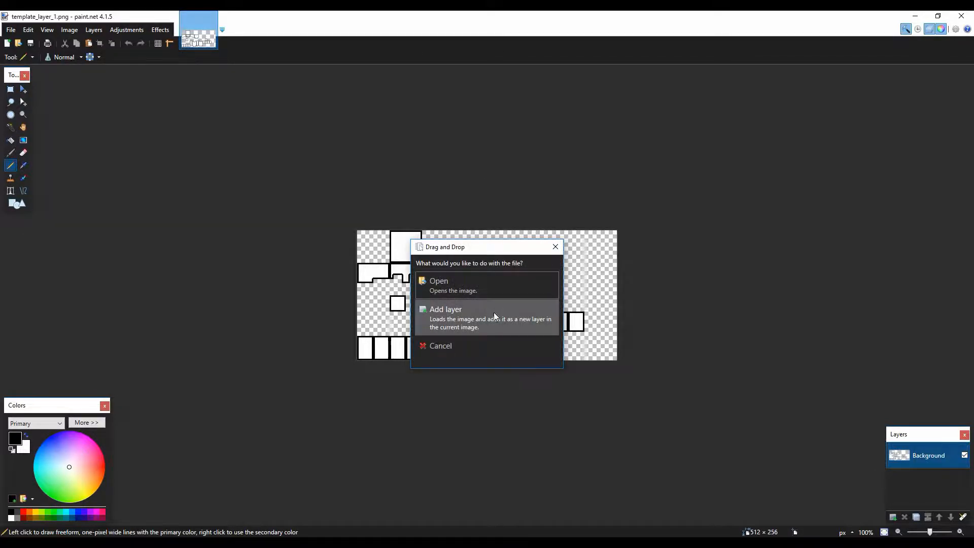
Open the dropped template, Magic Wand-select its armor pieces, and choose the Paint Bucket fill style.
click(439, 281)
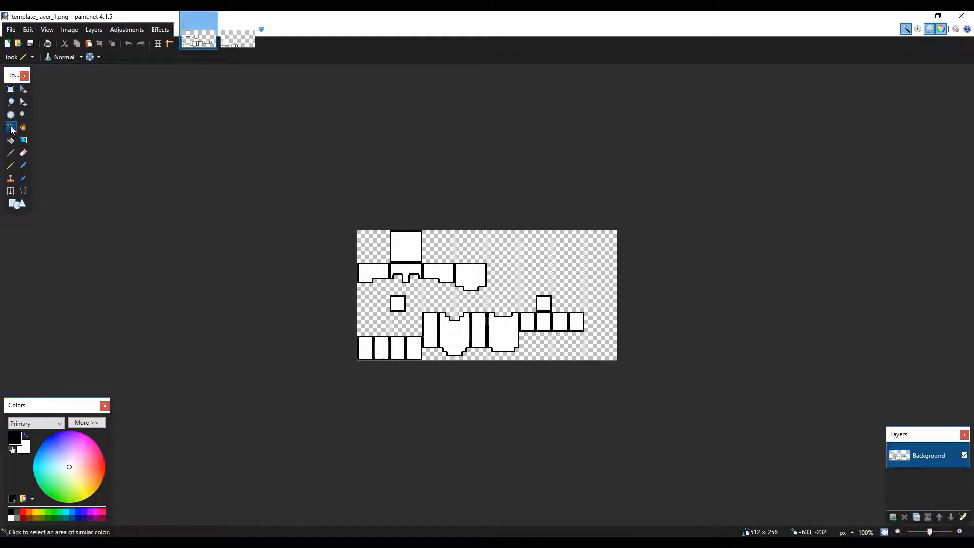
click(407, 247)
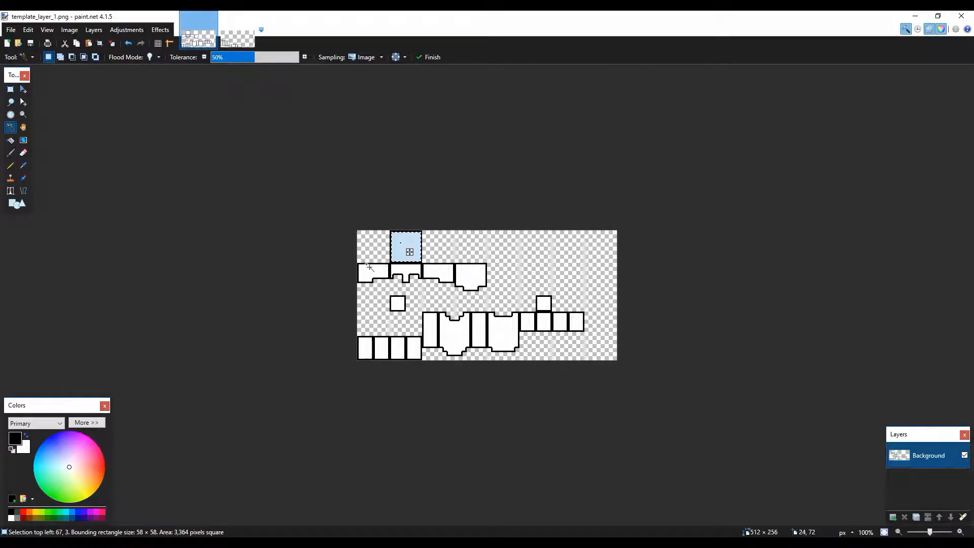
click(478, 278)
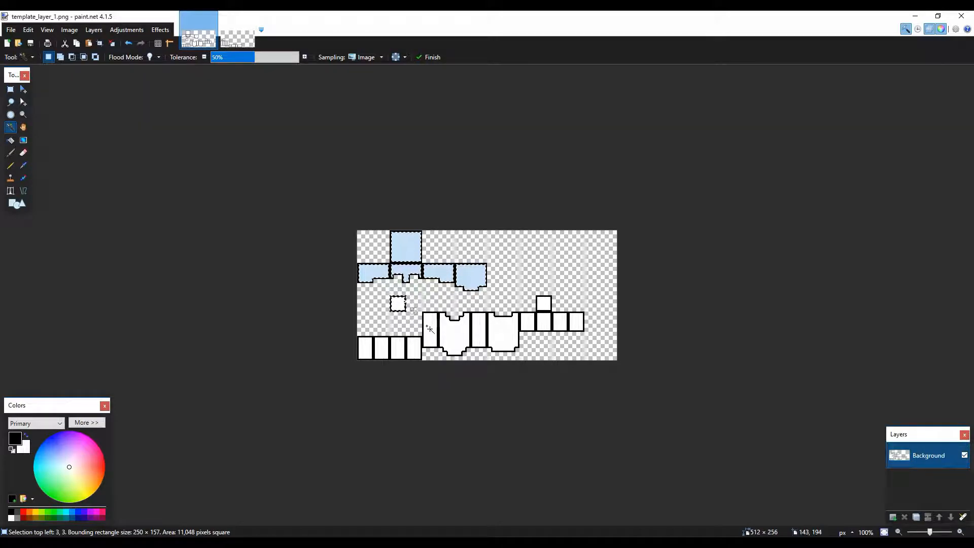
click(430, 329)
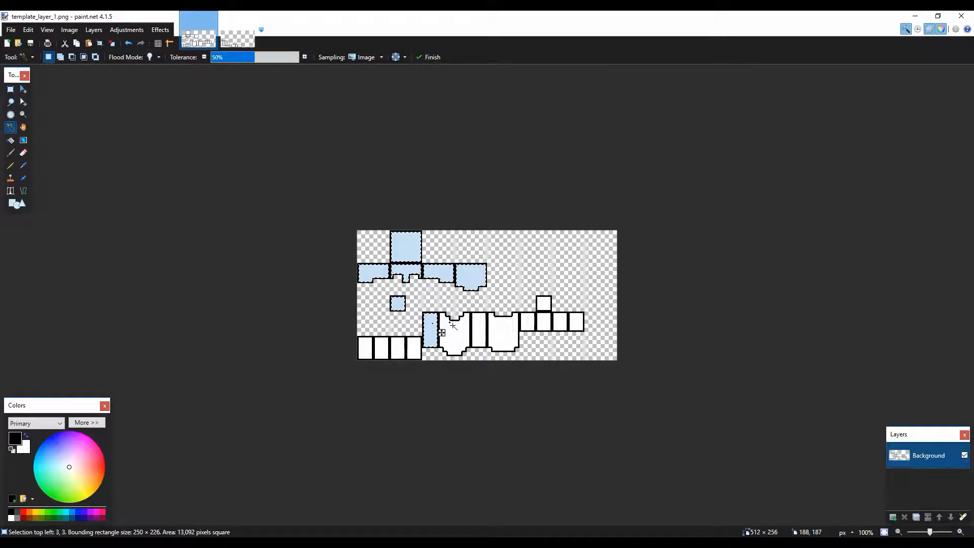
click(453, 328)
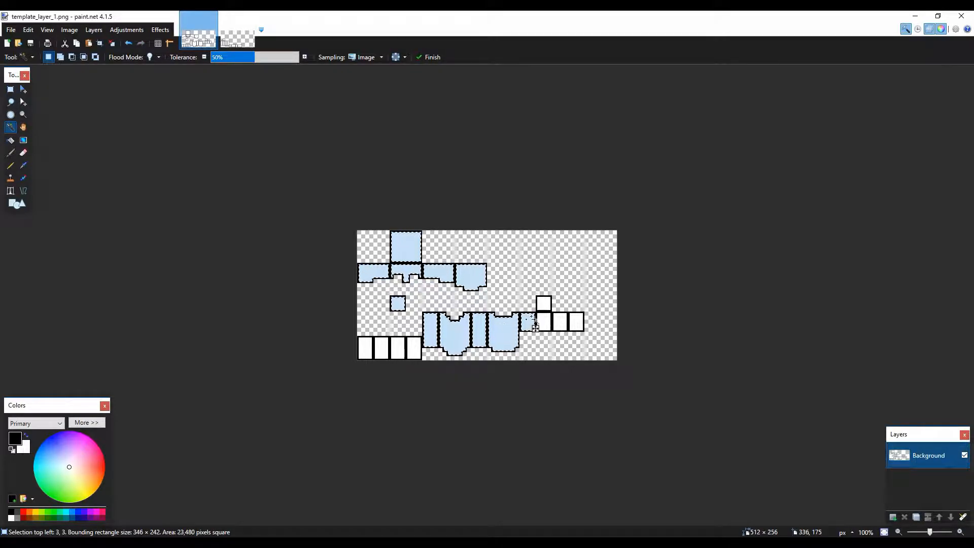
click(562, 323)
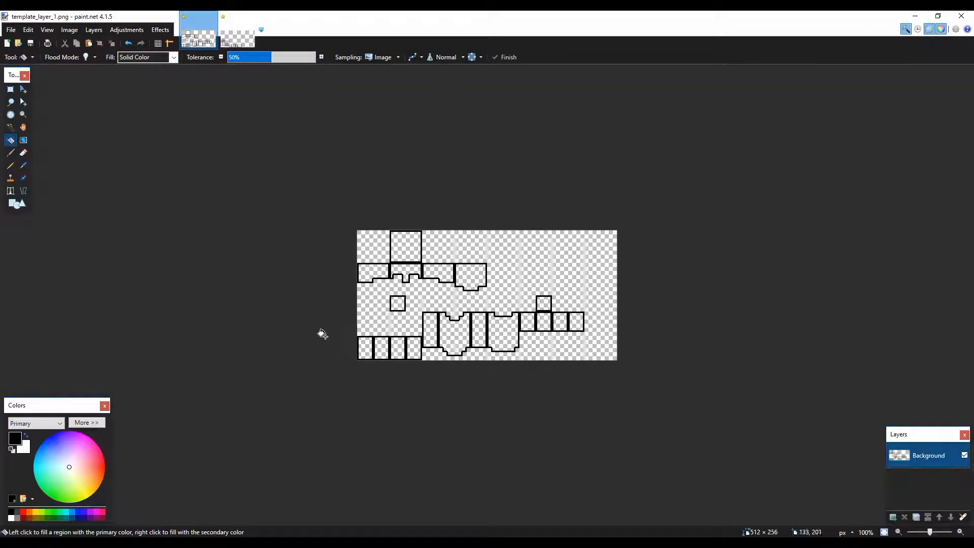
mouse_move(28, 88)
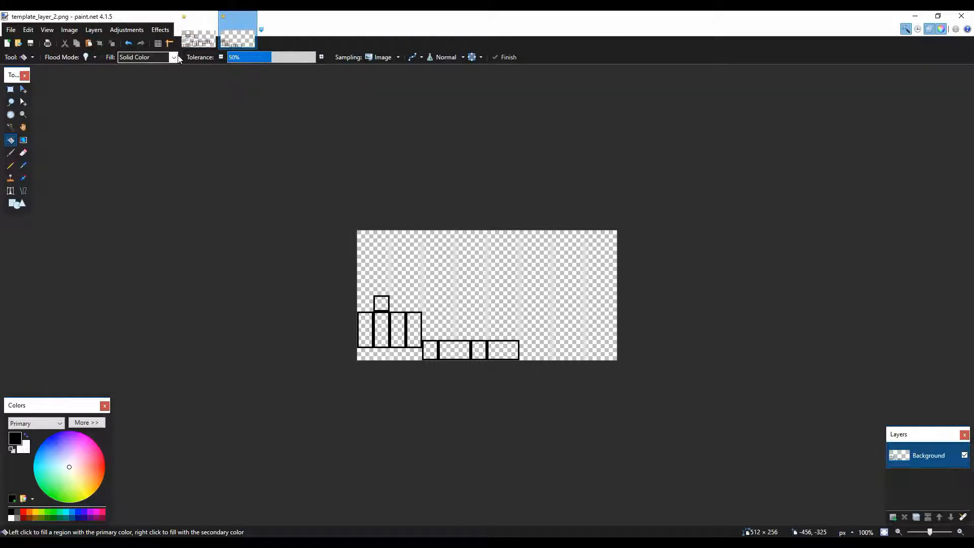
click(198, 29)
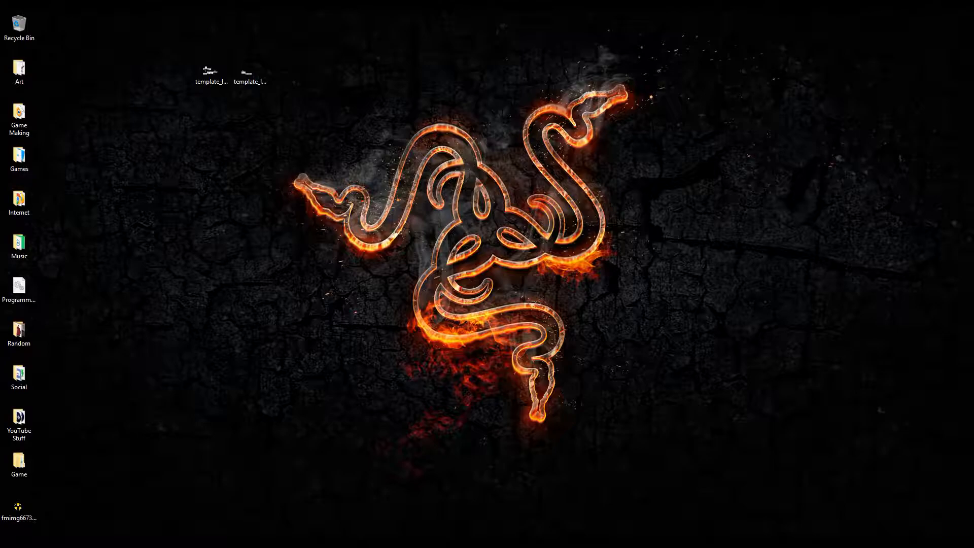
mouse_move(321, 523)
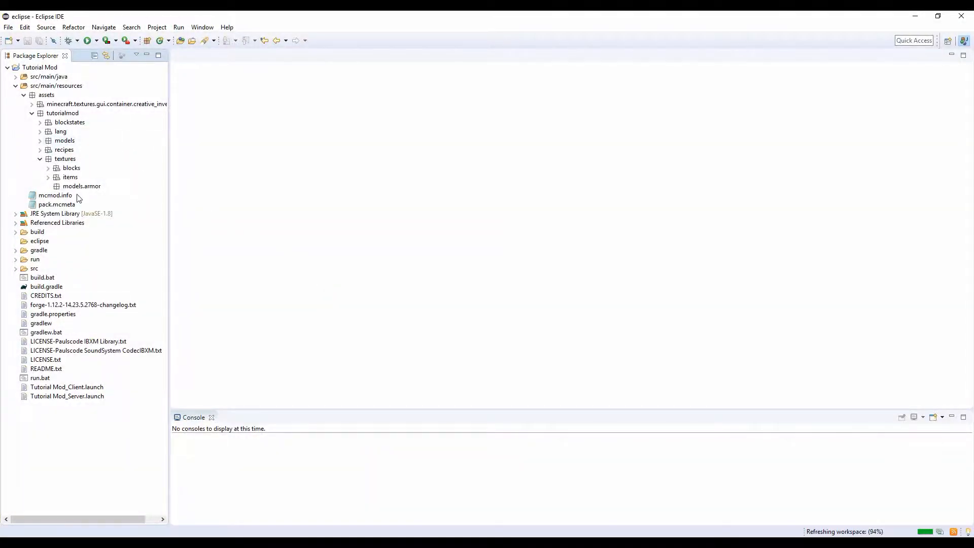
Paste ruby_layer_1.png and ruby_layer_2.png into models.armor and preview both red layer textures.
right_click(81, 186)
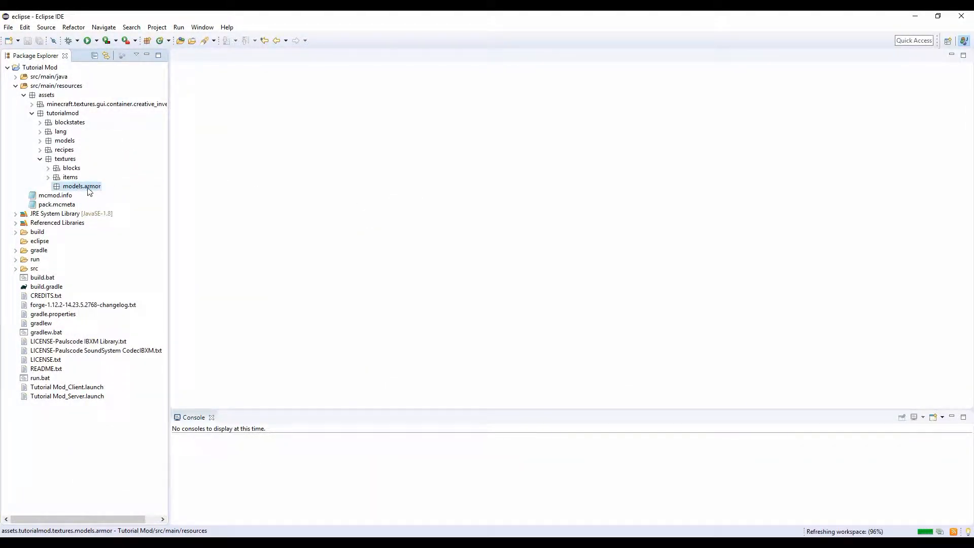
click(47, 186)
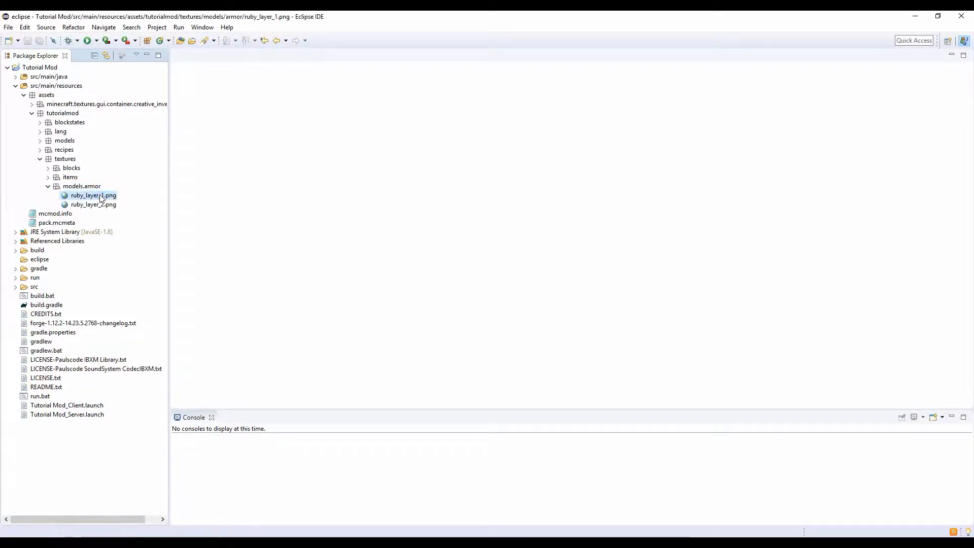
double_click(92, 194)
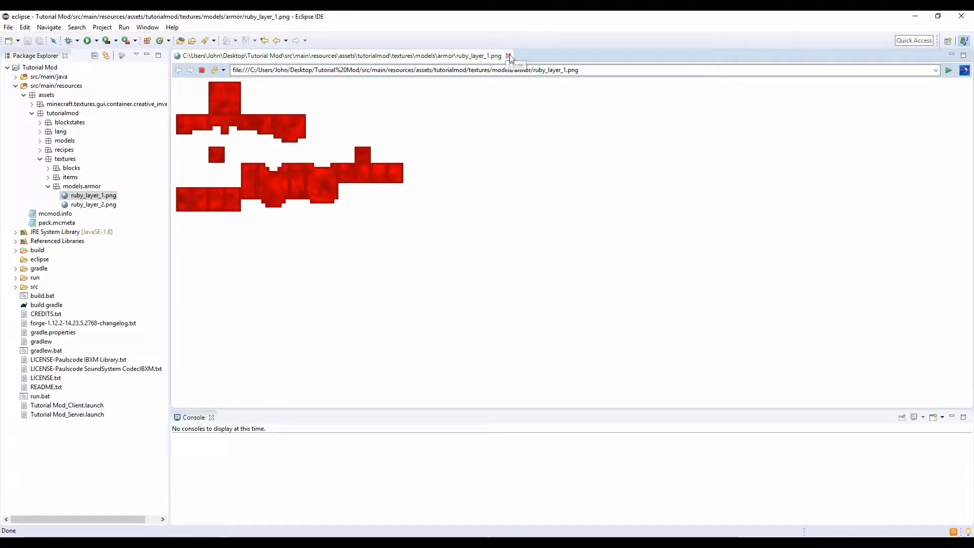
double_click(93, 204)
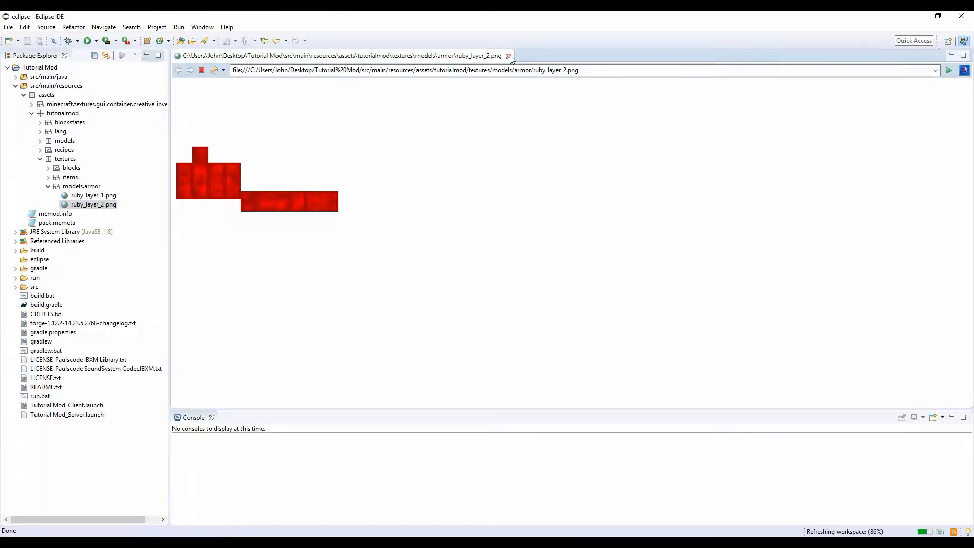
click(508, 56)
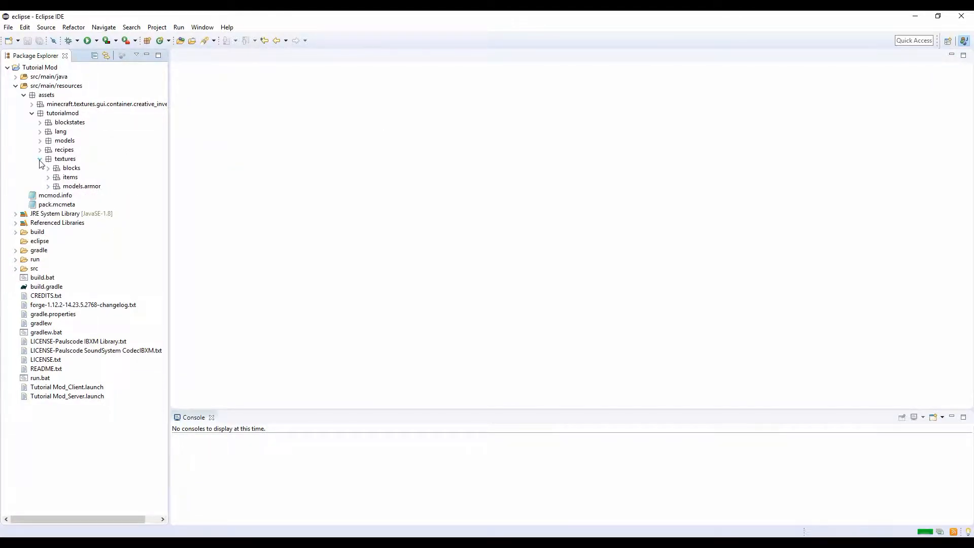
Paste the four ruby armor item PNGs into textures/items and preview leggings_ruby.png and boots_ruby.png.
click(40, 158)
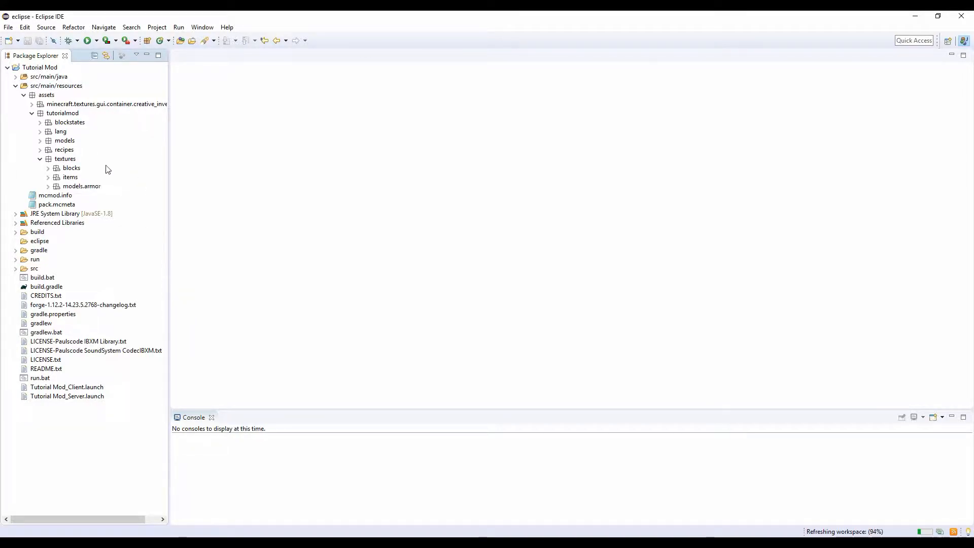
right_click(70, 176)
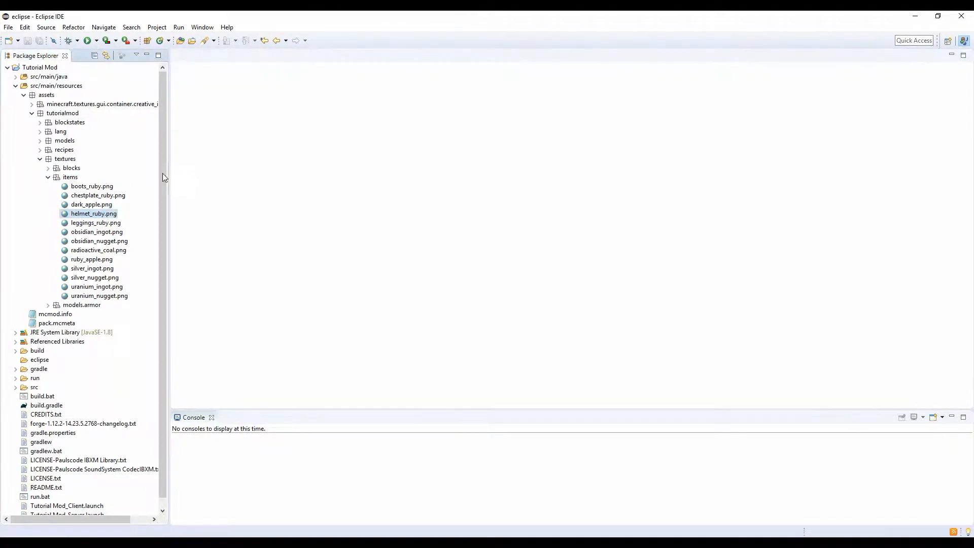
double_click(95, 222)
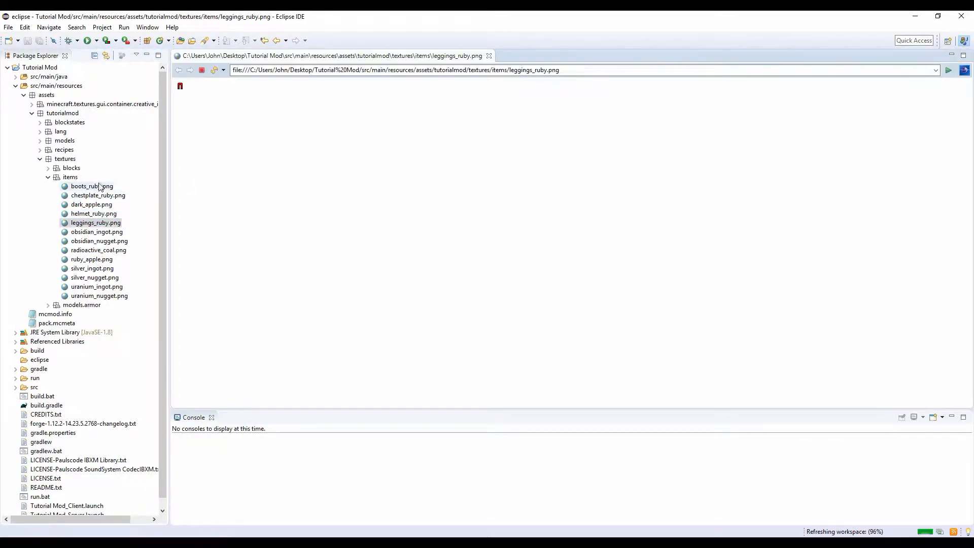
double_click(97, 195)
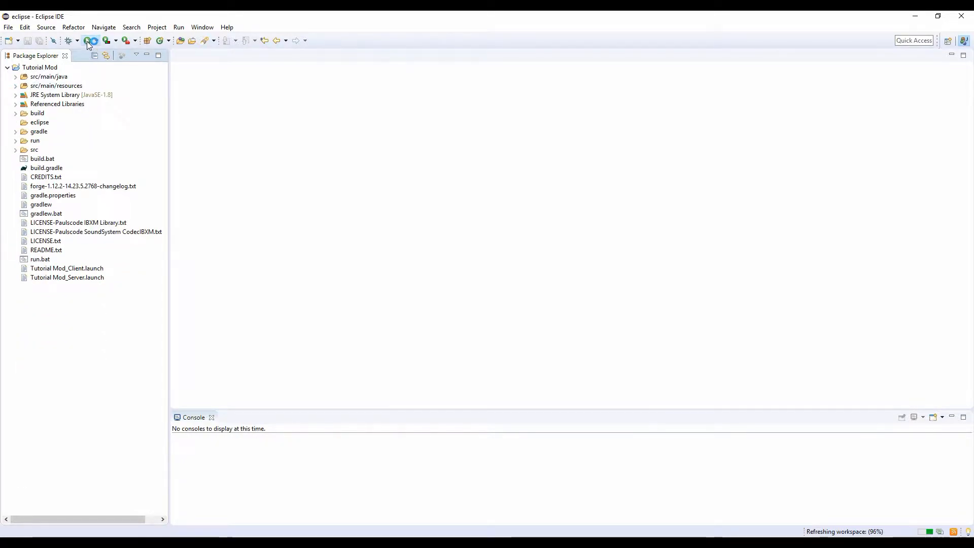
Run the client, find the Tutorial Tab on the second inventory page, and move the four ruby armor items to the hotbar.
click(89, 39)
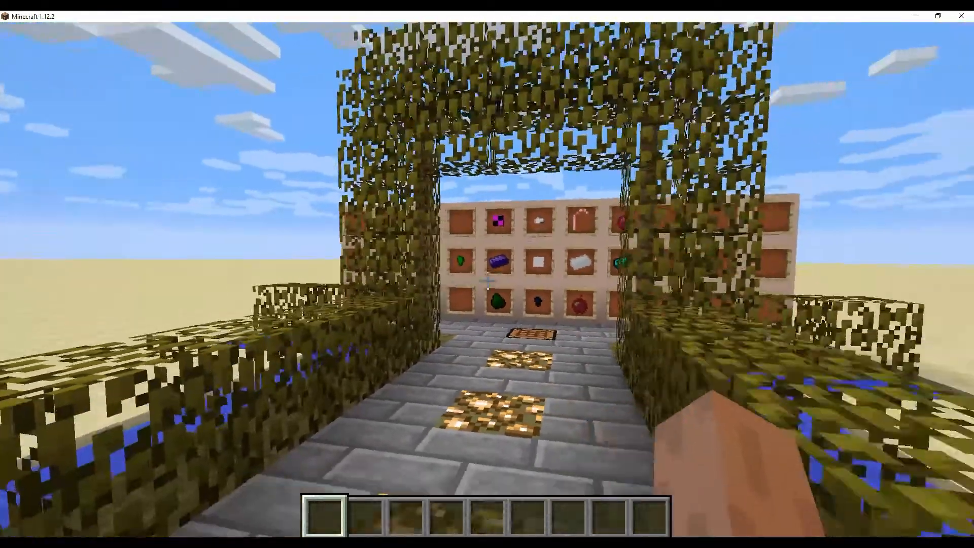
key(e)
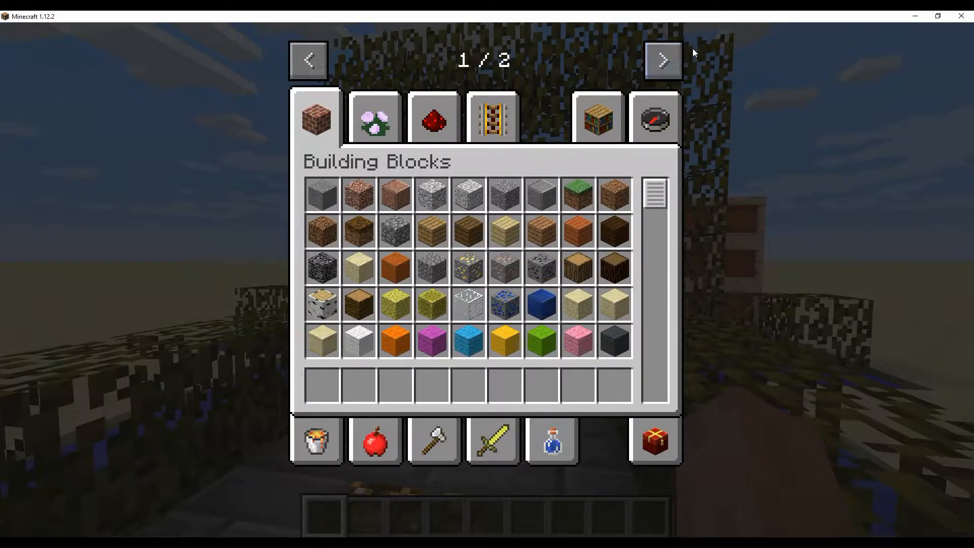
click(662, 60)
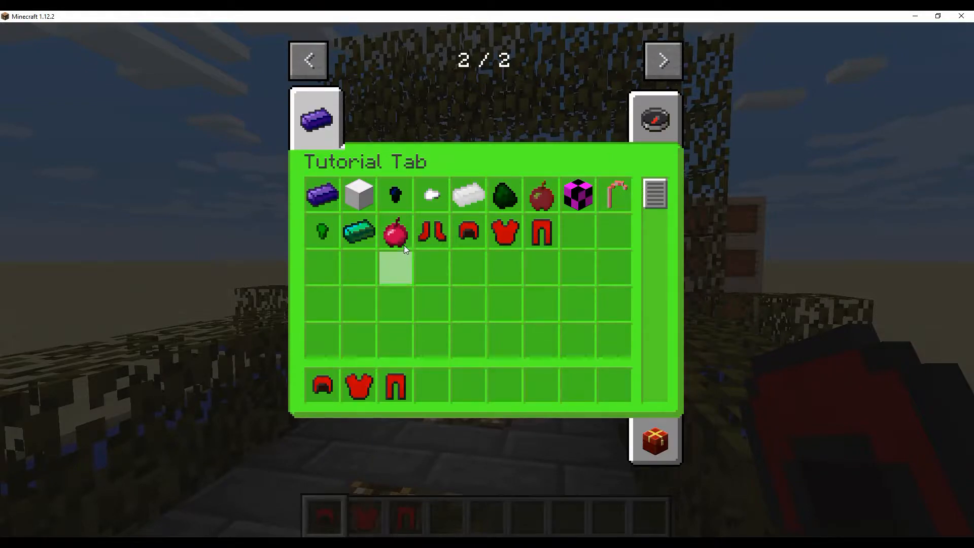
key(Escape)
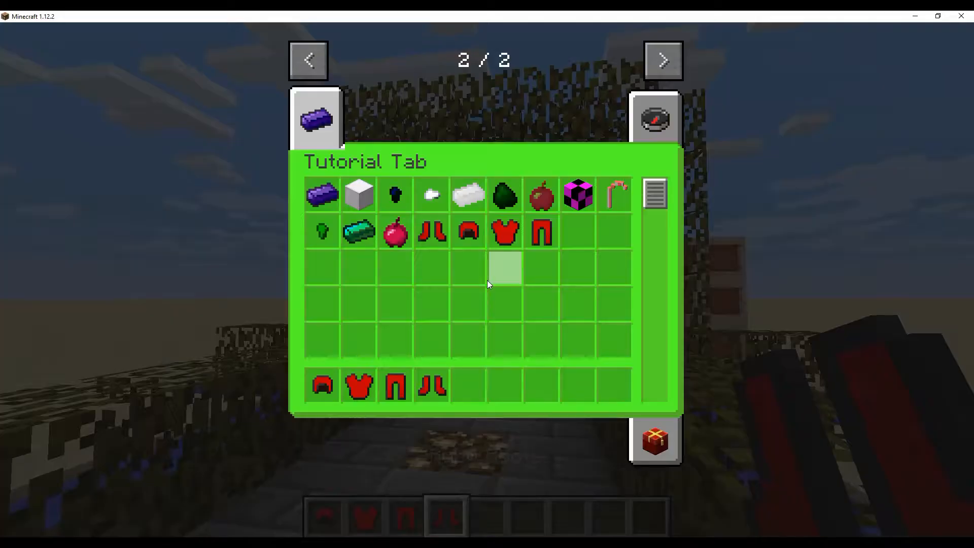
mouse_move(655, 442)
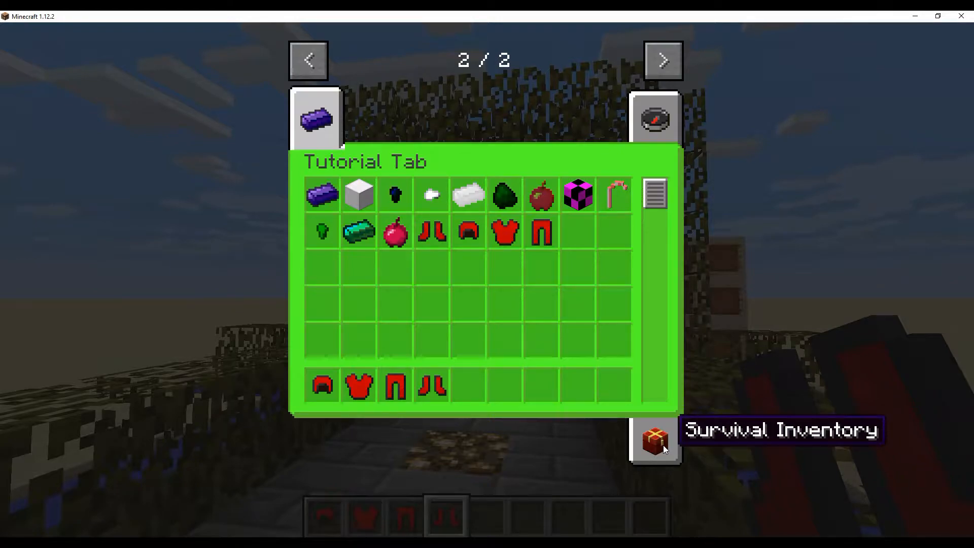
Equip the ruby armor in the Survival Inventory slots, view the player wearing it, then switch to Decoration Blocks.
click(655, 439)
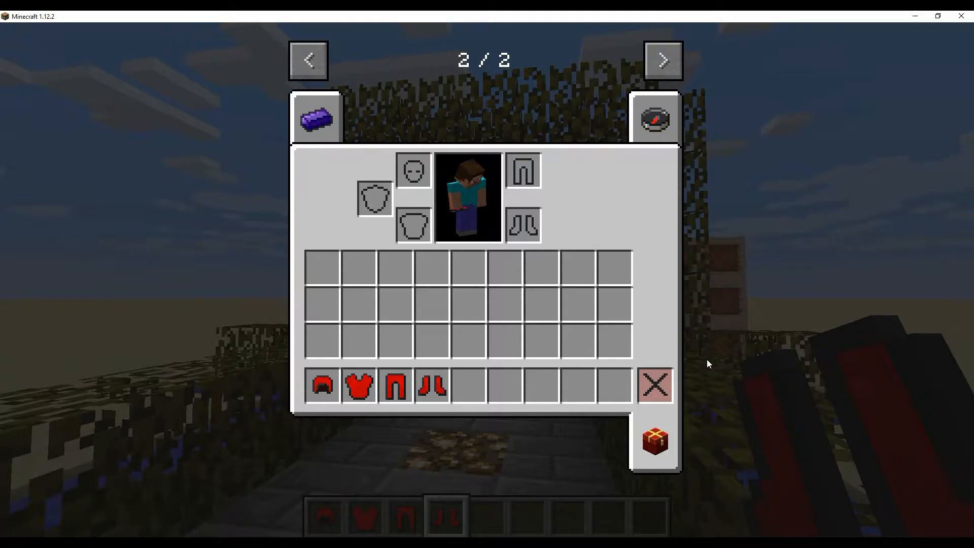
mouse_move(654, 441)
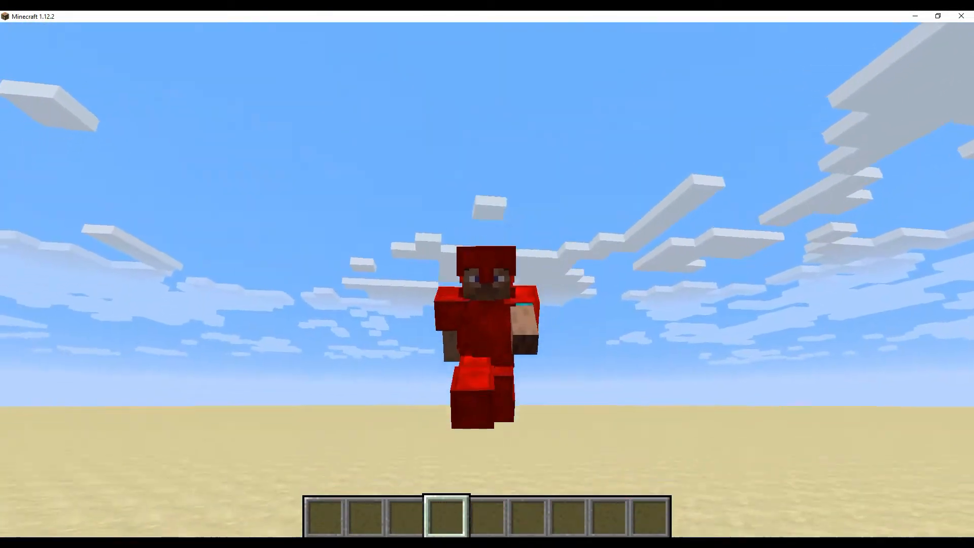
mouse_move(487, 274)
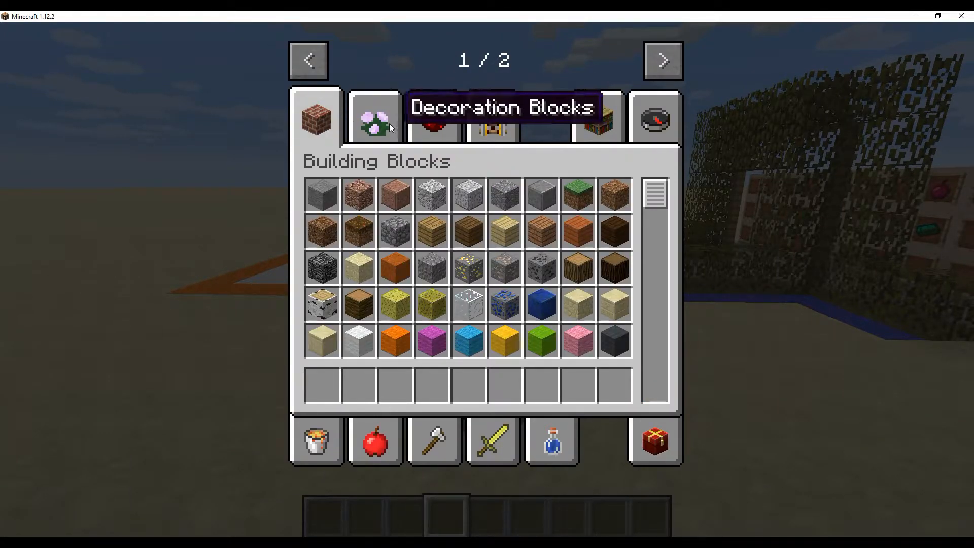
click(375, 118)
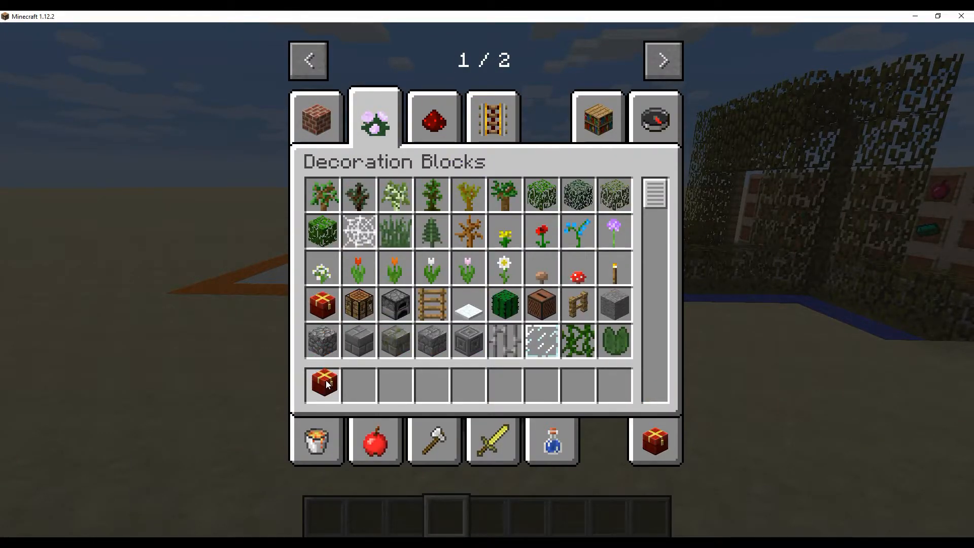